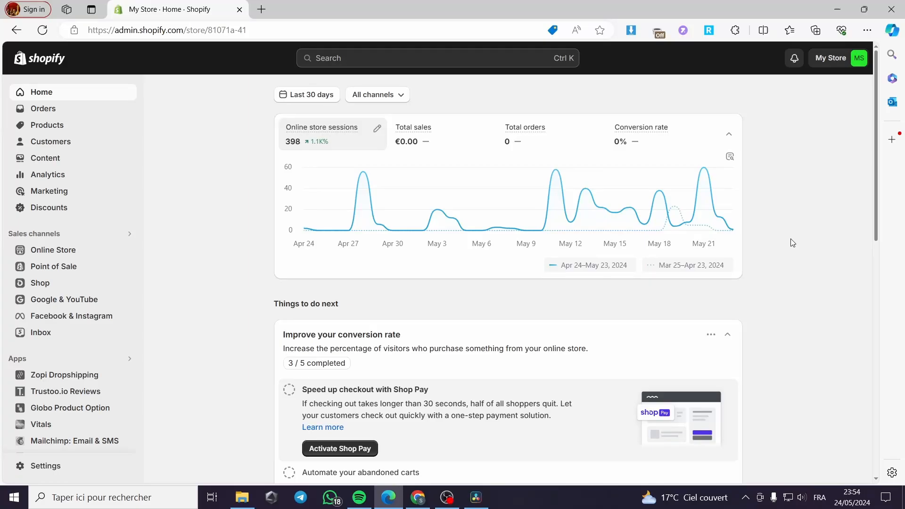
{"action": "mouse_move", "coordinate": [801, 270]}
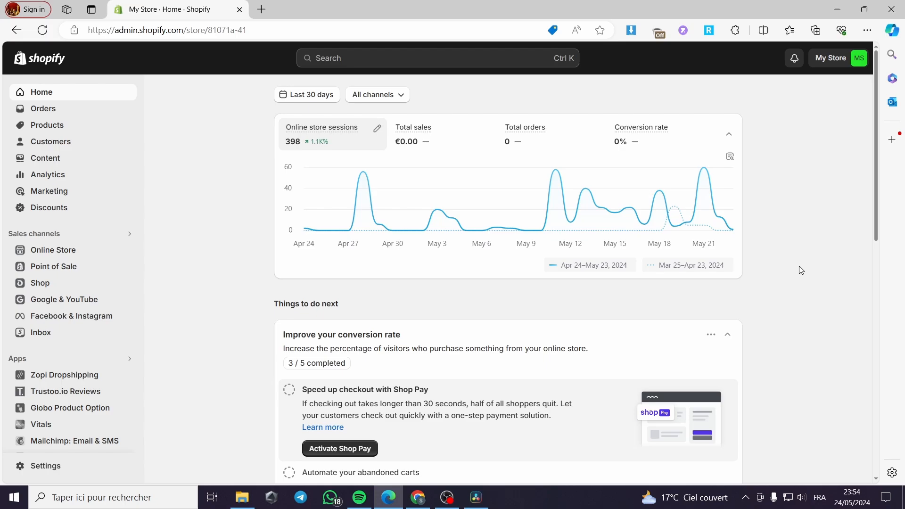
{"action": "mouse_move", "coordinate": [824, 167]}
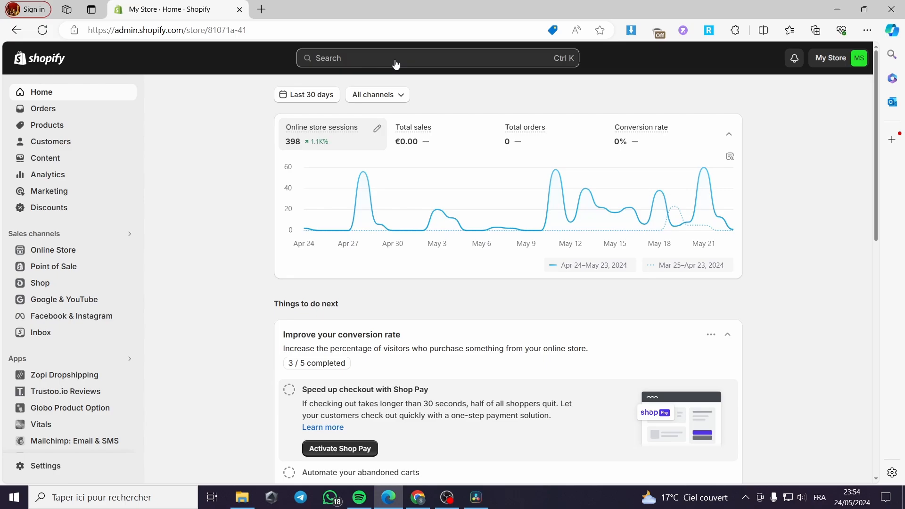
{"action": "mouse_move", "coordinate": [218, 84]}
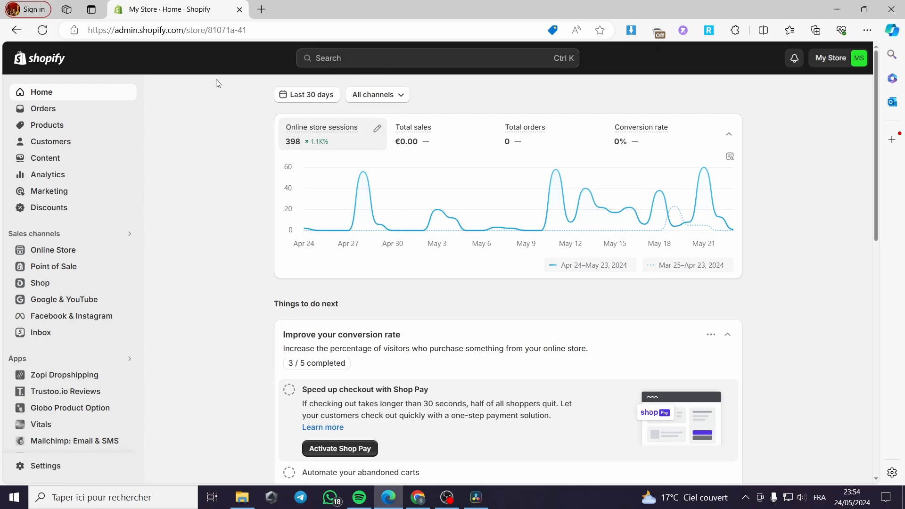
{"action": "mouse_move", "coordinate": [37, 63]}
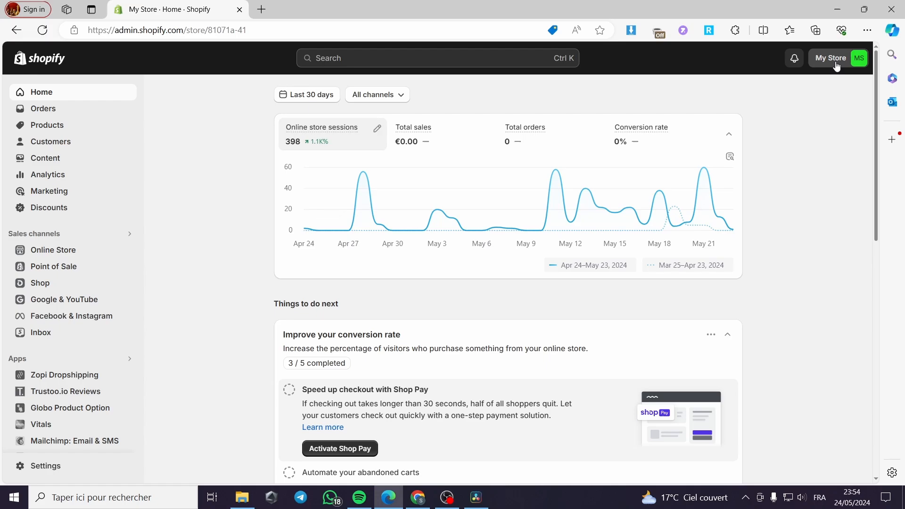
{"action": "mouse_move", "coordinate": [101, 166]}
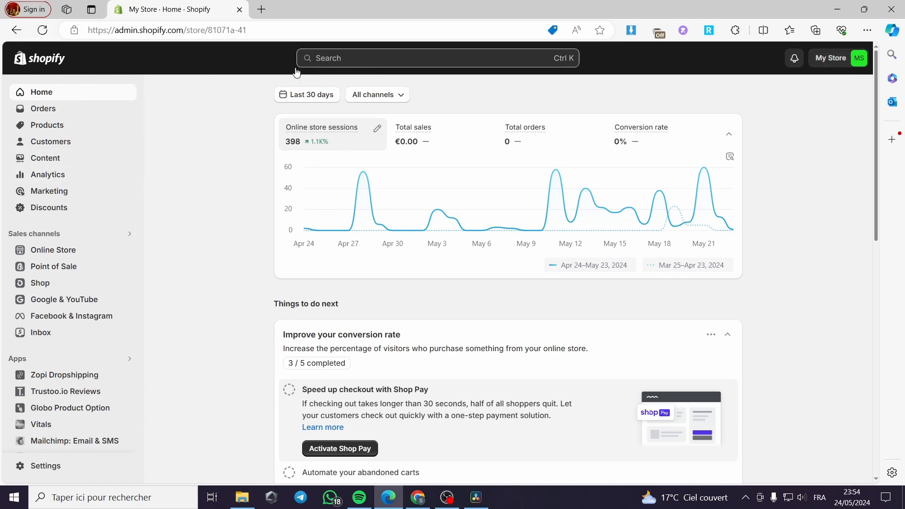
Search the admin for 'shineon' and send the search to the Shopify App Store
{"action": "left_click", "coordinate": [436, 57]}
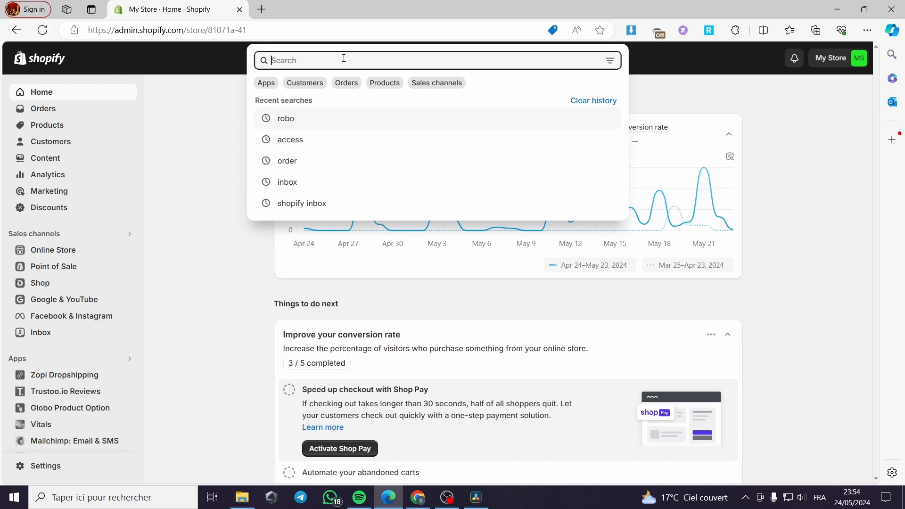
{"action": "type", "text": "shineon"}
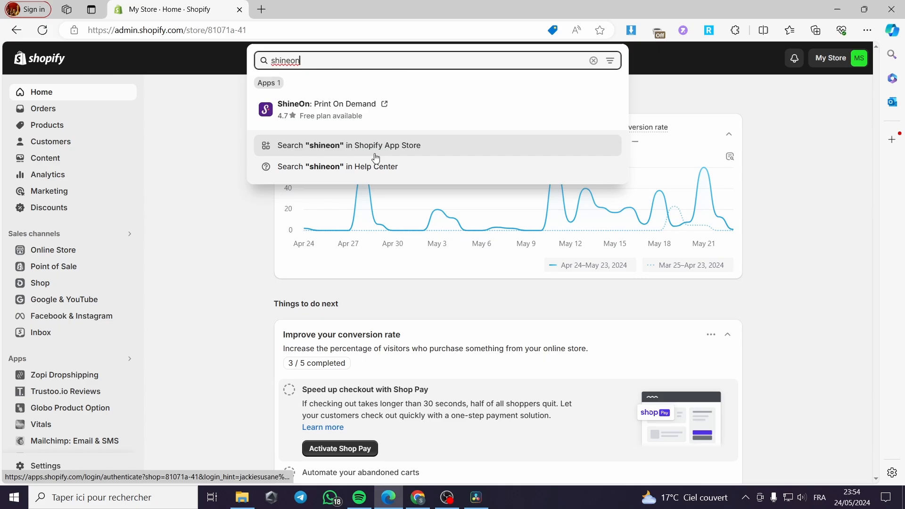
{"action": "left_click", "coordinate": [348, 145]}
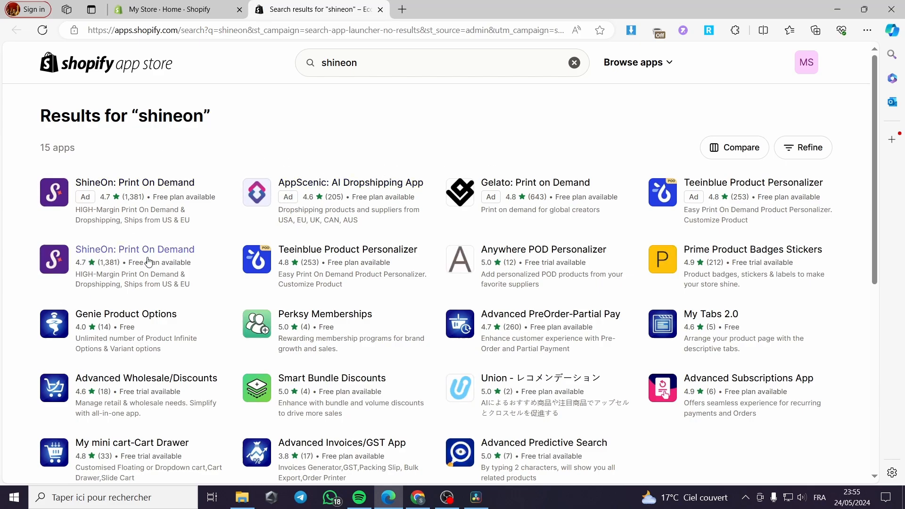
Install ShineOn: Print On Demand from its listing and grant it store access
{"action": "left_click", "coordinate": [134, 249]}
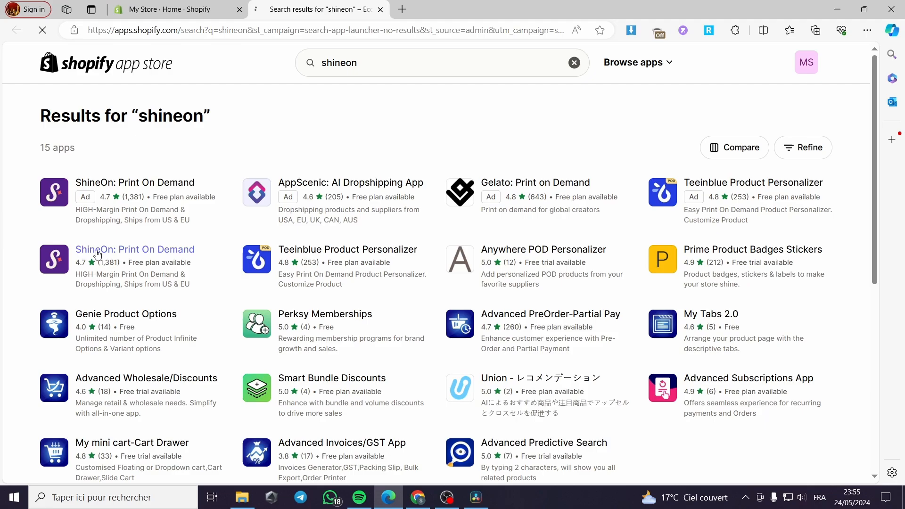
{"action": "left_click", "coordinate": [135, 249]}
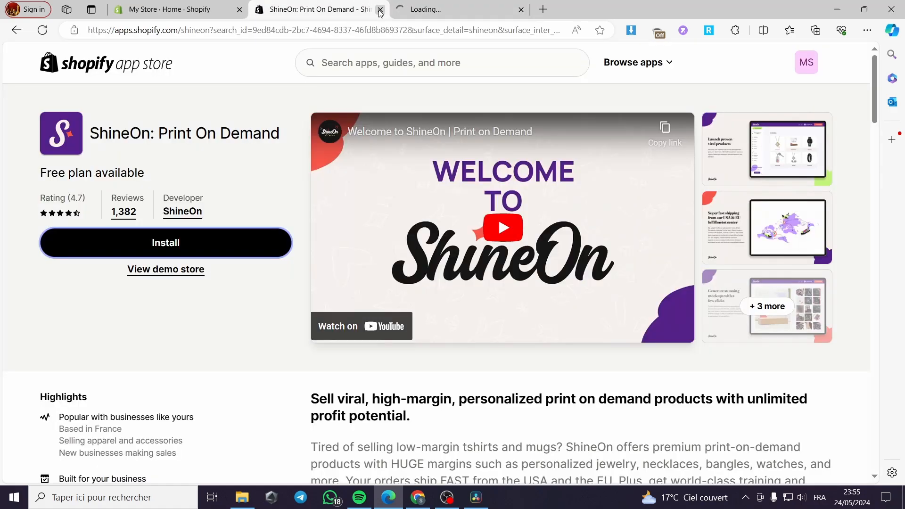
{"action": "mouse_move", "coordinate": [380, 10]}
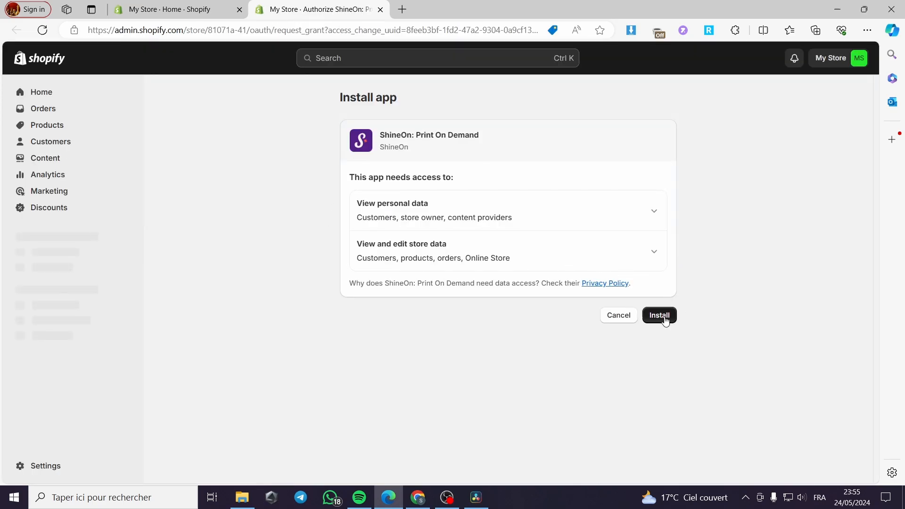
{"action": "left_click", "coordinate": [659, 315]}
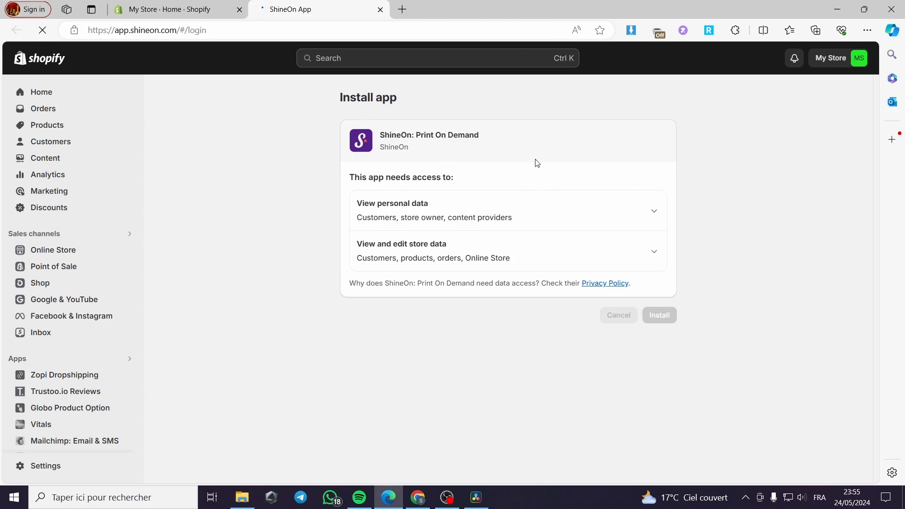
{"action": "mouse_move", "coordinate": [590, 295]}
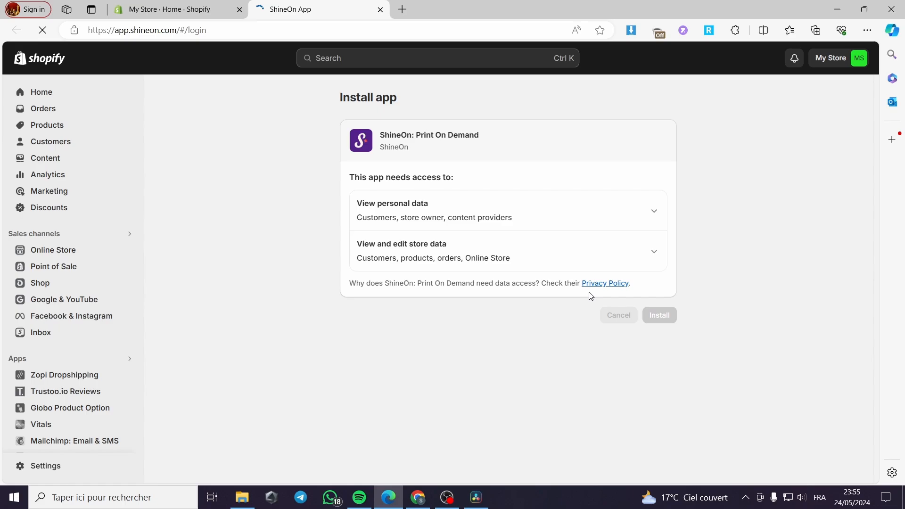
Enter and confirm the new ShineOn account password, declining Edge's offer to save it
{"action": "left_click", "coordinate": [659, 315]}
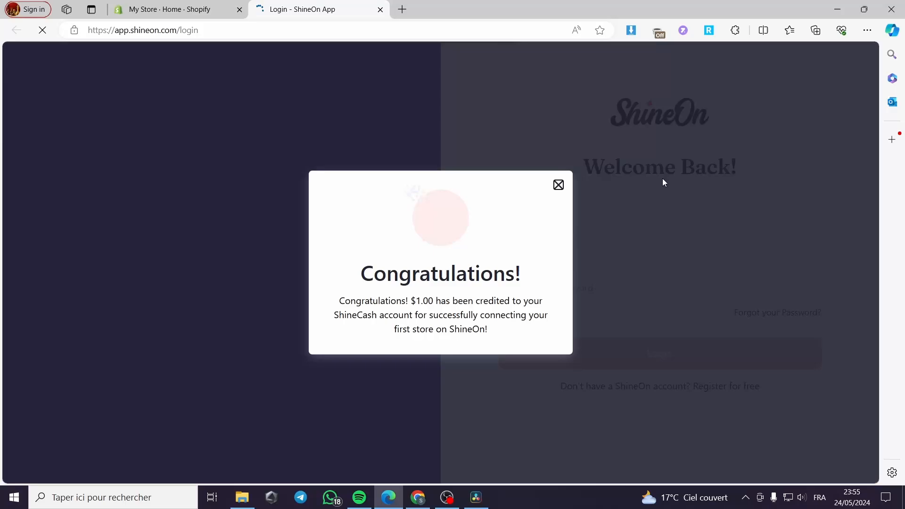
{"action": "left_click", "coordinate": [557, 184]}
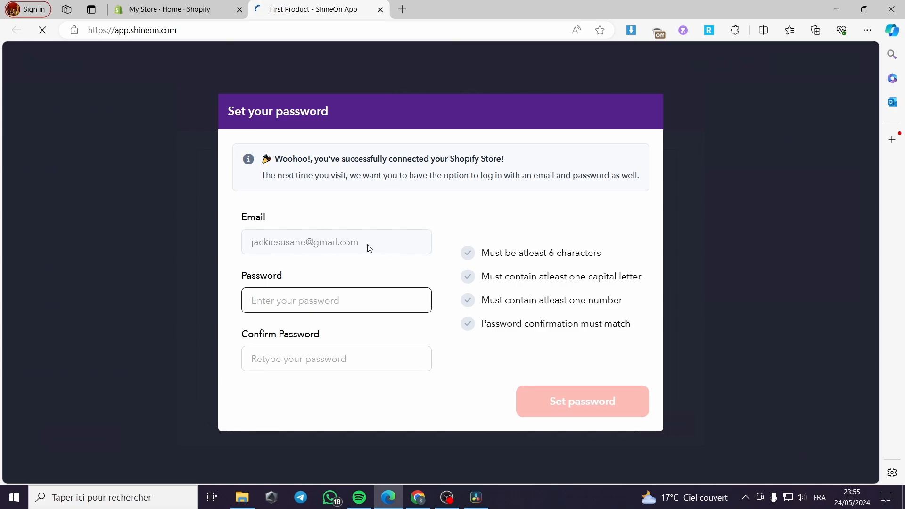
{"action": "mouse_move", "coordinate": [677, 300]}
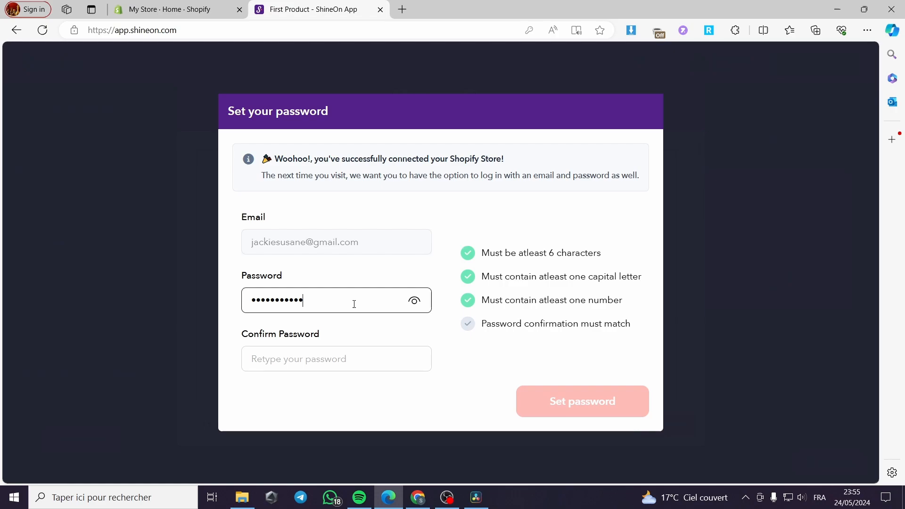
{"action": "type", "text": "••"}
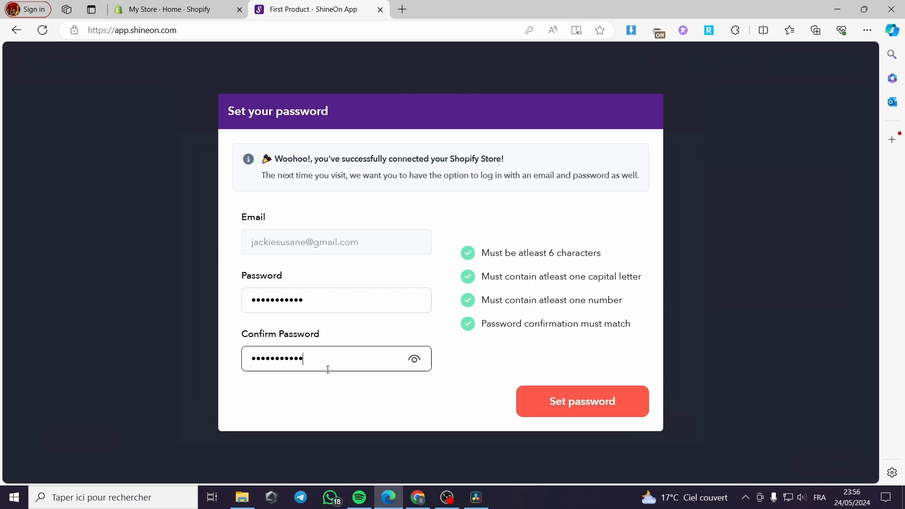
{"action": "left_click", "coordinate": [582, 401]}
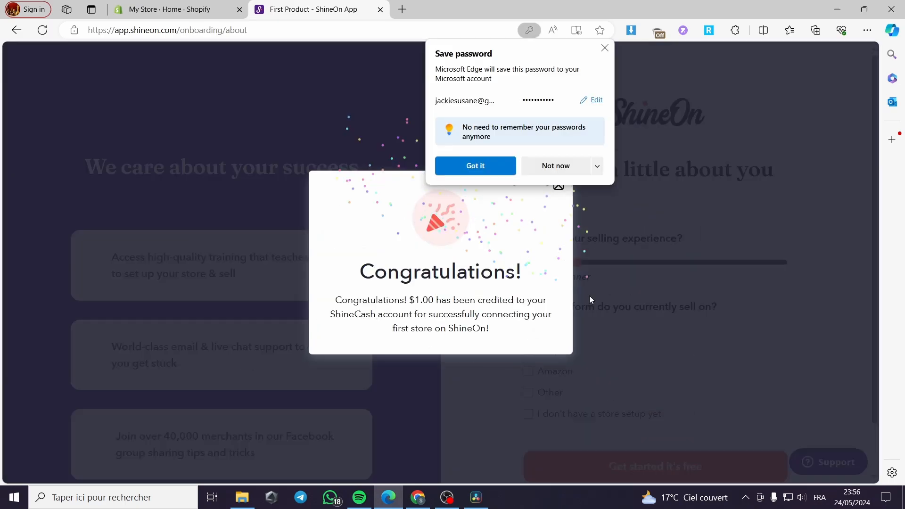
{"action": "left_click", "coordinate": [474, 166]}
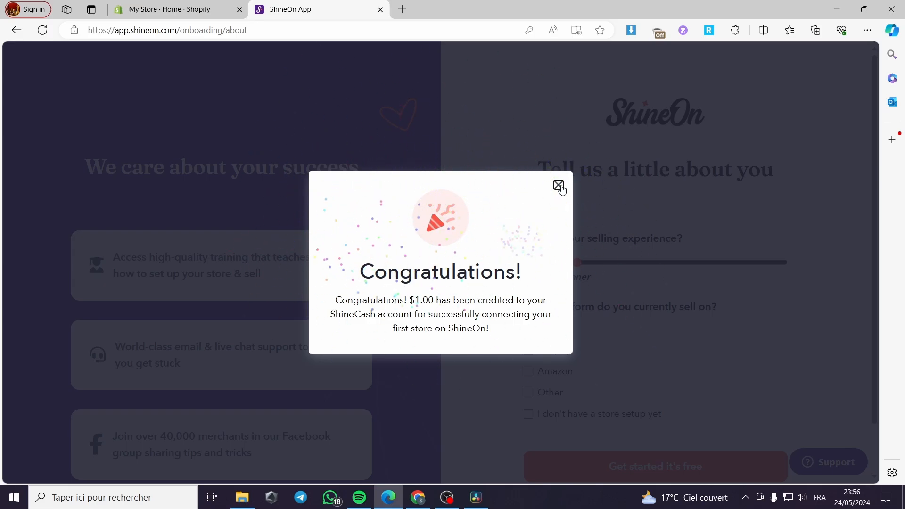
Submit the onboarding questionnaire as a Shopify beginner via 'Get started it's free'
{"action": "left_click", "coordinate": [558, 186]}
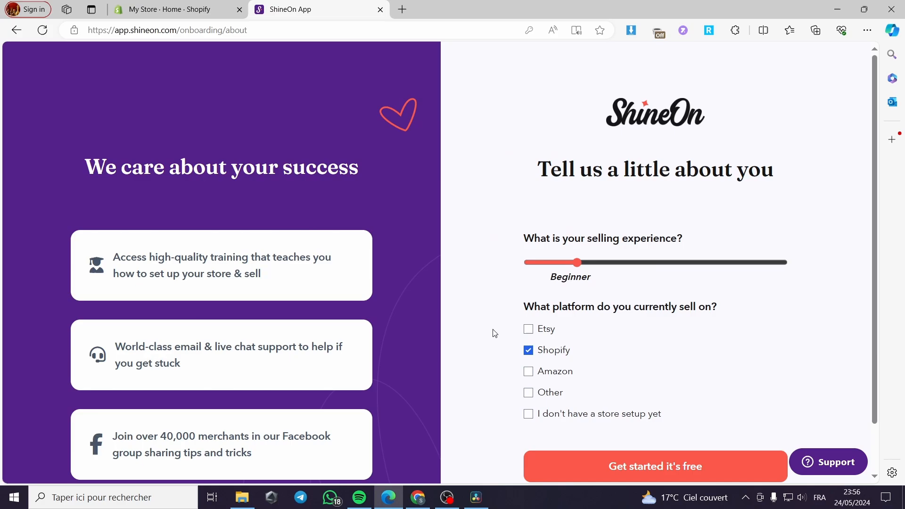
{"action": "mouse_move", "coordinate": [580, 192]}
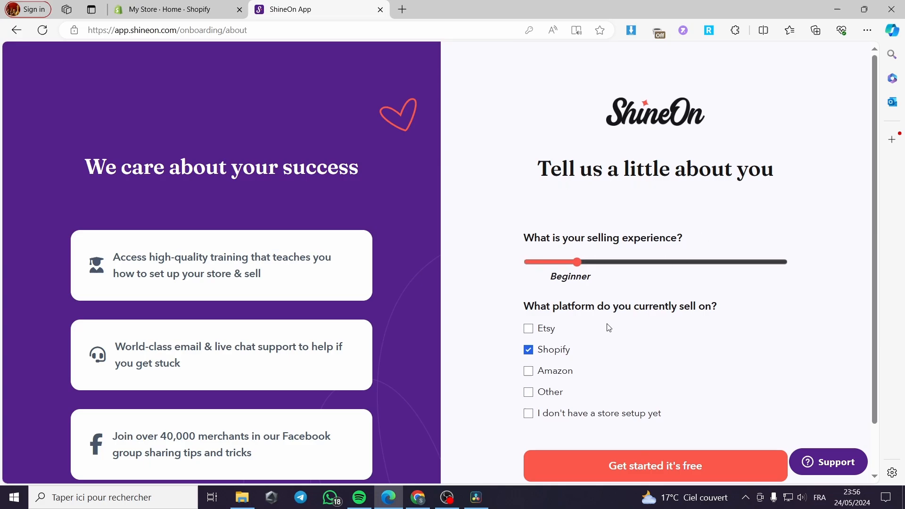
{"action": "scroll", "scroll_direction": "down", "scroll_amount": 3}
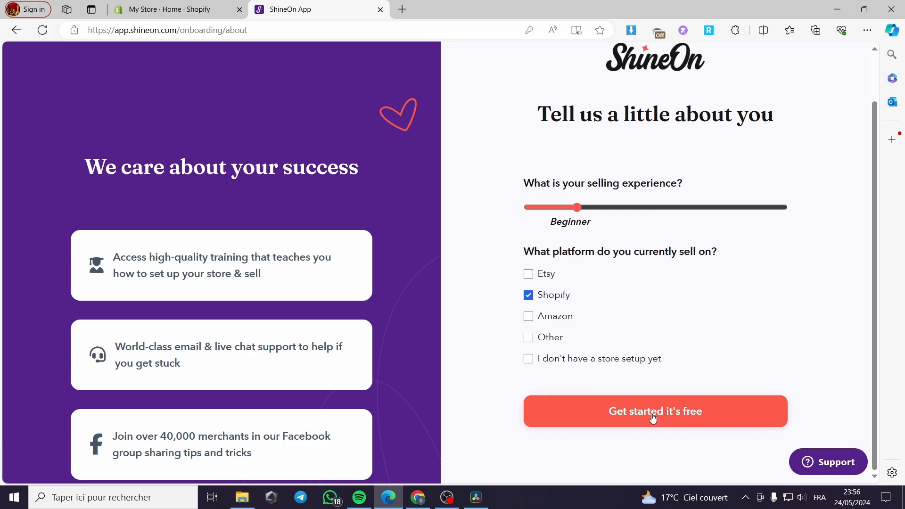
{"action": "left_click", "coordinate": [654, 410]}
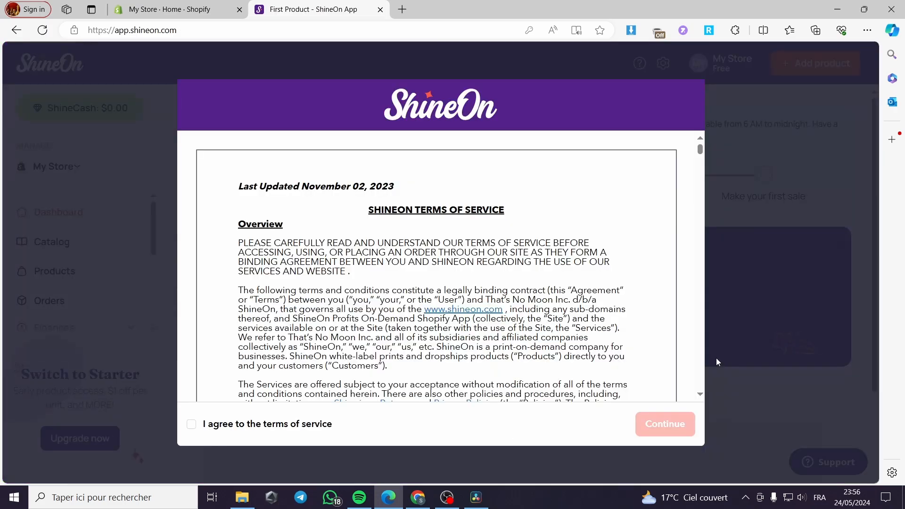
Agree to the terms of service and continue to the ShineOn dashboard
{"action": "scroll", "scroll_direction": "down", "scroll_amount": 3}
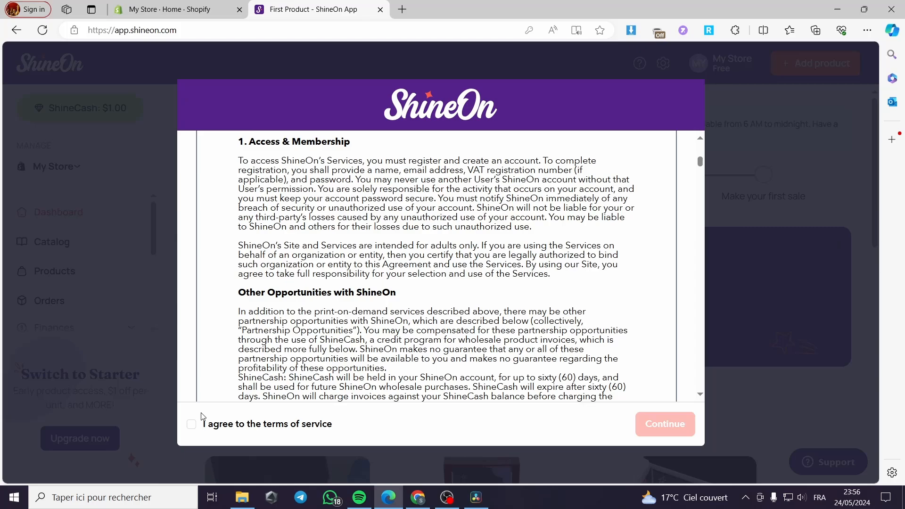
{"action": "mouse_move", "coordinate": [299, 285]}
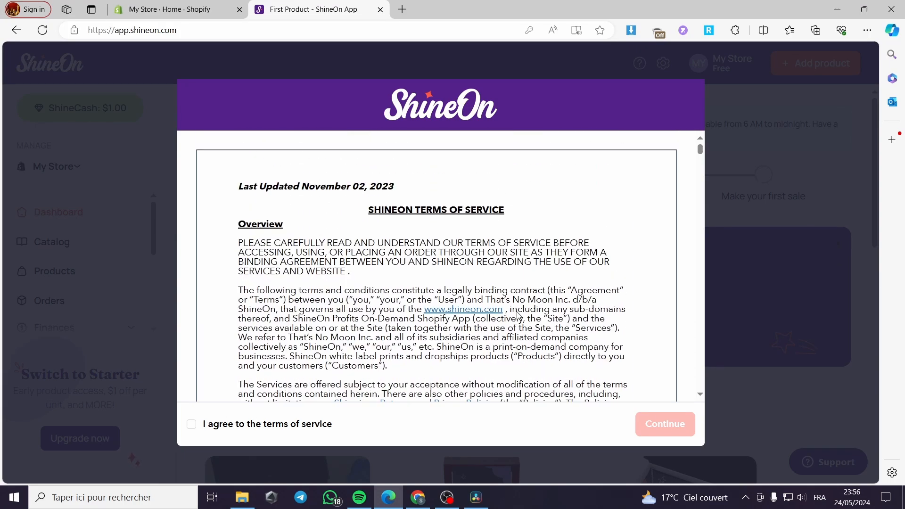
{"action": "left_click", "coordinate": [191, 424]}
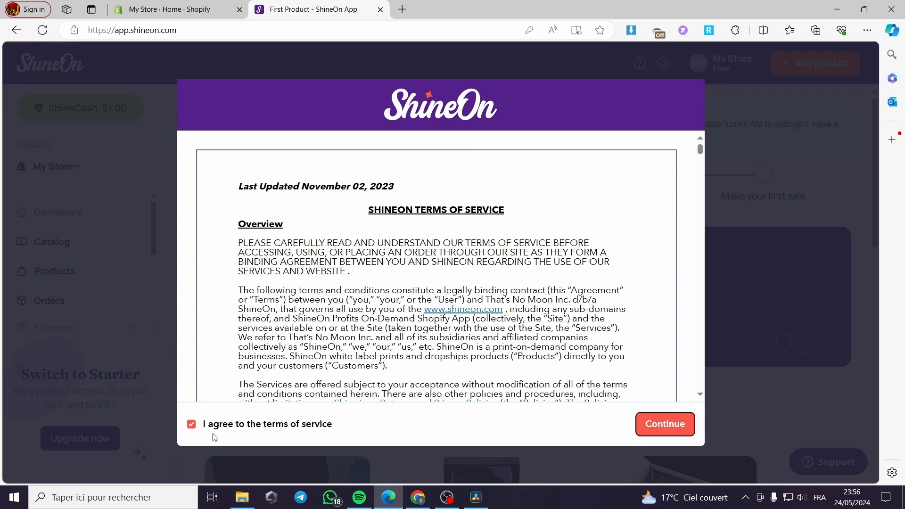
{"action": "left_click", "coordinate": [664, 423]}
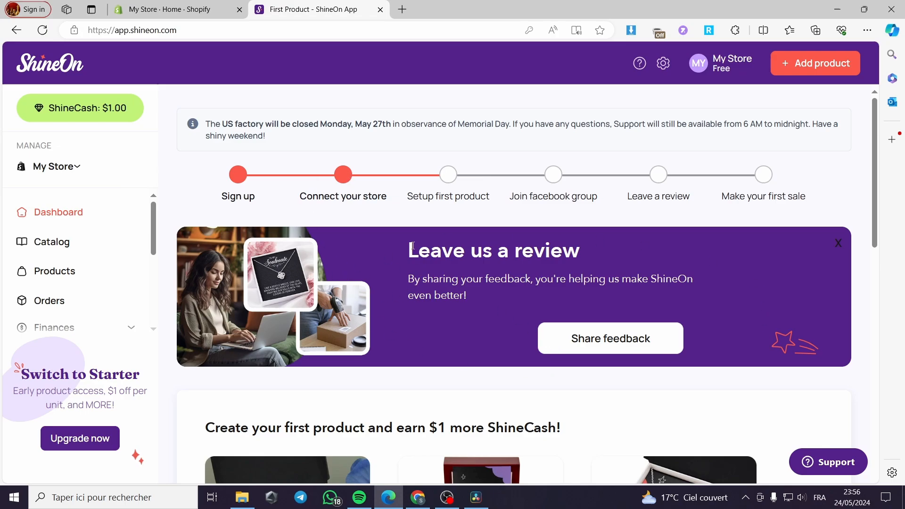
Scroll the dashboard down to the 'Create your first product' suggestions with the Love Knot Necklace
{"action": "scroll", "scroll_direction": "down", "scroll_amount": 3}
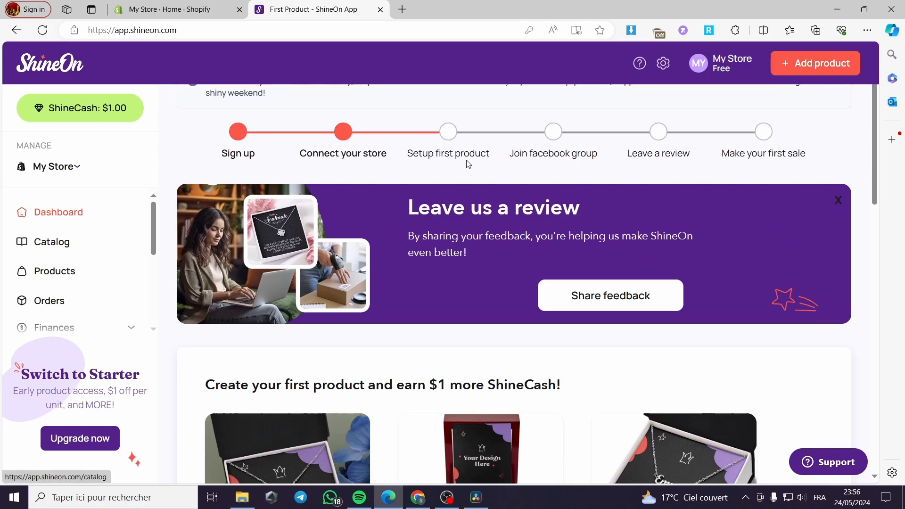
{"action": "mouse_move", "coordinate": [753, 179]}
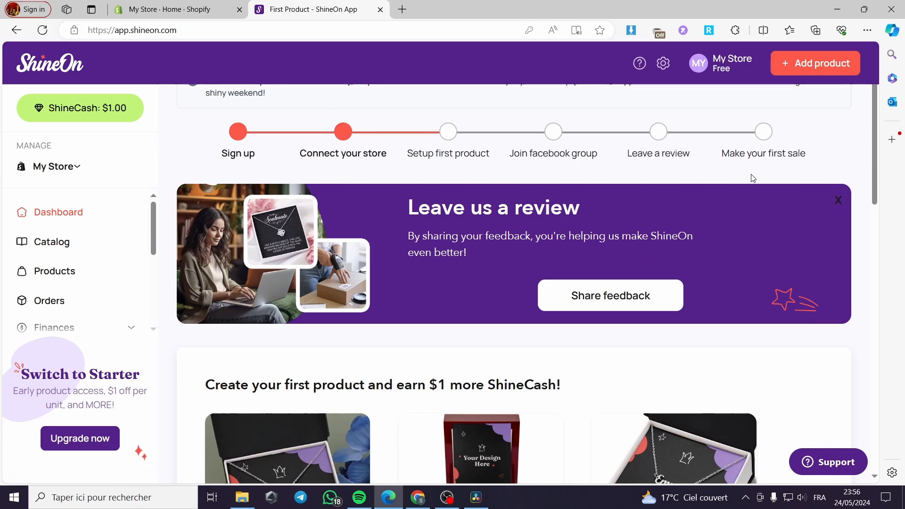
{"action": "scroll", "scroll_direction": "down", "scroll_amount": 3}
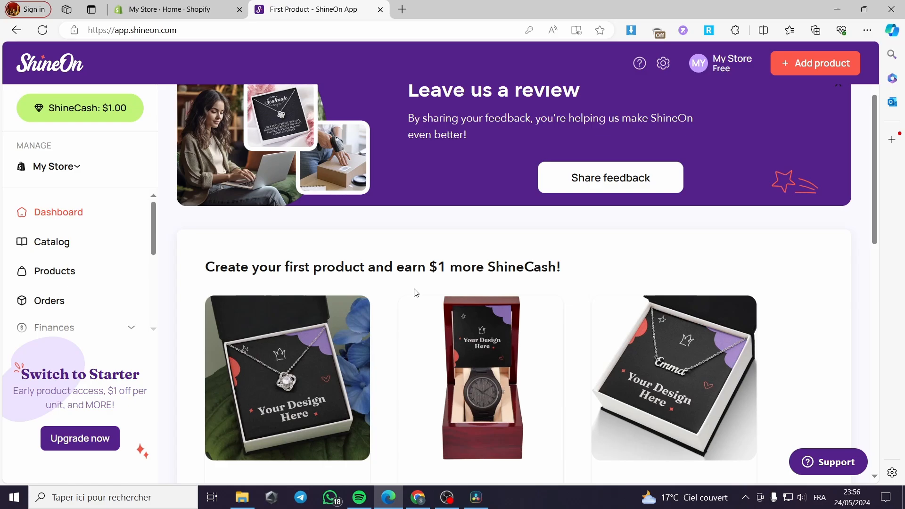
{"action": "scroll", "scroll_direction": "down", "scroll_amount": 3}
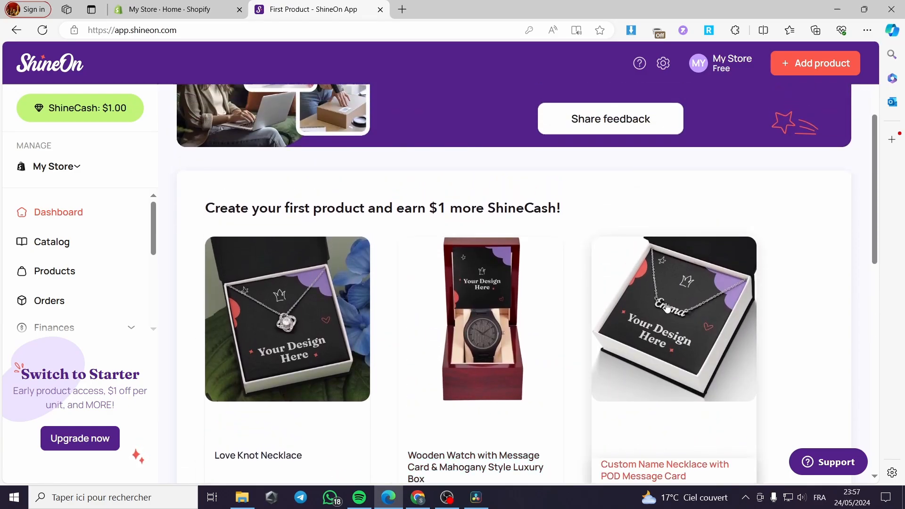
{"action": "scroll", "scroll_direction": "down", "scroll_amount": 3}
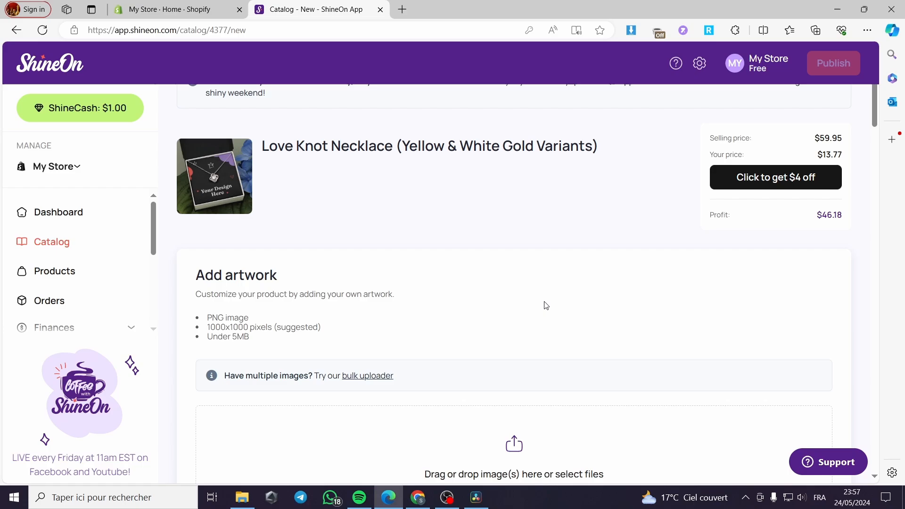
{"action": "mouse_move", "coordinate": [364, 209]}
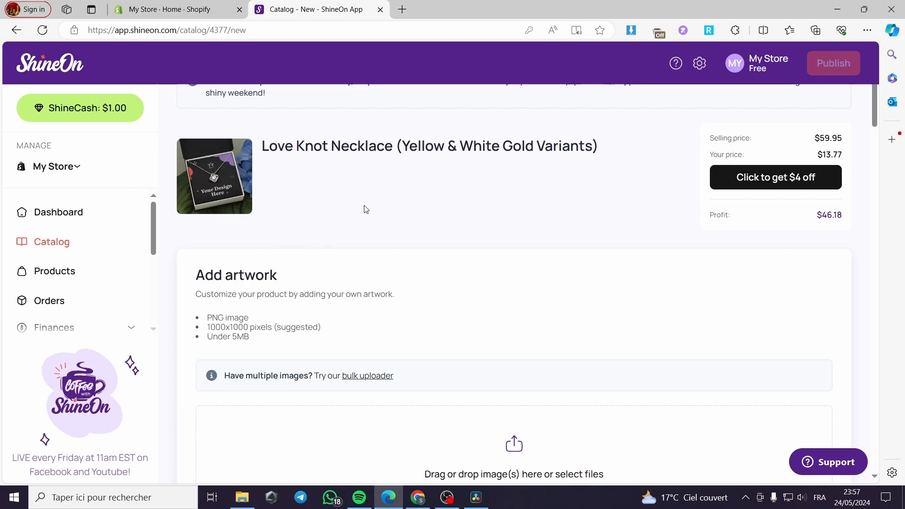
Upload the Let's Coffee PNG as the Love Knot Necklace artwork
{"action": "scroll", "scroll_direction": "down", "scroll_amount": 3}
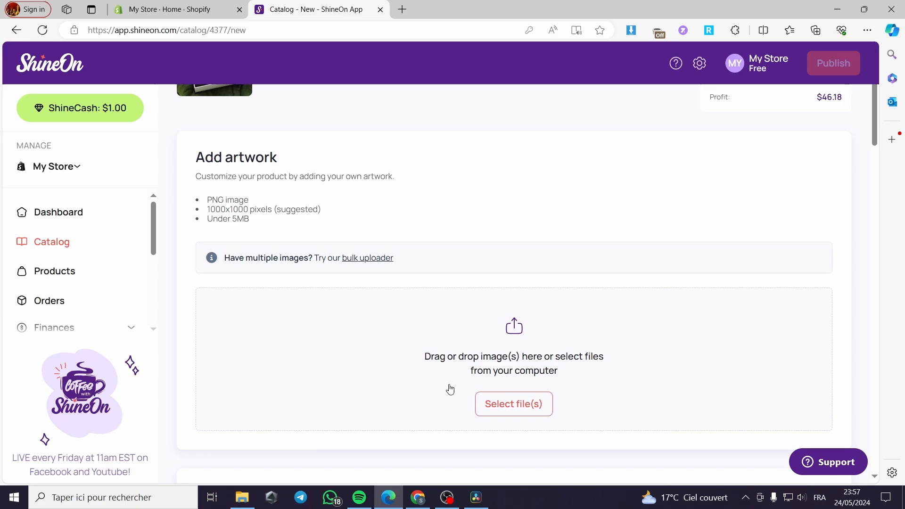
{"action": "left_click", "coordinate": [513, 404]}
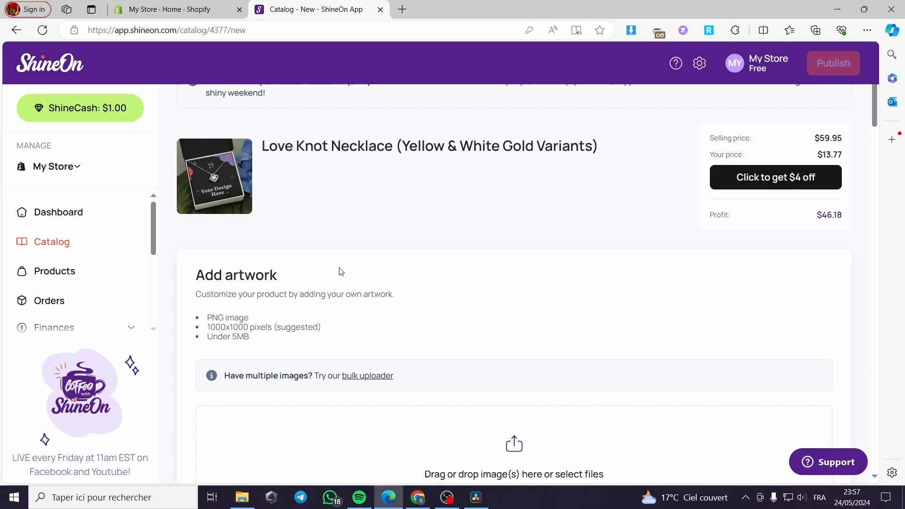
{"action": "left_click", "coordinate": [513, 444]}
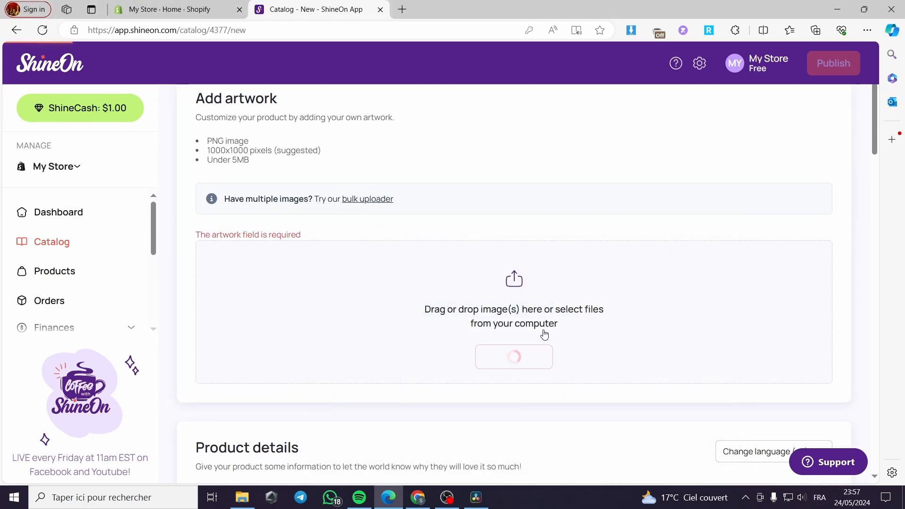
{"action": "mouse_move", "coordinate": [418, 354]}
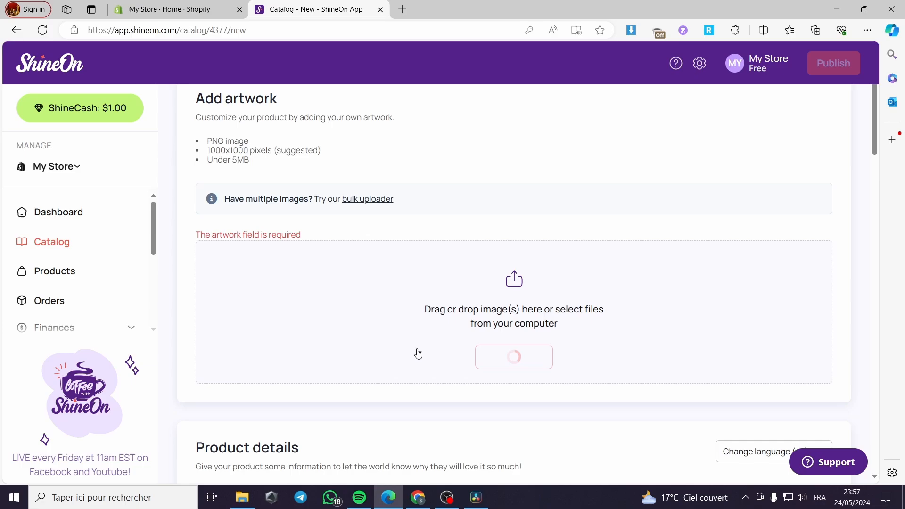
Review the generated mockup images, gold-finish variants and upsell sections
{"action": "scroll", "scroll_direction": "down", "scroll_amount": 3}
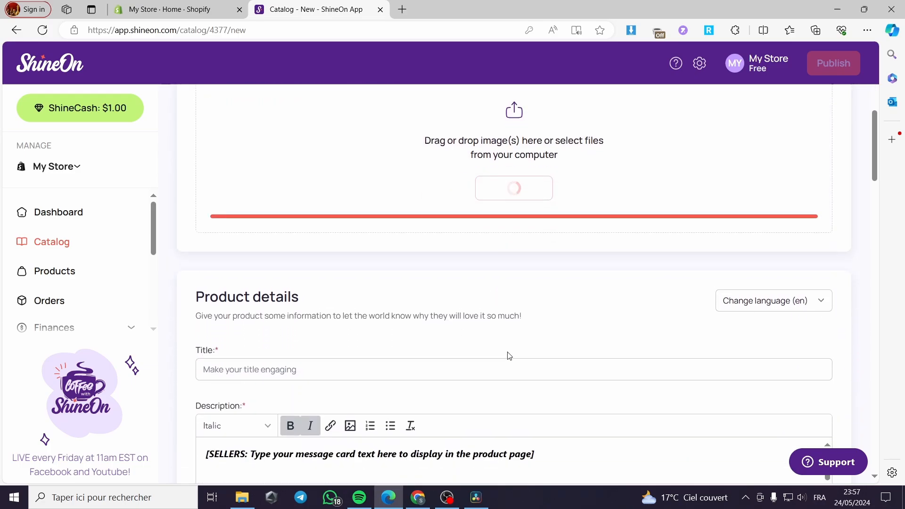
{"action": "scroll", "scroll_direction": "down", "scroll_amount": 3}
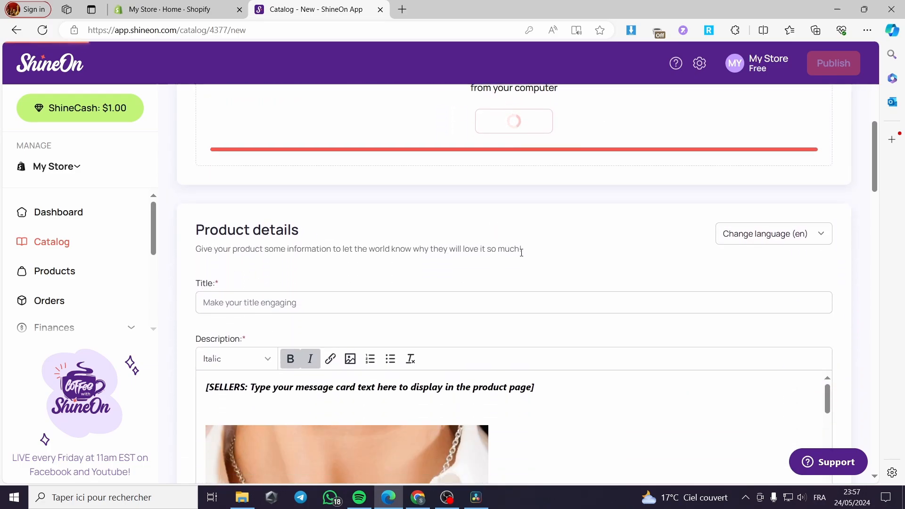
{"action": "scroll", "scroll_direction": "down", "scroll_amount": 3}
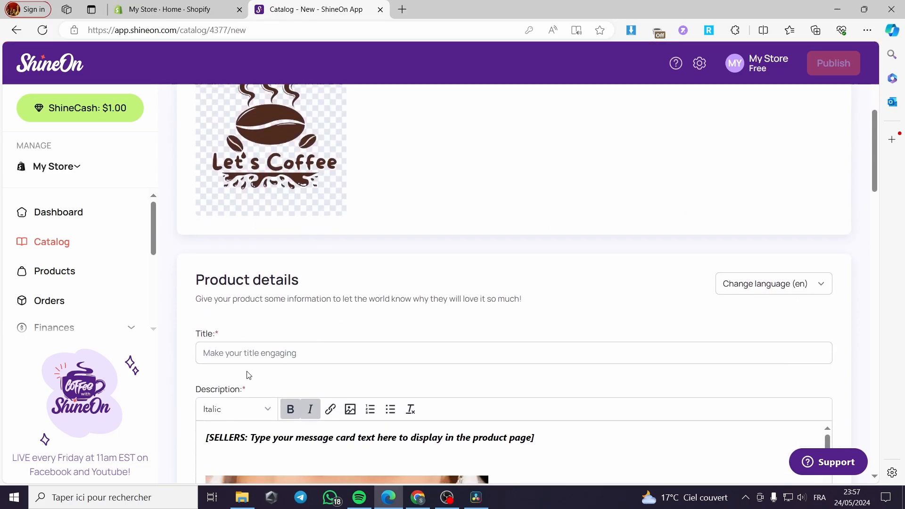
{"action": "scroll", "scroll_direction": "down", "scroll_amount": 3}
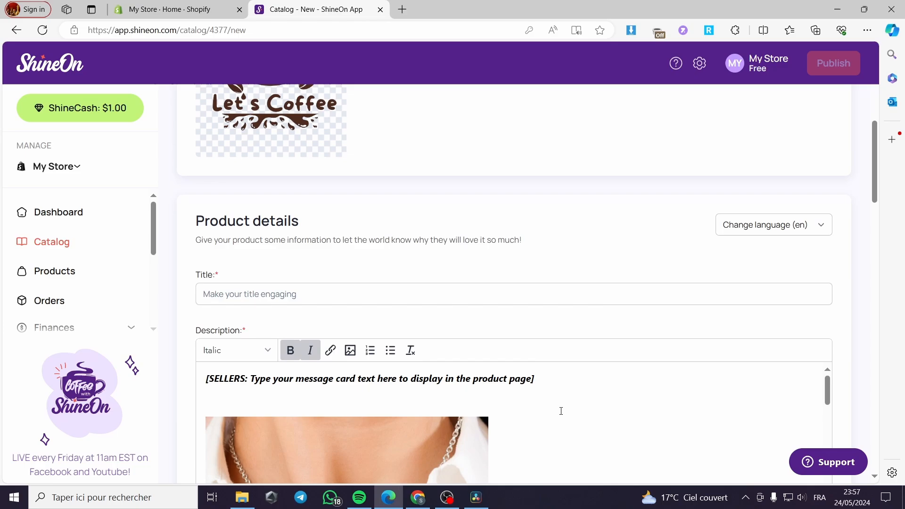
{"action": "scroll", "scroll_direction": "down", "scroll_amount": 3}
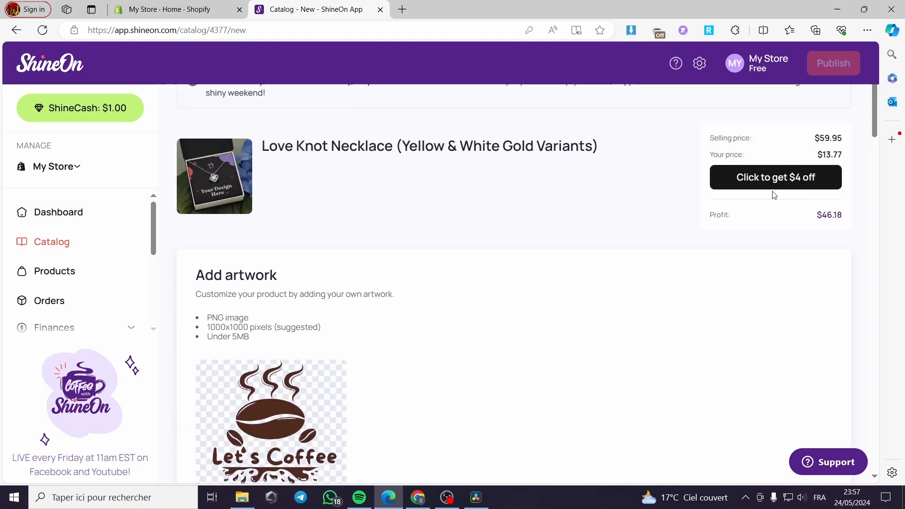
{"action": "scroll", "scroll_direction": "down", "scroll_amount": 3}
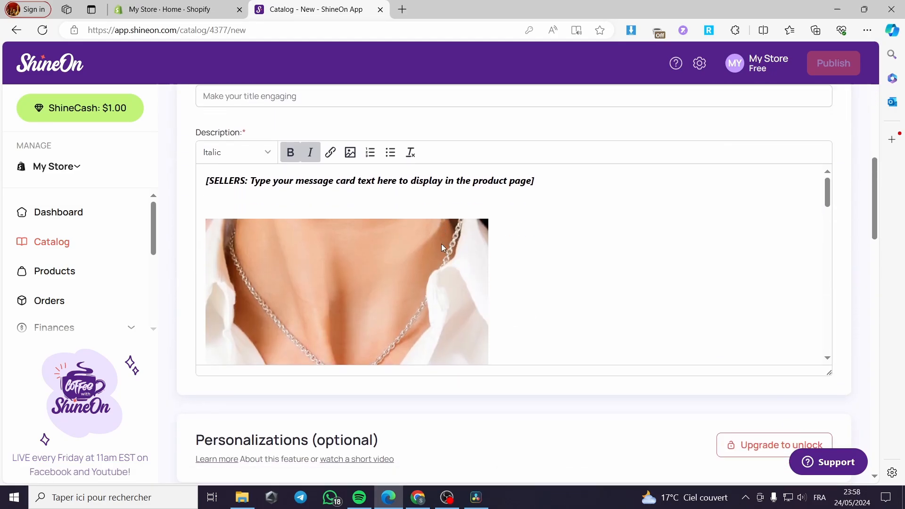
{"action": "scroll", "scroll_direction": "down", "scroll_amount": 3}
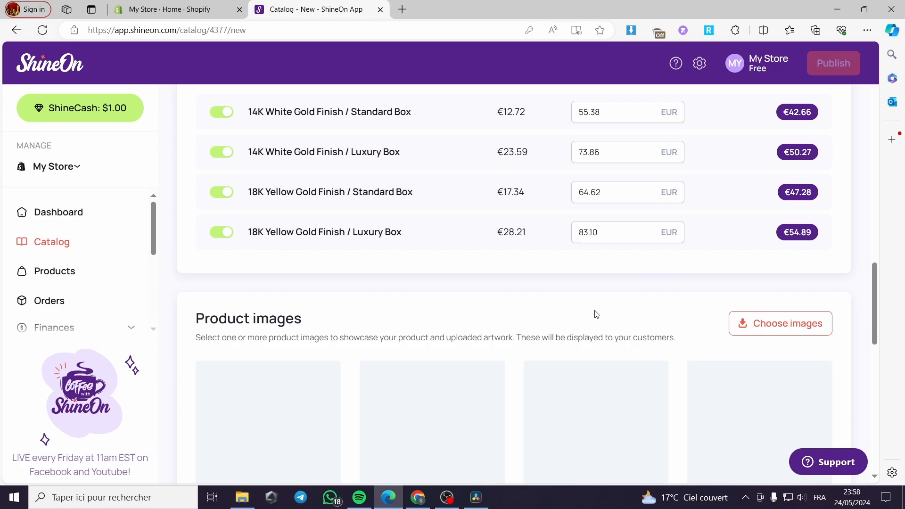
{"action": "scroll", "scroll_direction": "down", "scroll_amount": 3}
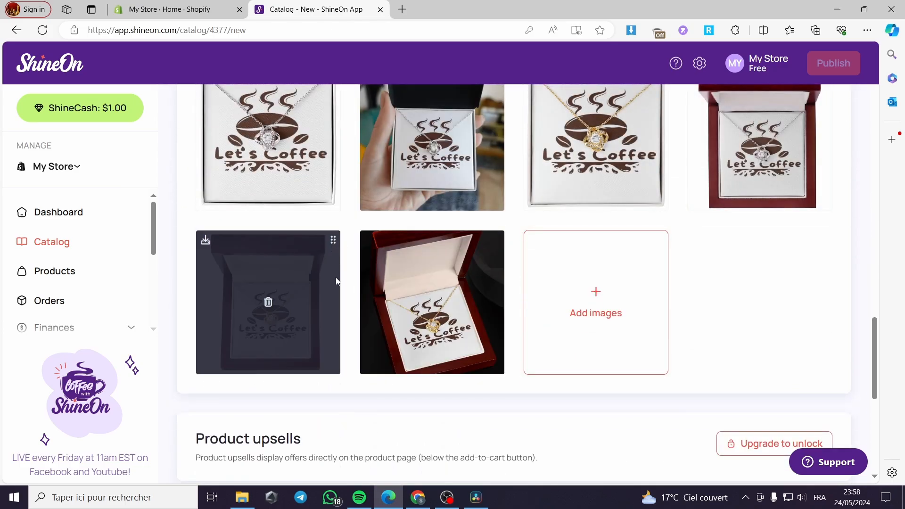
{"action": "scroll", "scroll_direction": "down", "scroll_amount": 3}
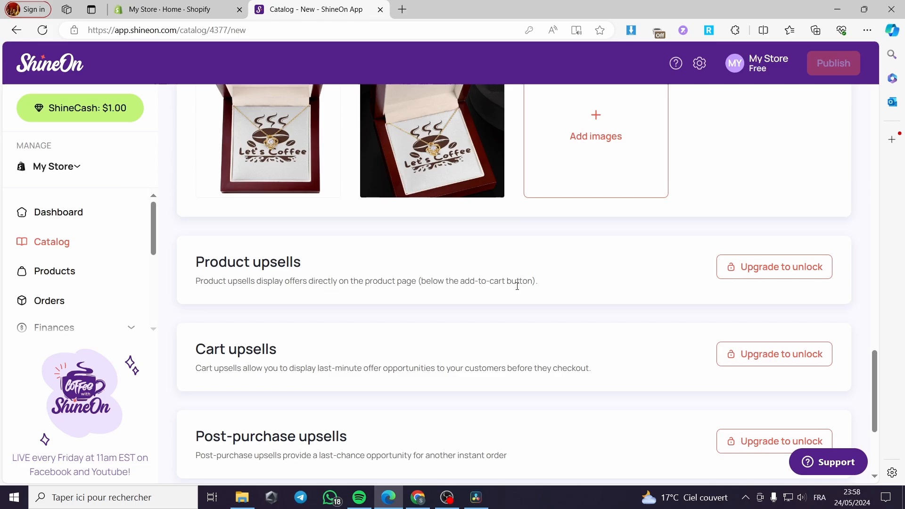
{"action": "mouse_move", "coordinate": [731, 280]}
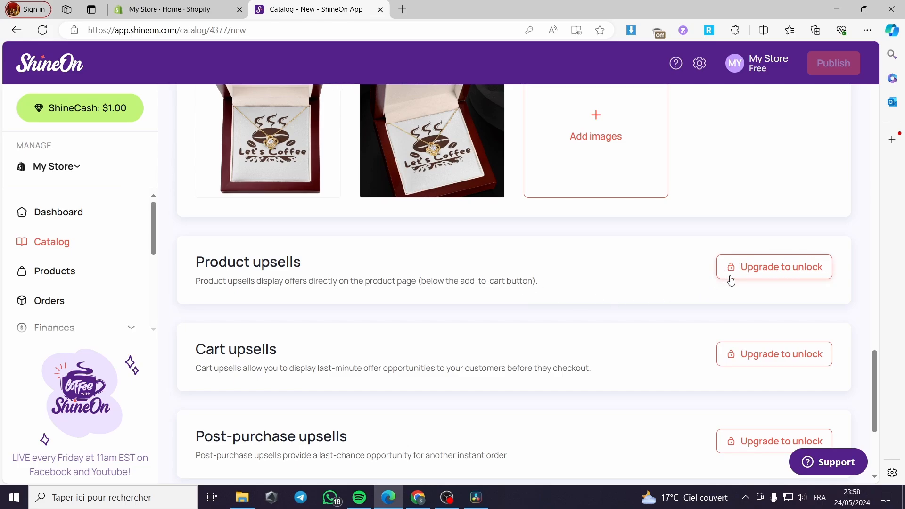
{"action": "mouse_move", "coordinate": [815, 279]}
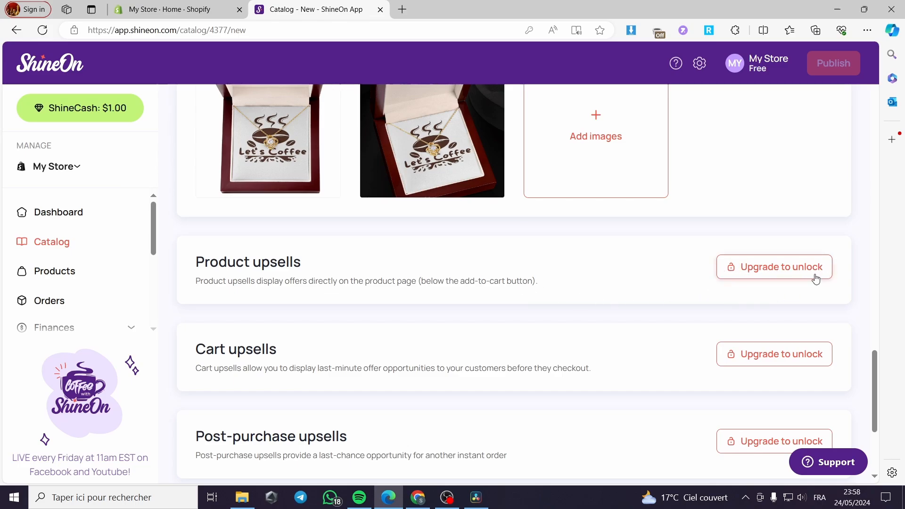
{"action": "scroll", "scroll_direction": "down", "scroll_amount": 3}
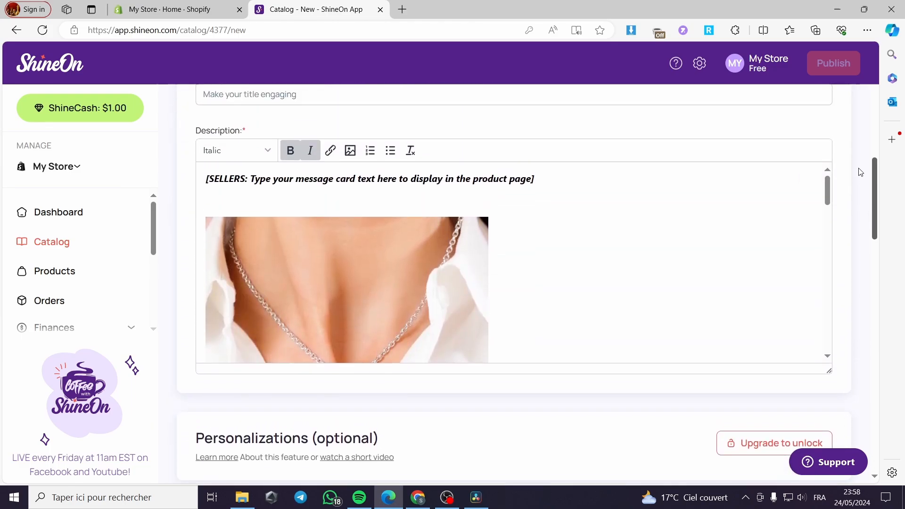
Title the necklace product 'Neckless for you birthday'
{"action": "scroll", "scroll_direction": "up", "scroll_amount": 3}
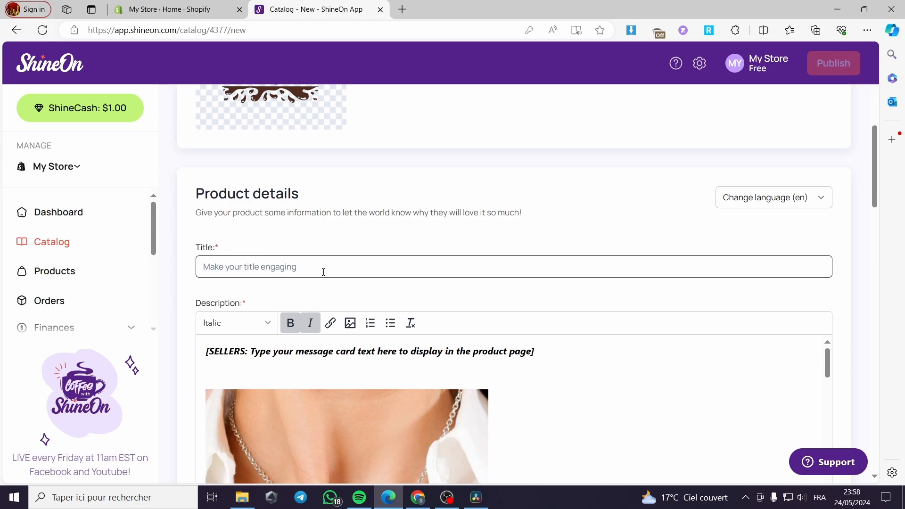
{"action": "type", "text": "Neck"}
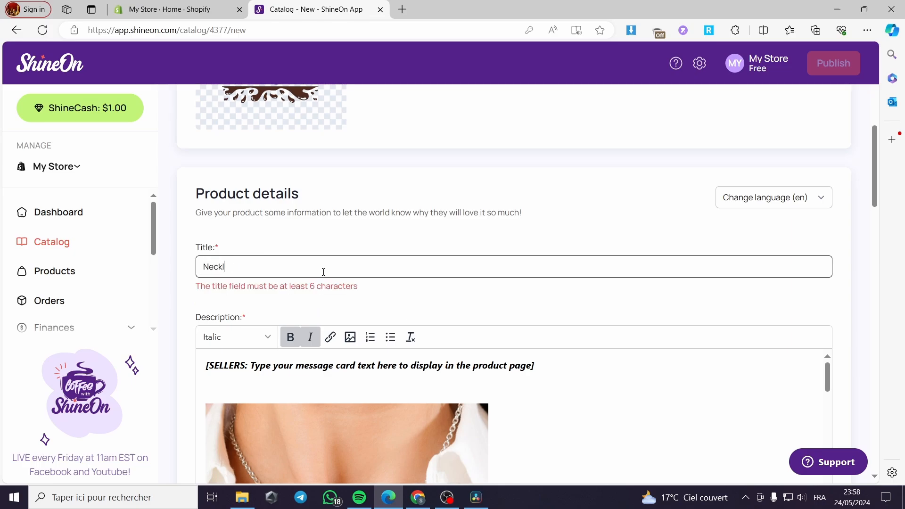
{"action": "type", "text": "ess for yo"}
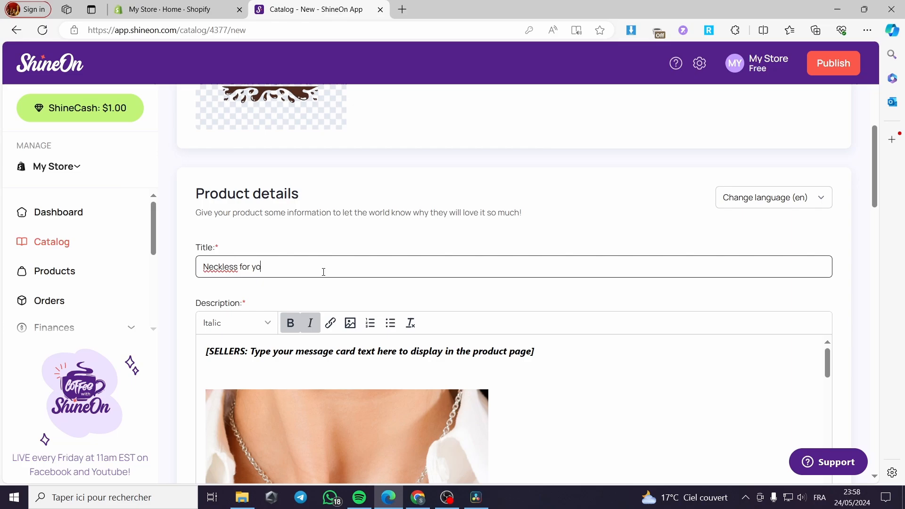
{"action": "type", "text": "u birt"}
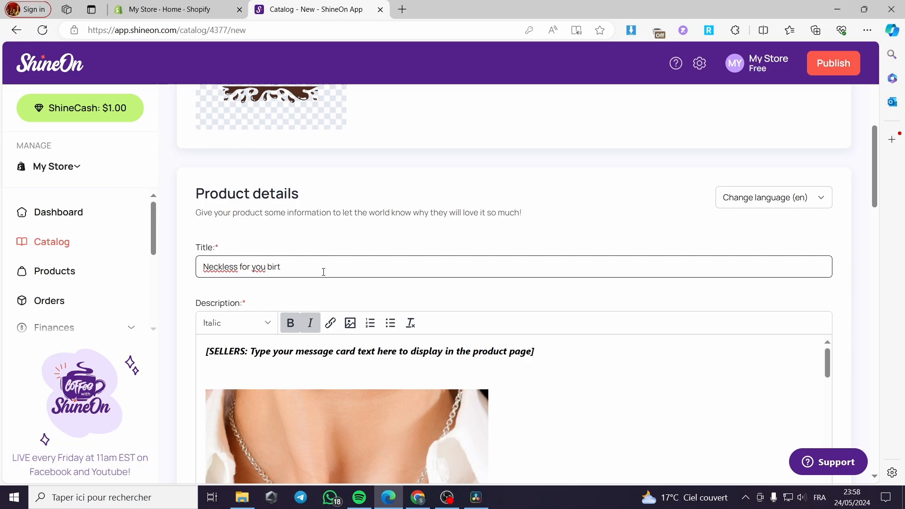
{"action": "type", "text": "hday"}
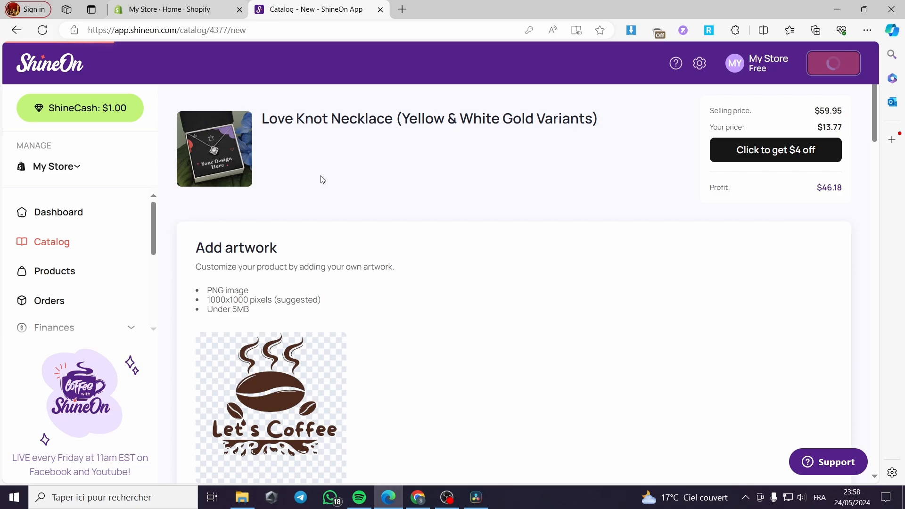
{"action": "mouse_move", "coordinate": [485, 334]}
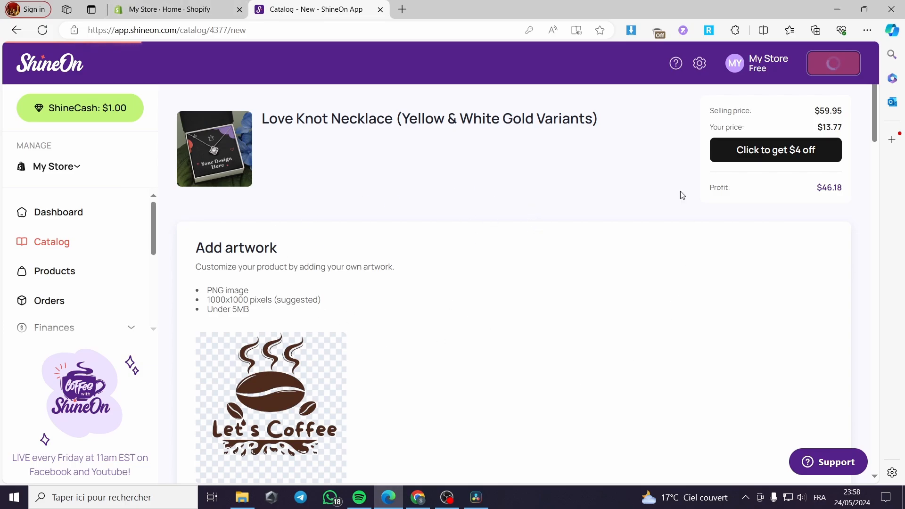
{"action": "mouse_move", "coordinate": [438, 290]}
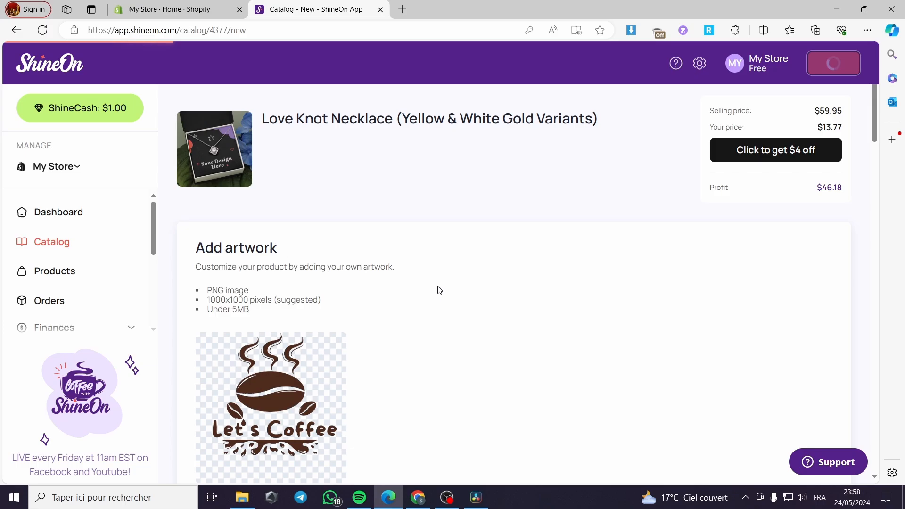
{"action": "mouse_move", "coordinate": [380, 194]}
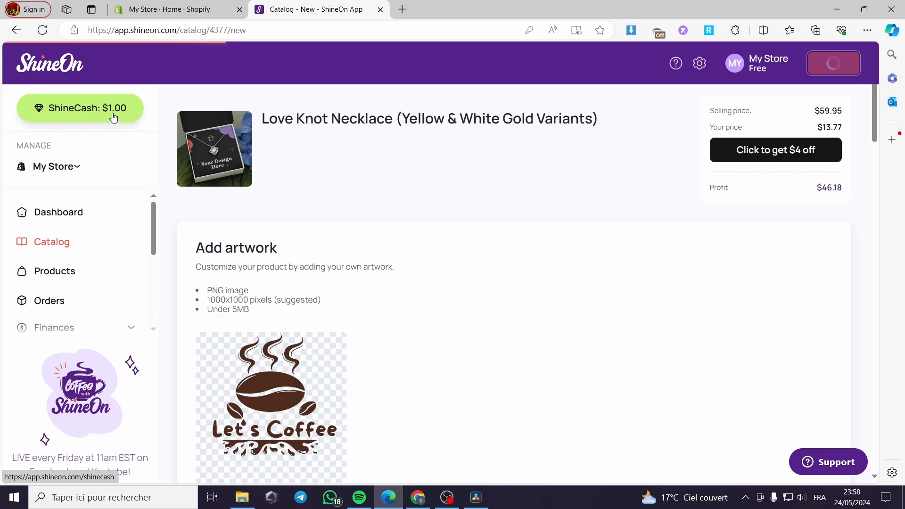
{"action": "mouse_move", "coordinate": [273, 181]}
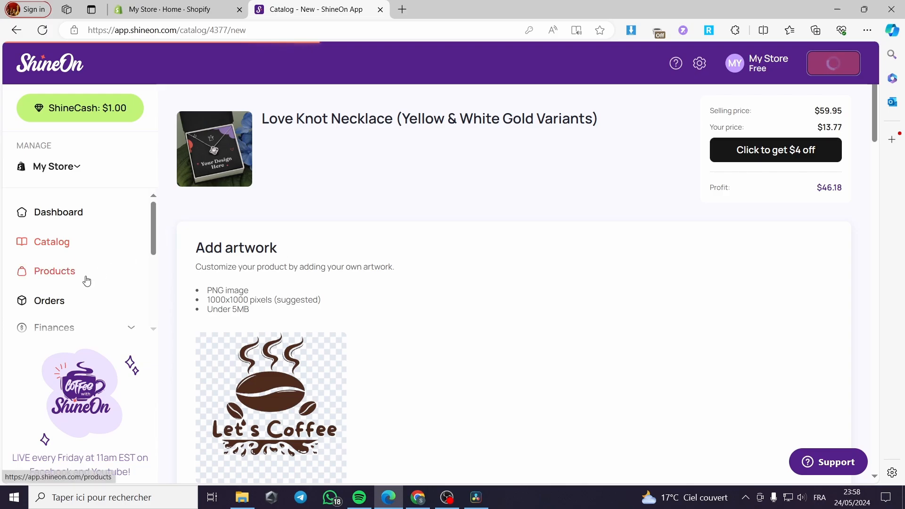
{"action": "scroll", "scroll_direction": "down", "scroll_amount": 3}
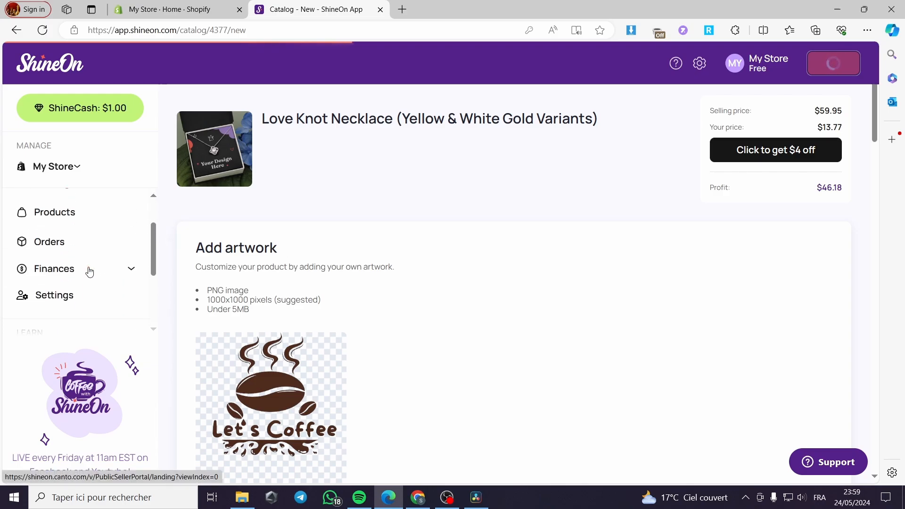
Open Settings in a new tab and dismiss the ShineCash congratulations notice
{"action": "right_click", "coordinate": [55, 295]}
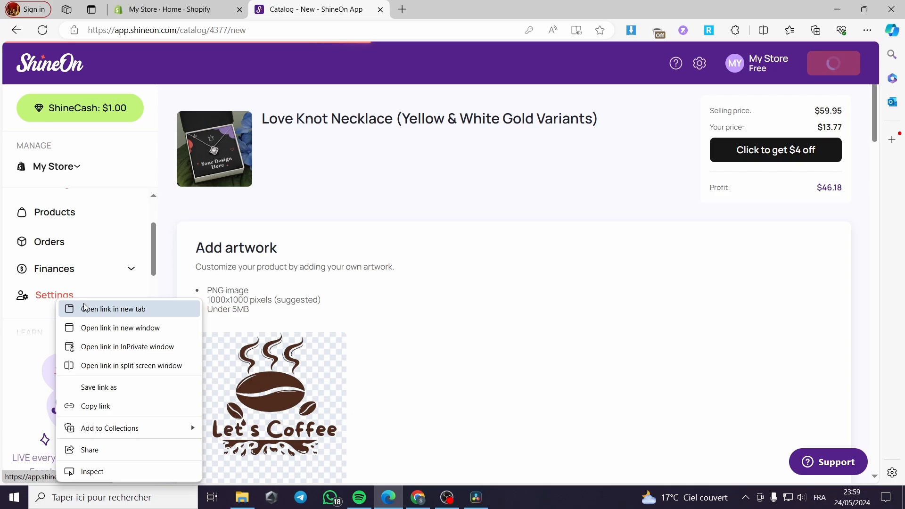
{"action": "left_click", "coordinate": [114, 309]}
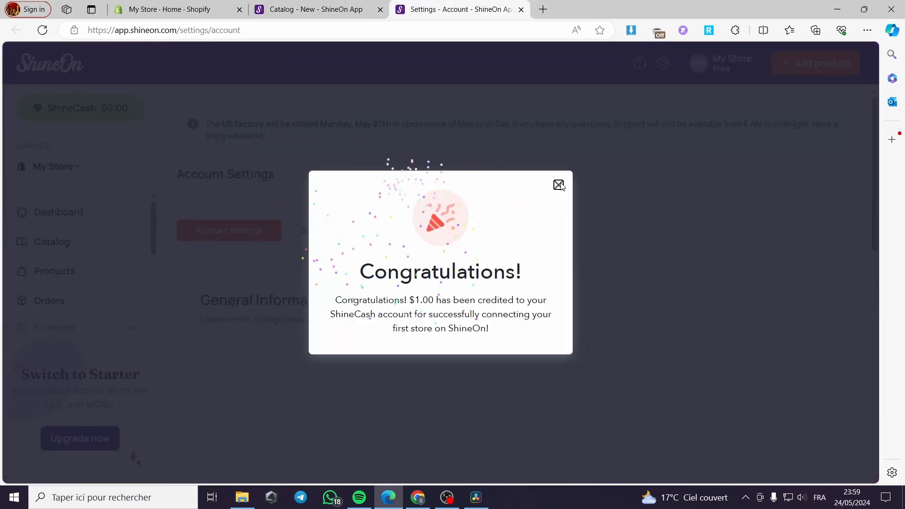
{"action": "left_click", "coordinate": [557, 186]}
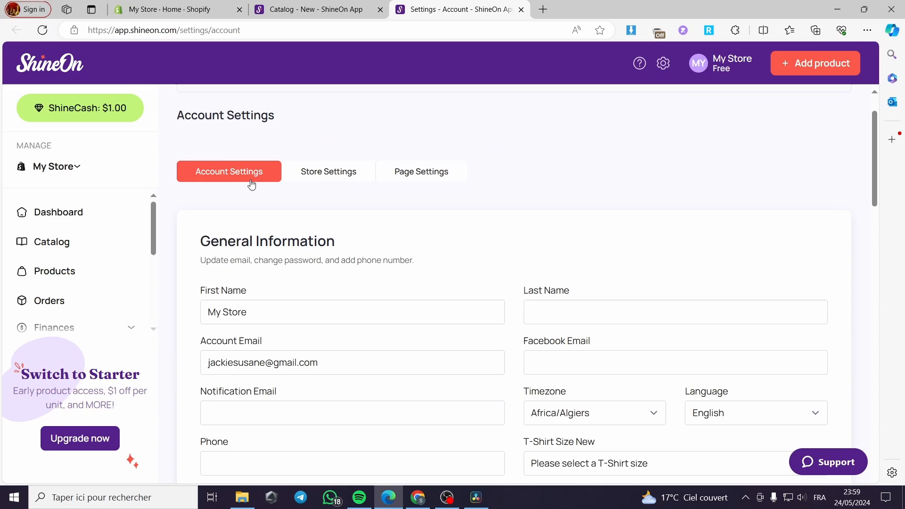
Review the account settings' general information, password and address sections
{"action": "scroll", "scroll_direction": "down", "scroll_amount": 3}
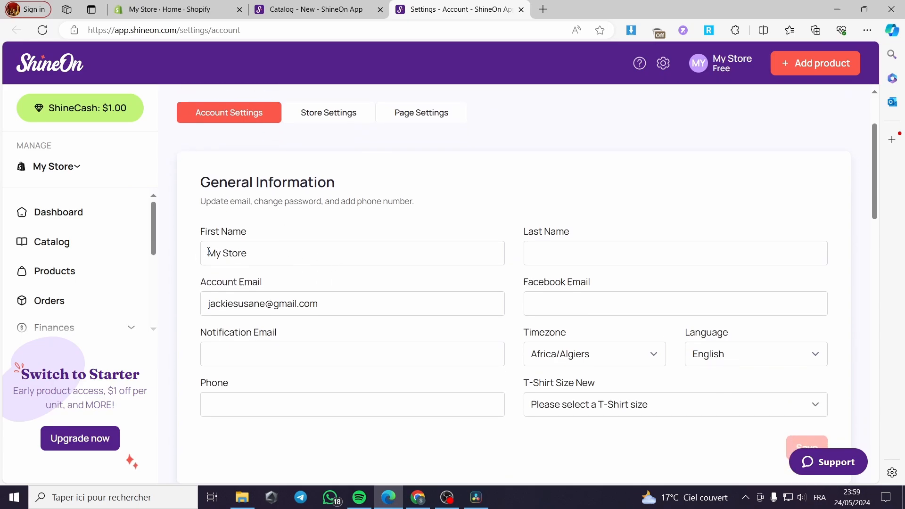
{"action": "left_click", "coordinate": [352, 253]}
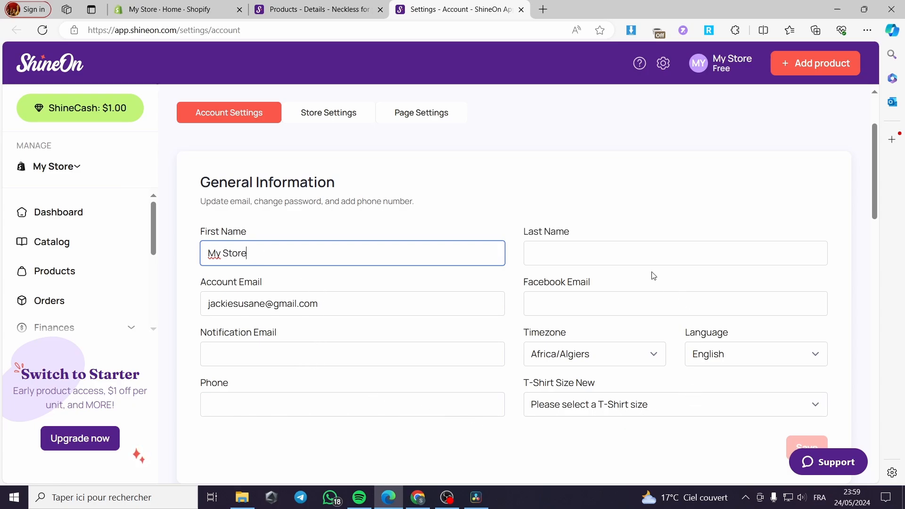
{"action": "scroll", "scroll_direction": "down", "scroll_amount": 3}
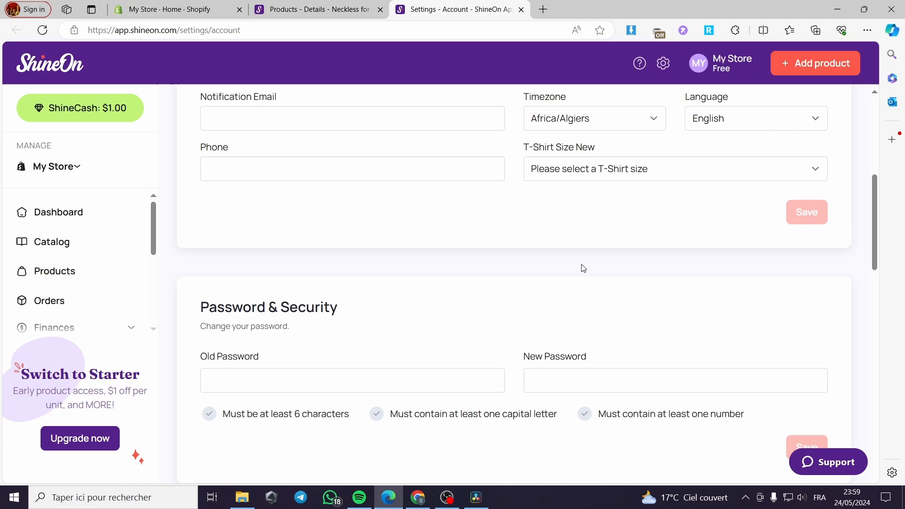
{"action": "scroll", "scroll_direction": "down", "scroll_amount": 3}
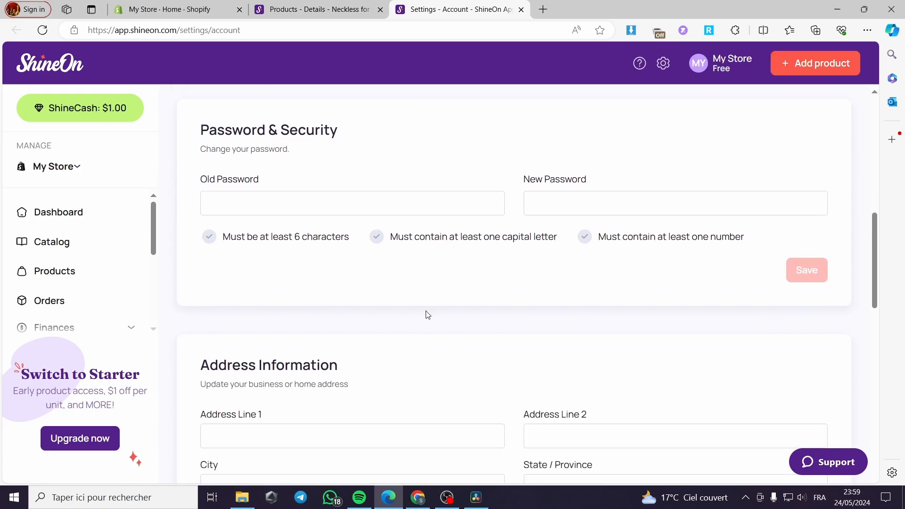
{"action": "scroll", "scroll_direction": "down", "scroll_amount": 3}
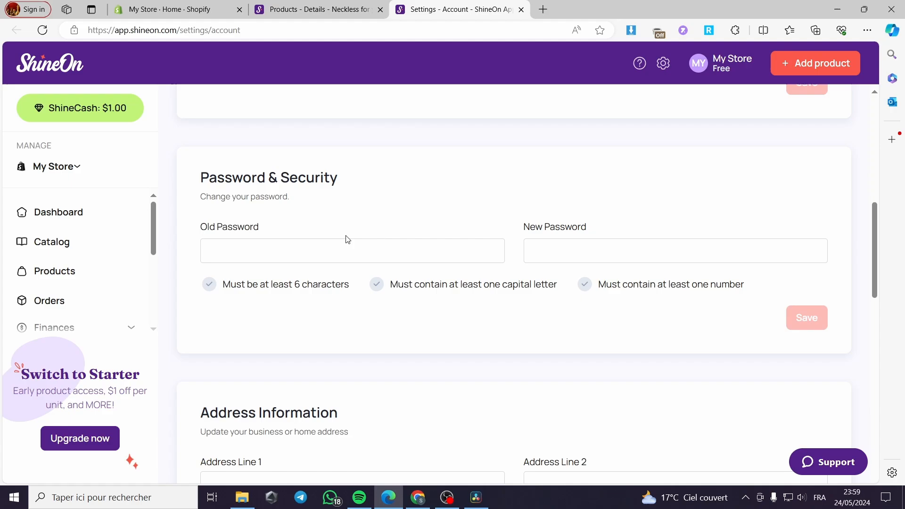
Switch to Store Settings and scroll to the Shipping section
{"action": "left_click", "coordinate": [328, 230]}
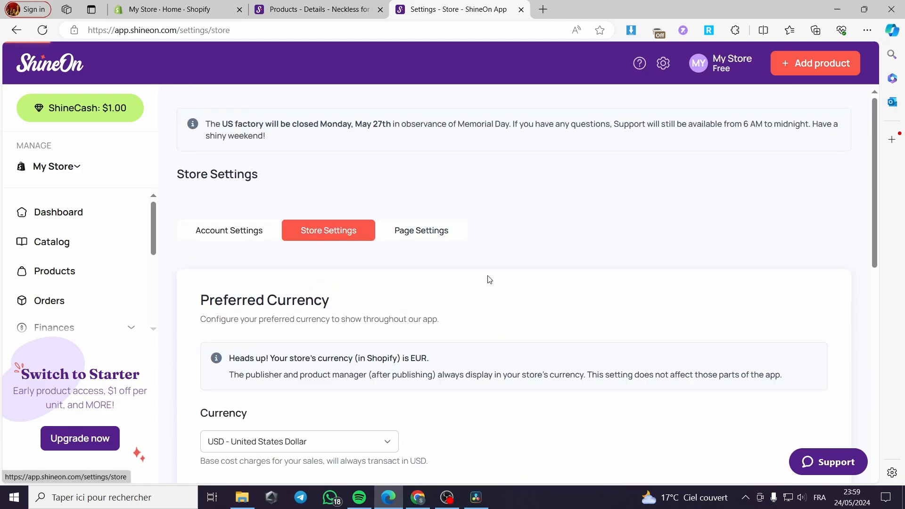
{"action": "scroll", "scroll_direction": "down", "scroll_amount": 3}
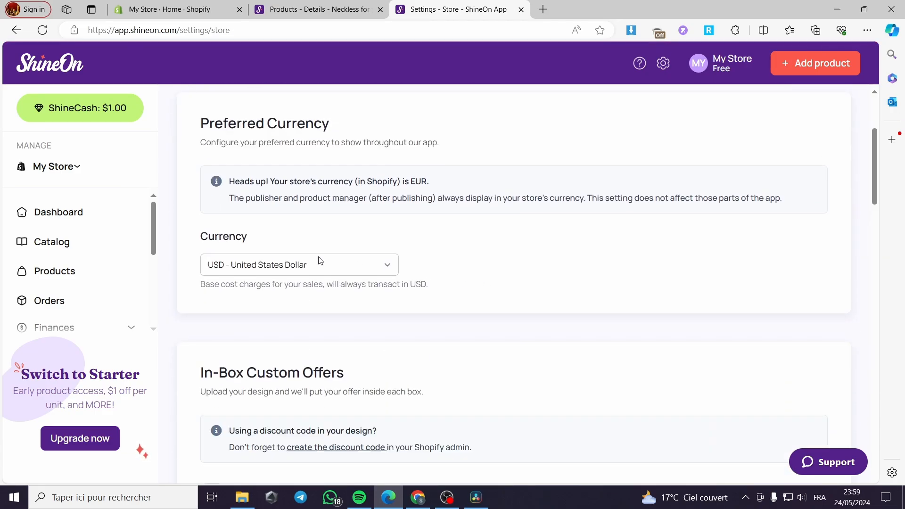
{"action": "scroll", "scroll_direction": "down", "scroll_amount": 3}
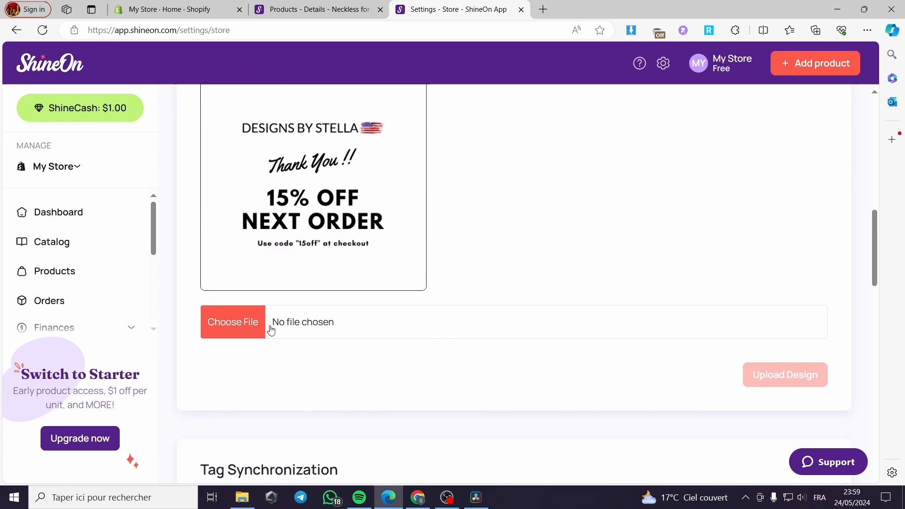
{"action": "scroll", "scroll_direction": "down", "scroll_amount": 3}
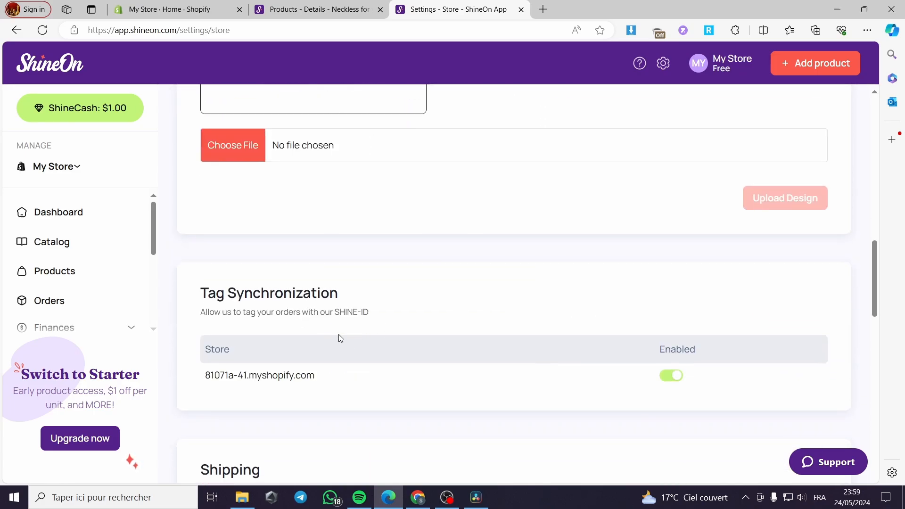
{"action": "scroll", "scroll_direction": "down", "scroll_amount": 3}
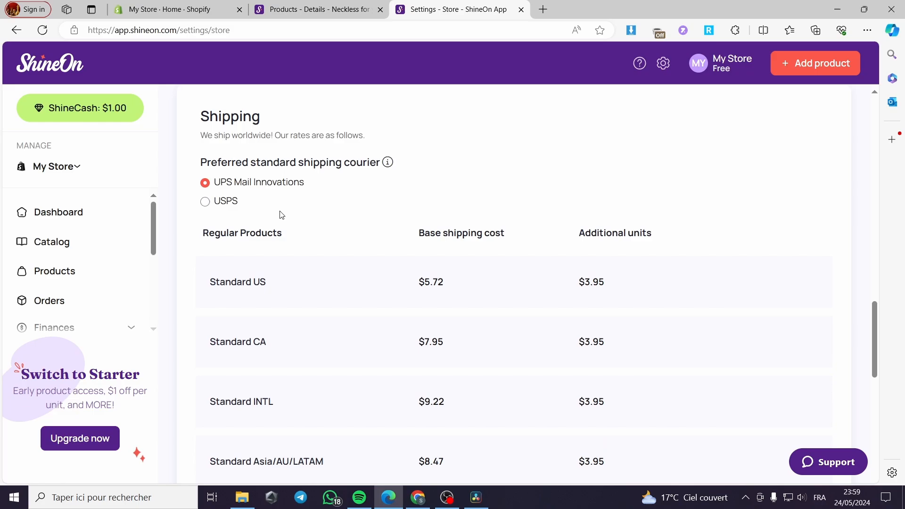
{"action": "scroll", "scroll_direction": "down", "scroll_amount": 3}
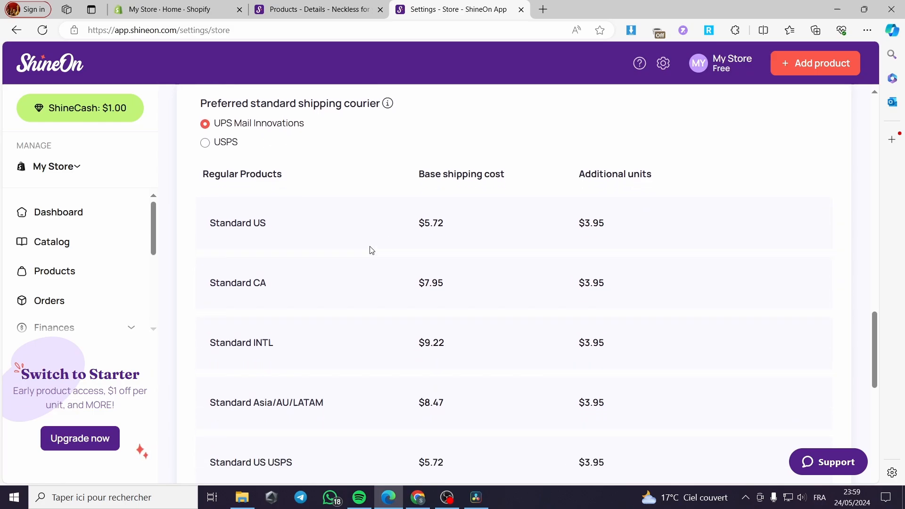
{"action": "scroll", "scroll_direction": "up", "scroll_amount": 3}
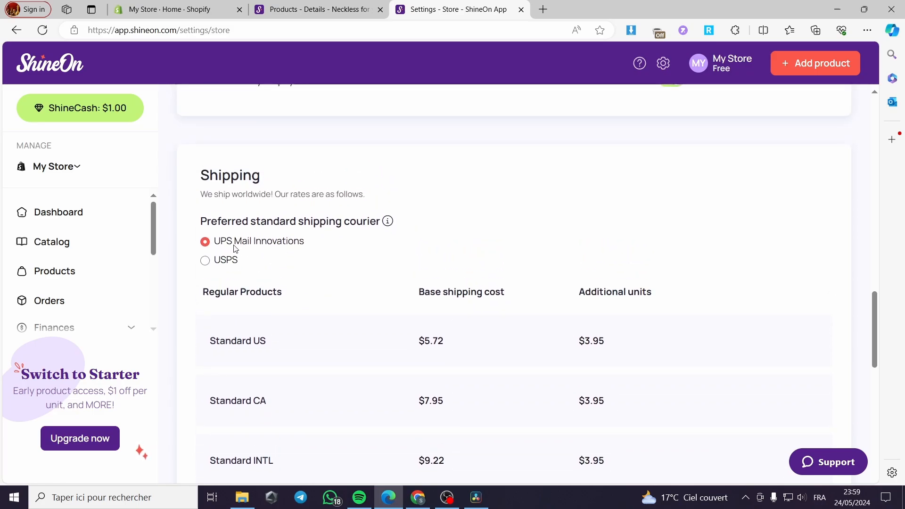
Select USPS as the preferred standard shipping courier and review the rates
{"action": "left_click", "coordinate": [204, 260]}
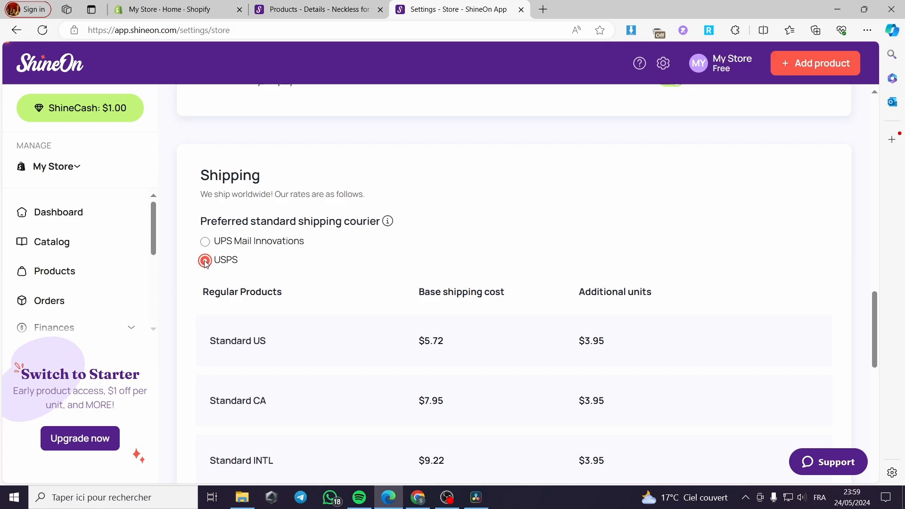
{"action": "left_click", "coordinate": [205, 259]}
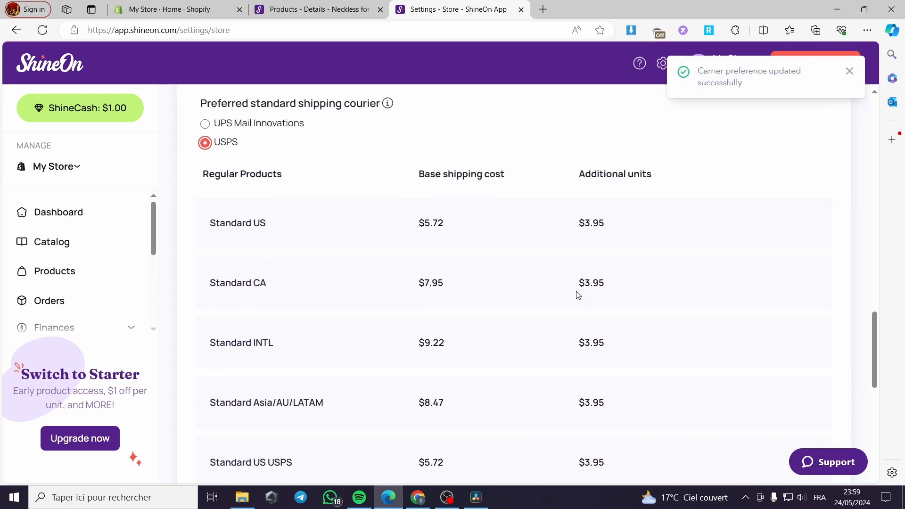
{"action": "scroll", "scroll_direction": "down", "scroll_amount": 3}
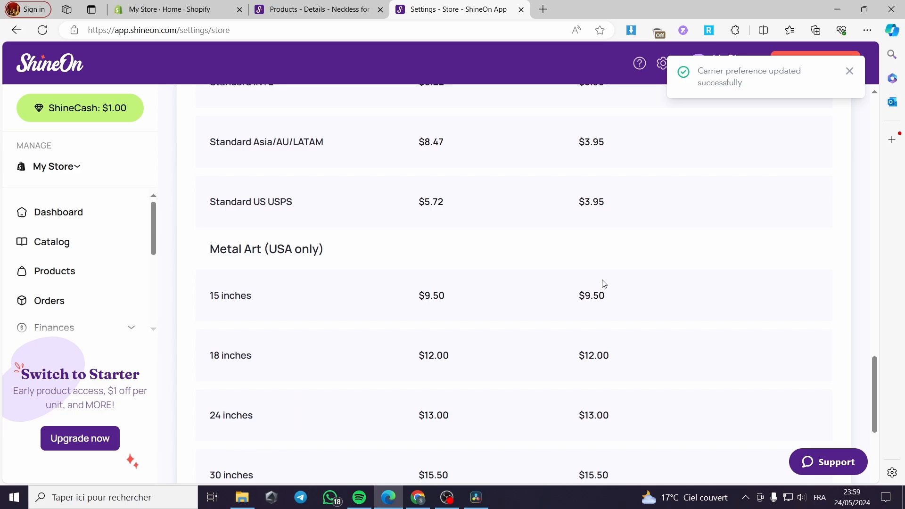
{"action": "scroll", "scroll_direction": "down", "scroll_amount": 3}
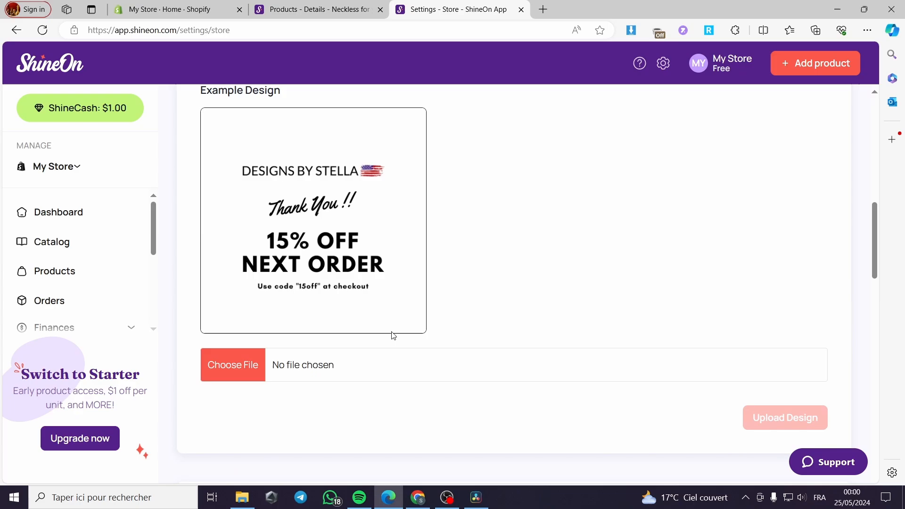
Show the Page Settings tab scrolled down to the Install Now banner for ShineOn product pages
{"action": "left_click", "coordinate": [420, 230]}
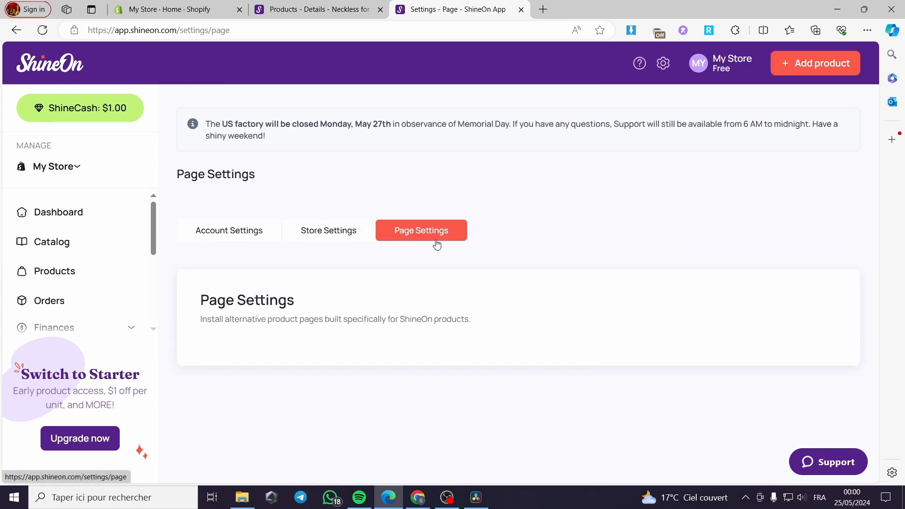
{"action": "scroll", "scroll_direction": "down", "scroll_amount": 3}
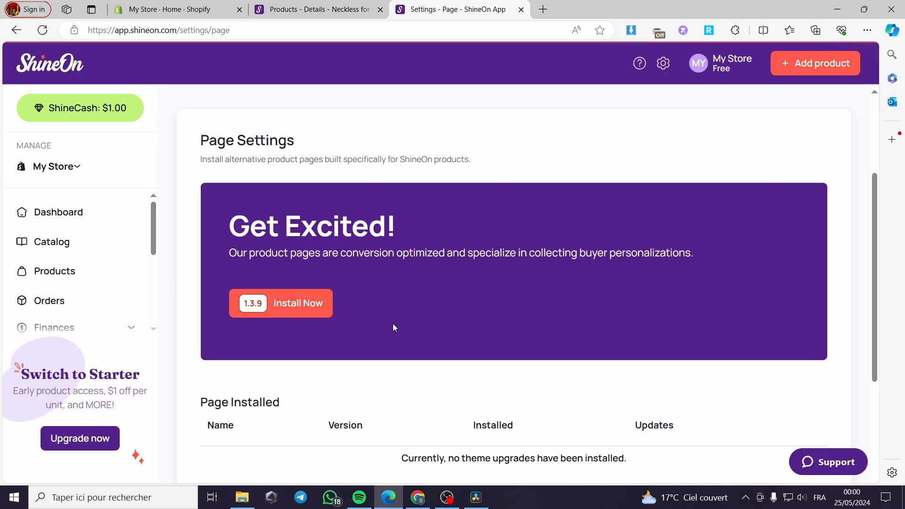
{"action": "mouse_move", "coordinate": [310, 310]}
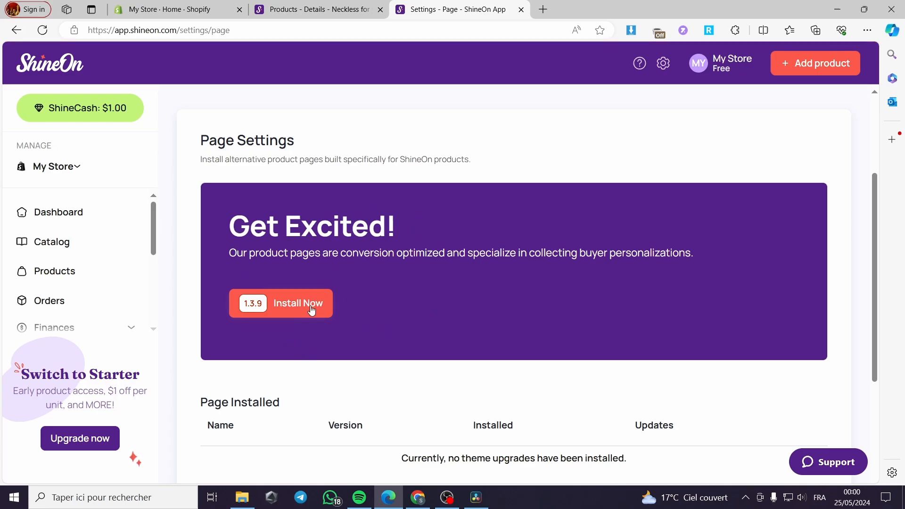
{"action": "scroll", "scroll_direction": "down", "scroll_amount": 3}
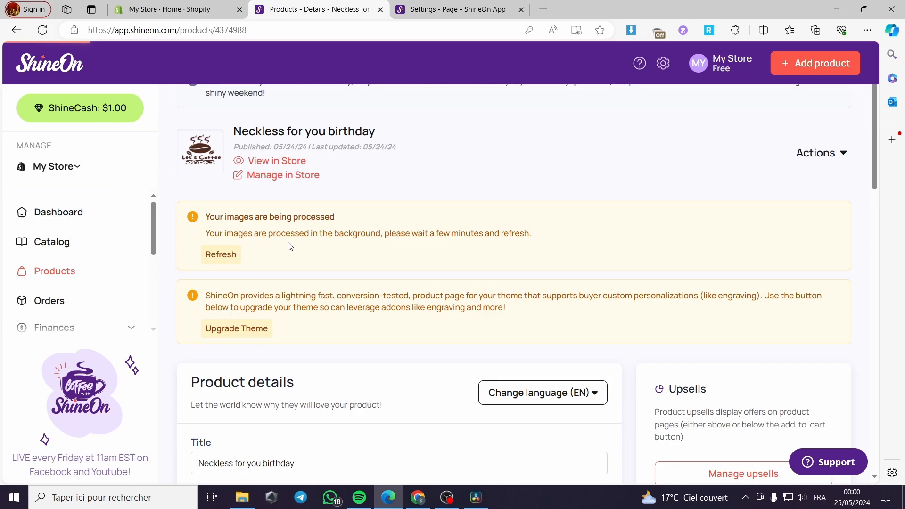
{"action": "mouse_move", "coordinate": [256, 210]}
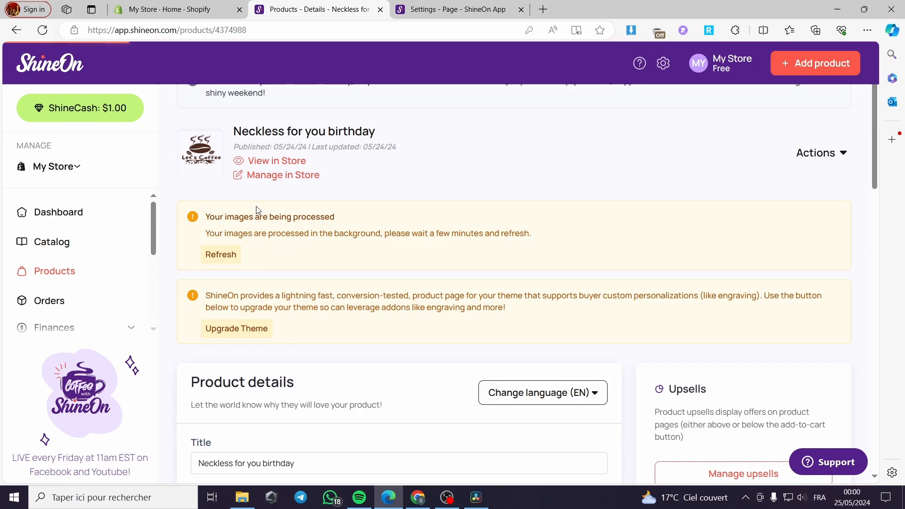
{"action": "mouse_move", "coordinate": [228, 247]}
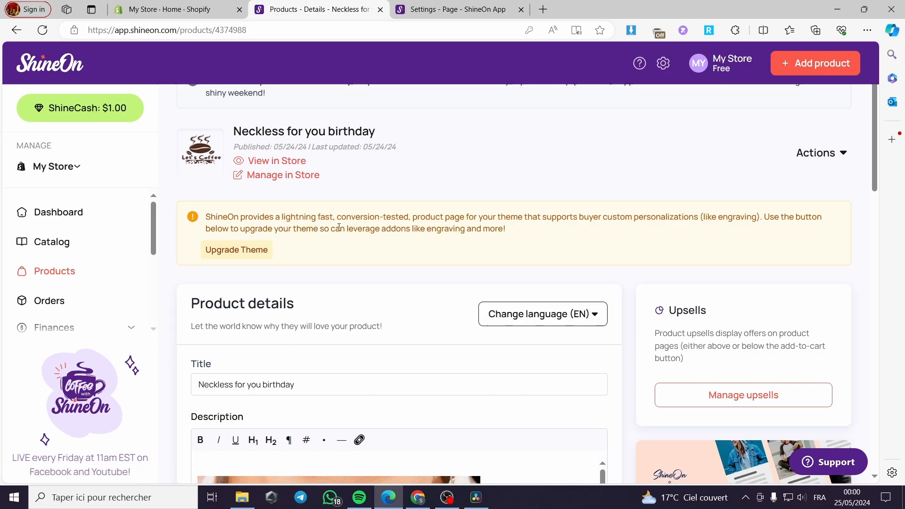
{"action": "mouse_move", "coordinate": [712, 236]}
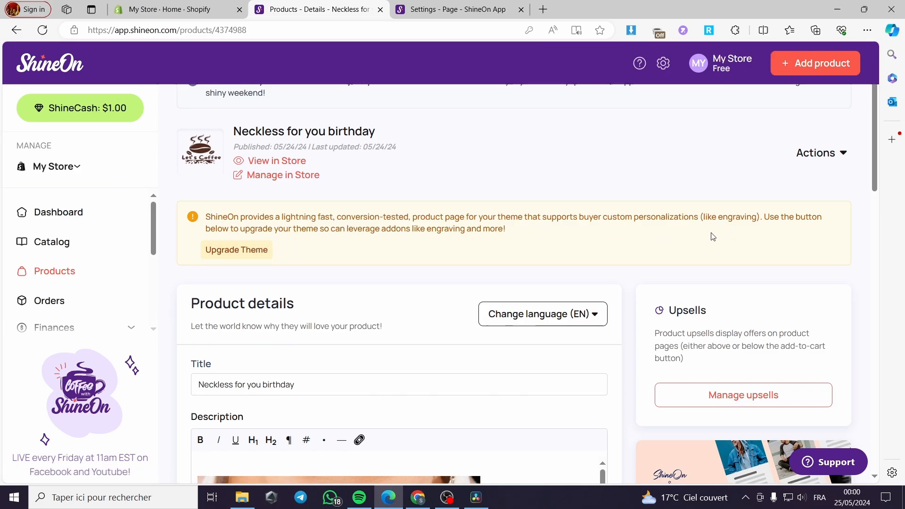
{"action": "mouse_move", "coordinate": [338, 244]}
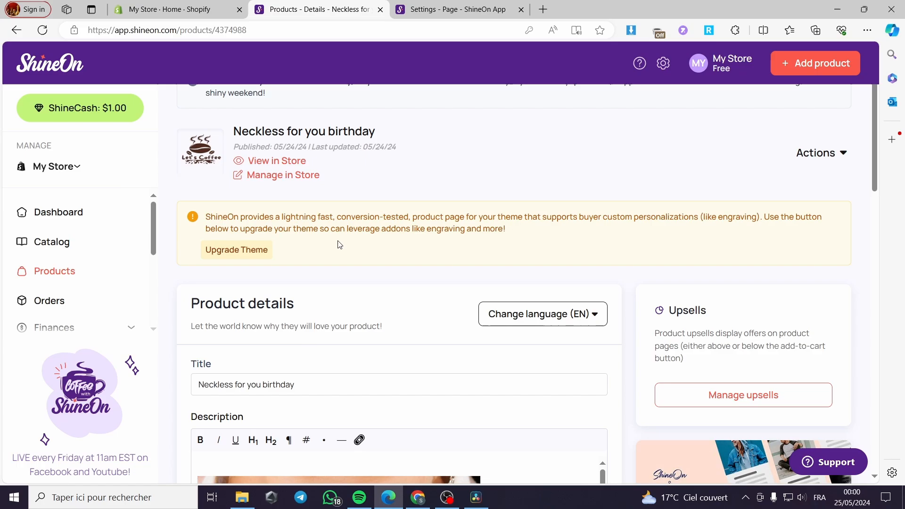
View the Neckless for you birthday product in the live store in a new tab
{"action": "left_click", "coordinate": [598, 10]}
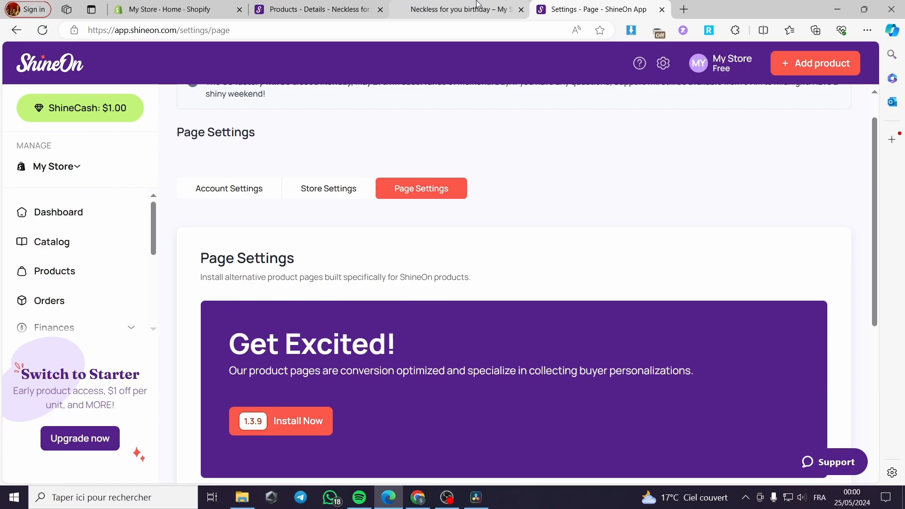
Review the storefront necklace page: €55,38 sale price, finish and box options, description, Customer Reviews, then back to top
{"action": "left_click", "coordinate": [459, 10]}
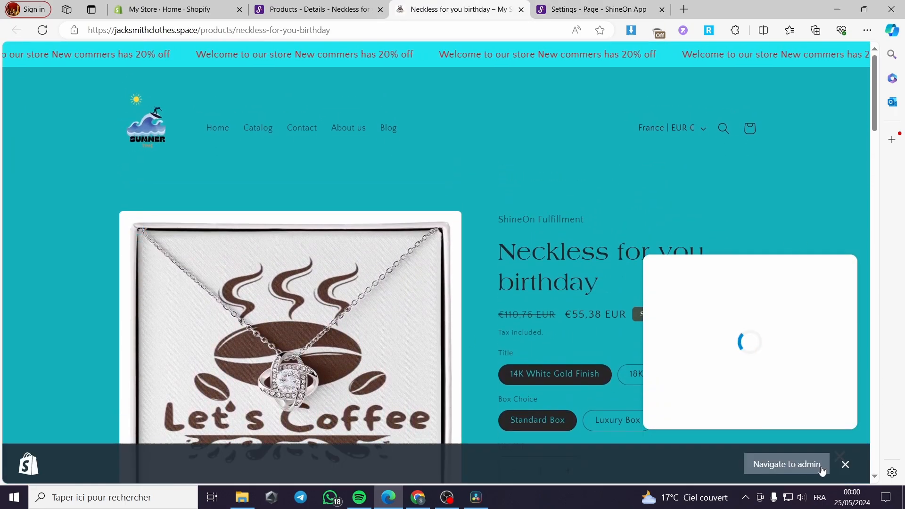
{"action": "scroll", "scroll_direction": "down", "scroll_amount": 3}
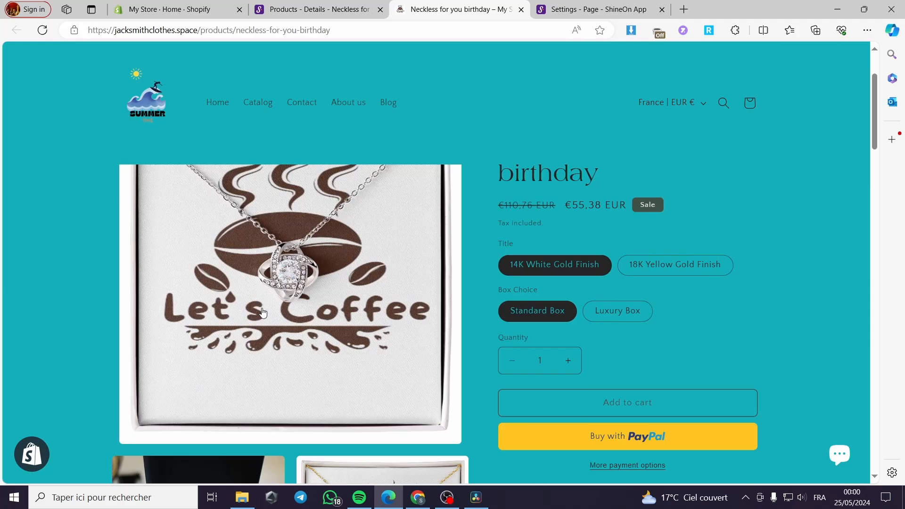
{"action": "scroll", "scroll_direction": "down", "scroll_amount": 3}
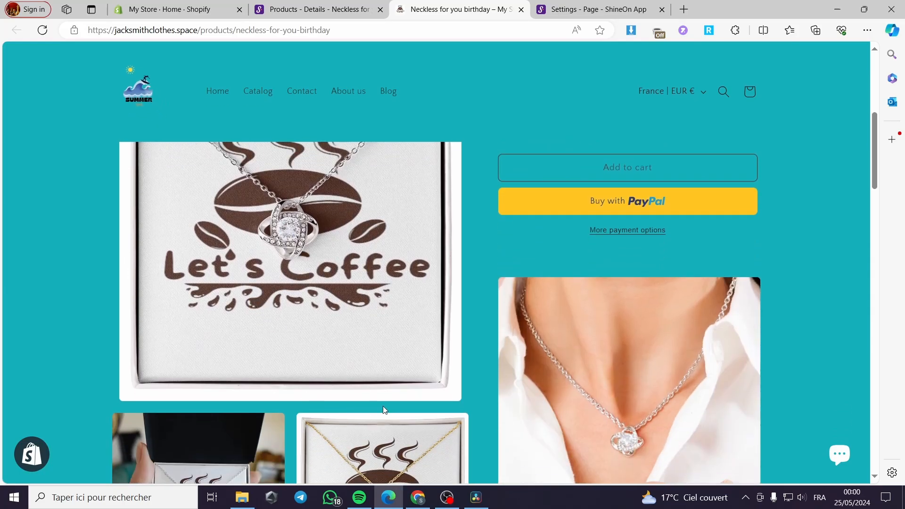
{"action": "scroll", "scroll_direction": "down", "scroll_amount": 3}
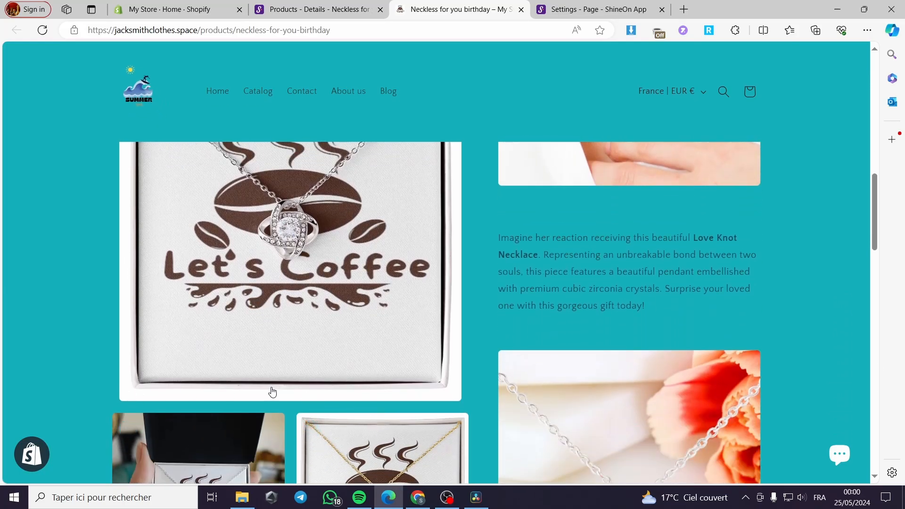
{"action": "scroll", "scroll_direction": "down", "scroll_amount": 3}
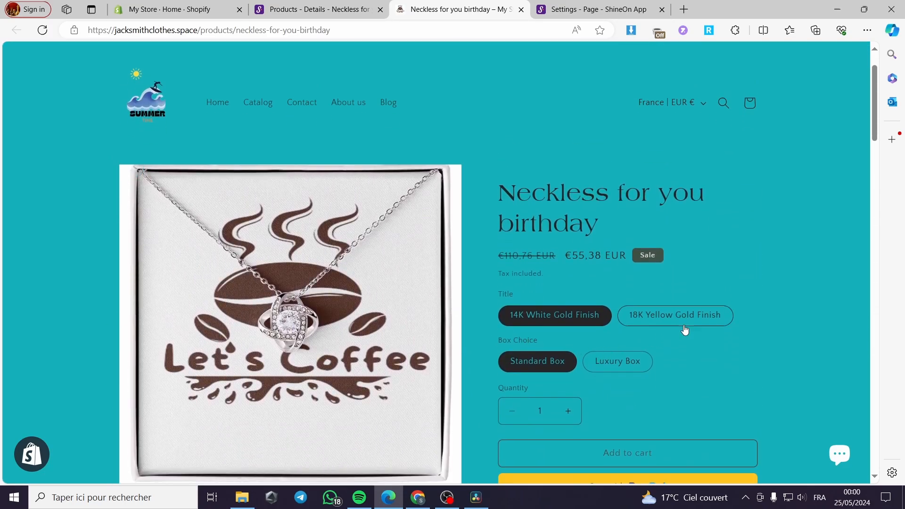
{"action": "scroll", "scroll_direction": "down", "scroll_amount": 3}
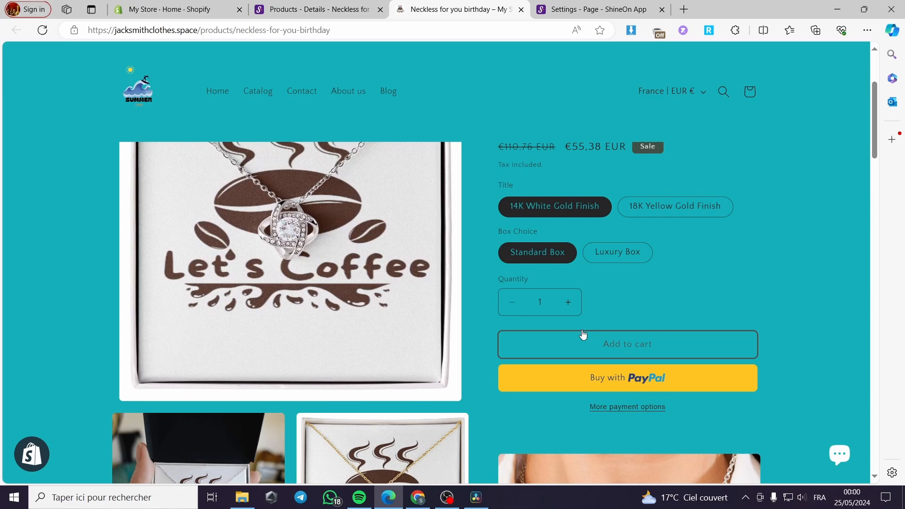
{"action": "scroll", "scroll_direction": "down", "scroll_amount": 3}
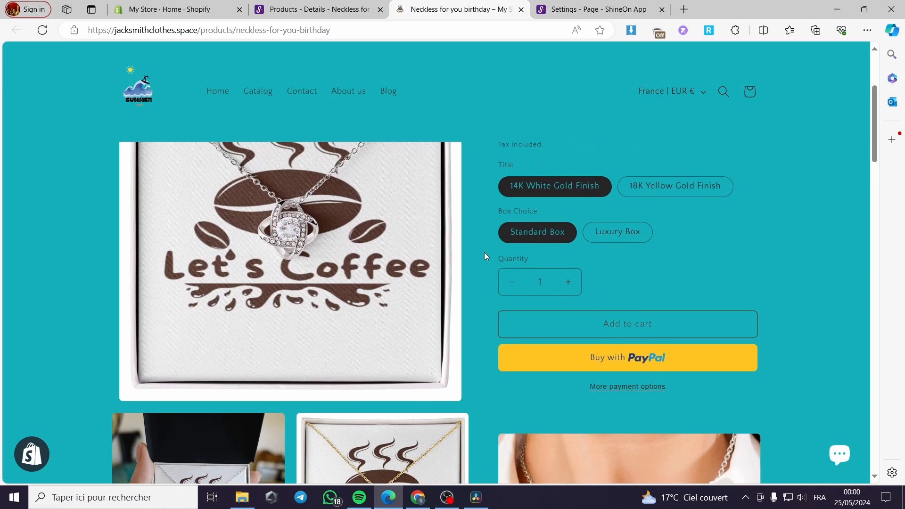
{"action": "scroll", "scroll_direction": "down", "scroll_amount": 3}
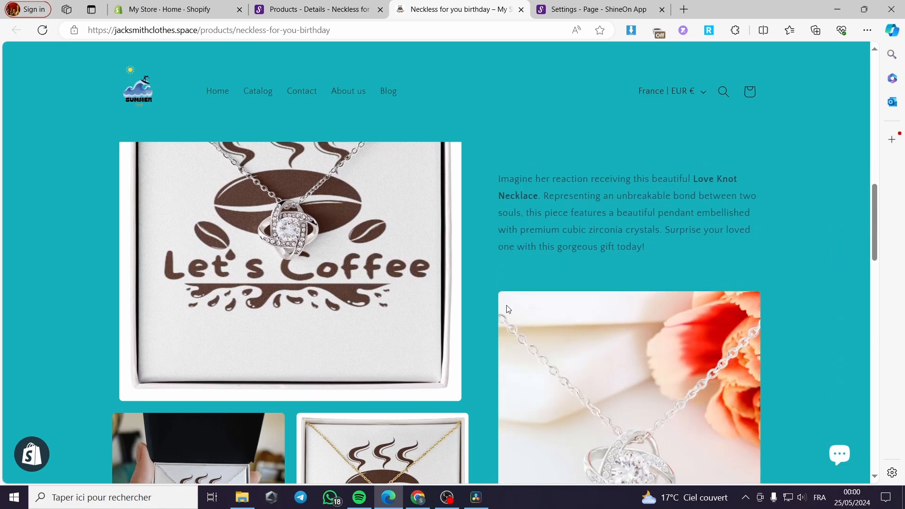
{"action": "scroll", "scroll_direction": "down", "scroll_amount": 3}
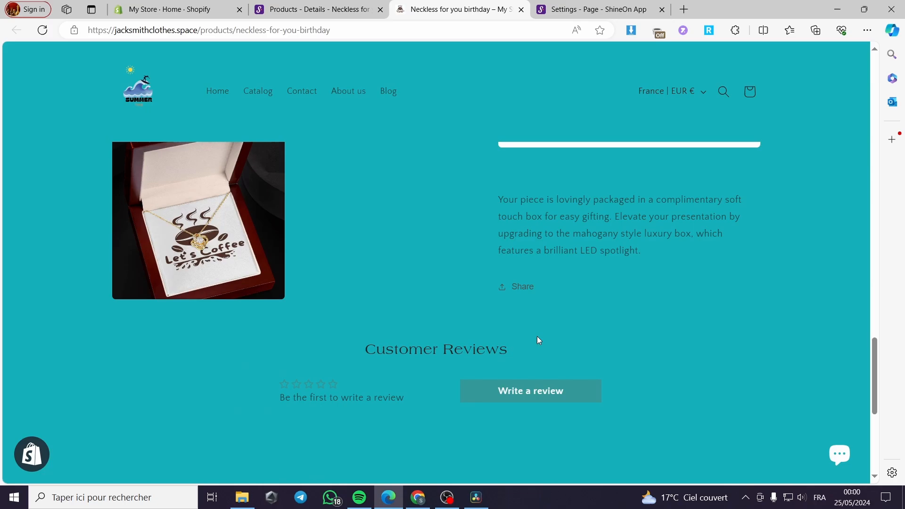
{"action": "scroll", "scroll_direction": "down", "scroll_amount": 3}
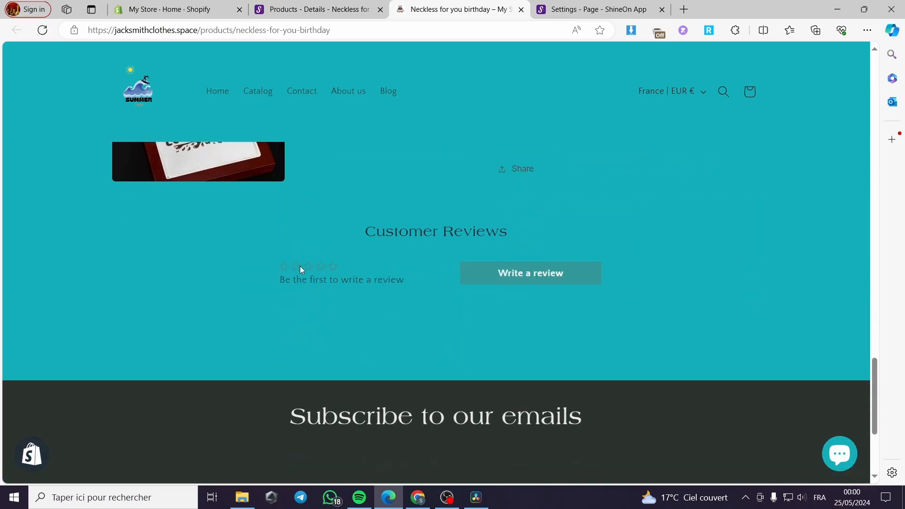
{"action": "scroll", "scroll_direction": "up", "scroll_amount": 3}
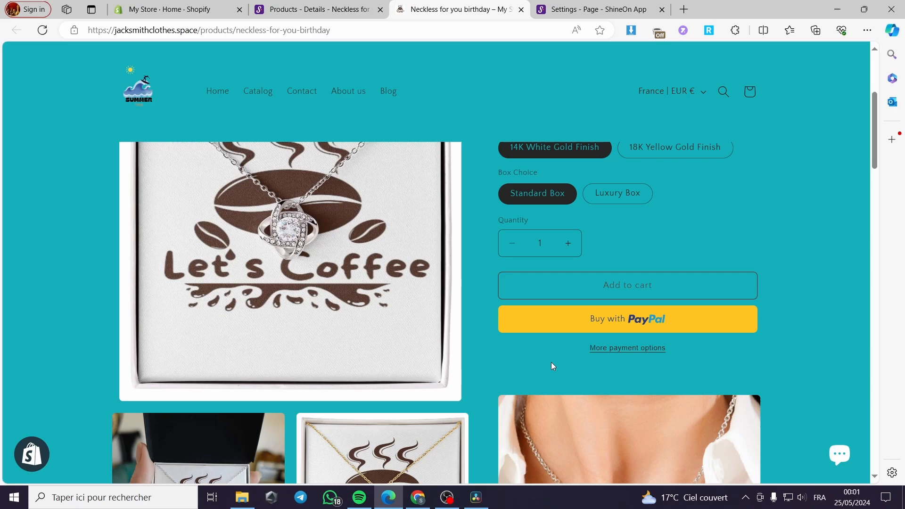
{"action": "scroll", "scroll_direction": "up", "scroll_amount": 3}
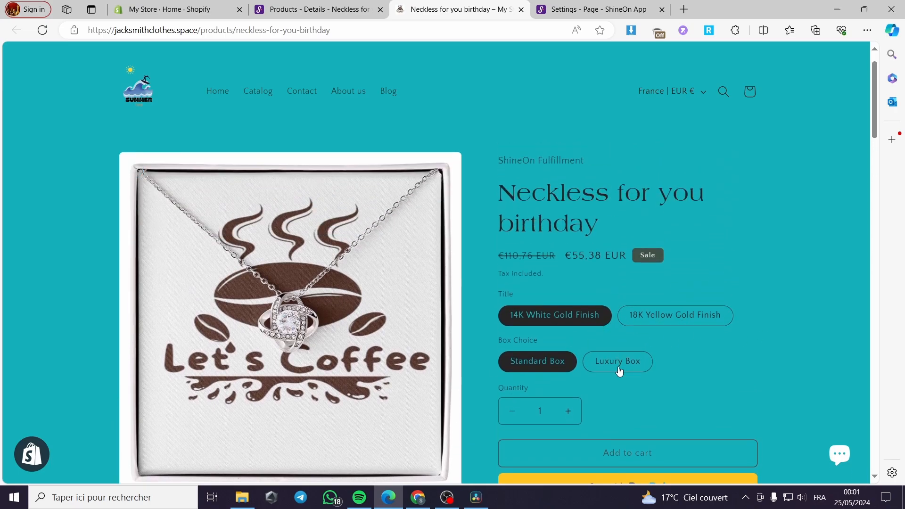
Start the Install Now of the ShineOn alternative product page version 1.3.9
{"action": "left_click", "coordinate": [599, 10]}
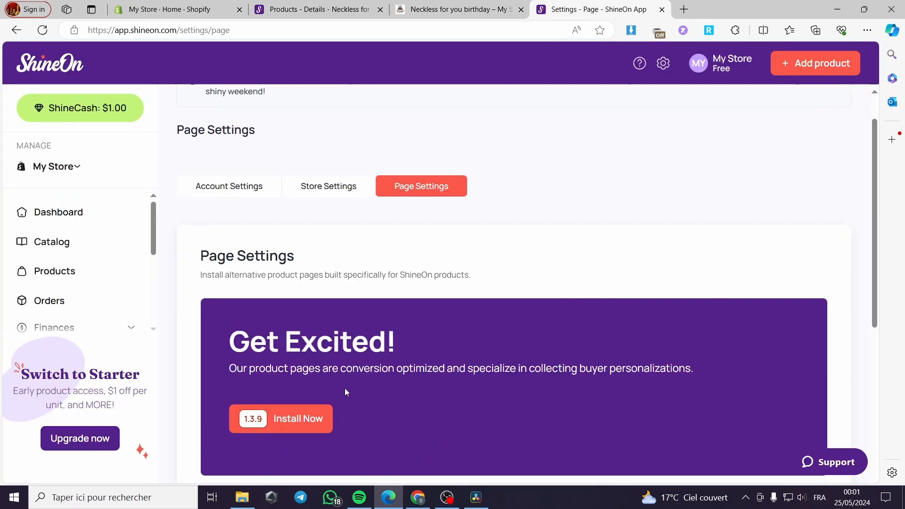
{"action": "scroll", "scroll_direction": "down", "scroll_amount": 3}
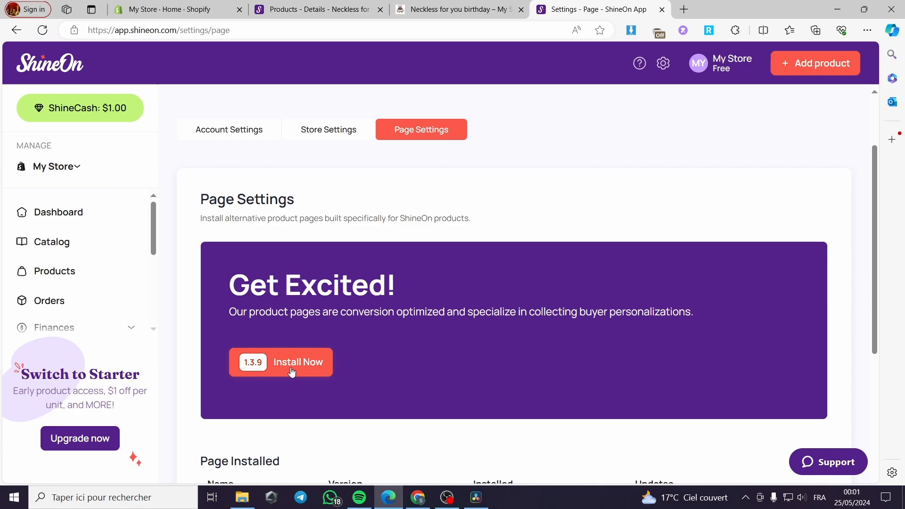
{"action": "left_click", "coordinate": [298, 362]}
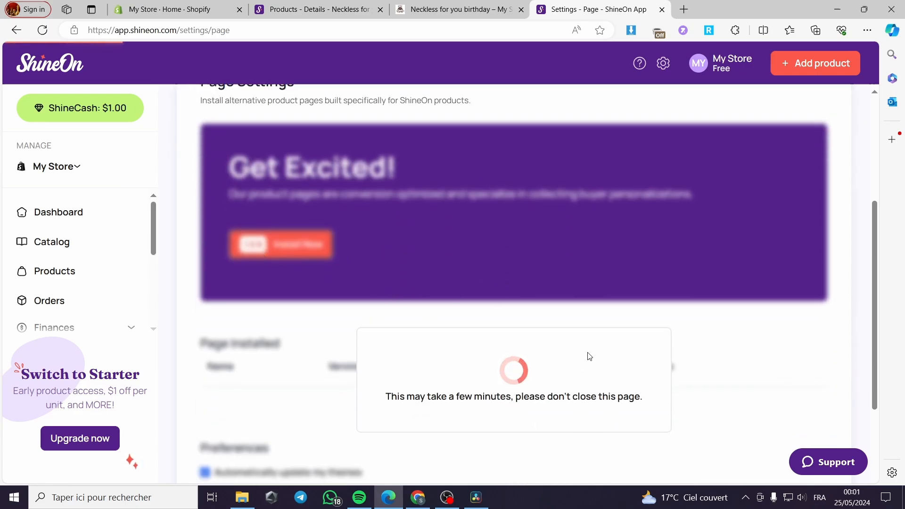
{"action": "mouse_move", "coordinate": [331, 291]}
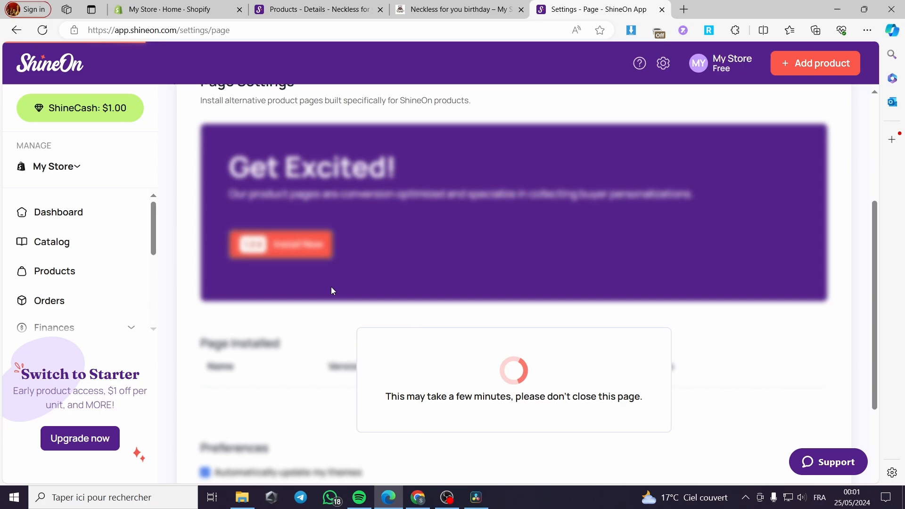
Check the My Store list of connected stores while the page install processes
{"action": "scroll", "scroll_direction": "down", "scroll_amount": 3}
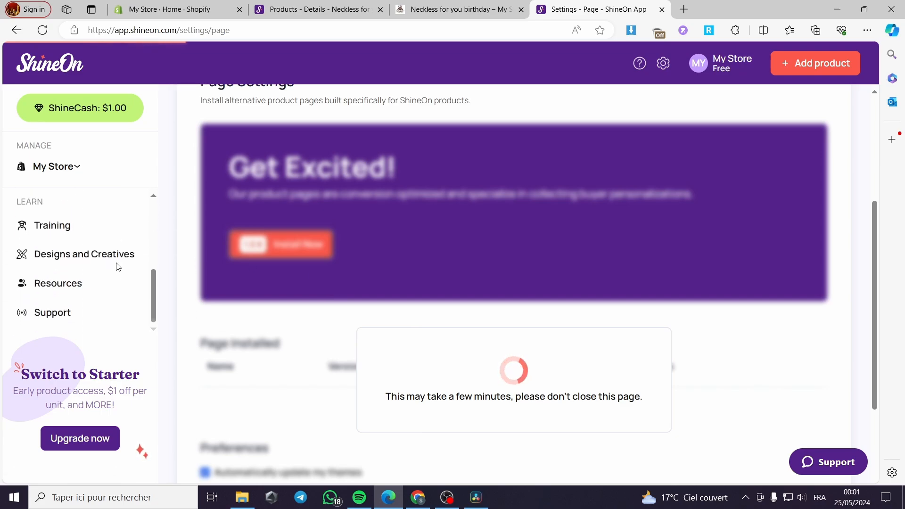
{"action": "left_click", "coordinate": [55, 166]}
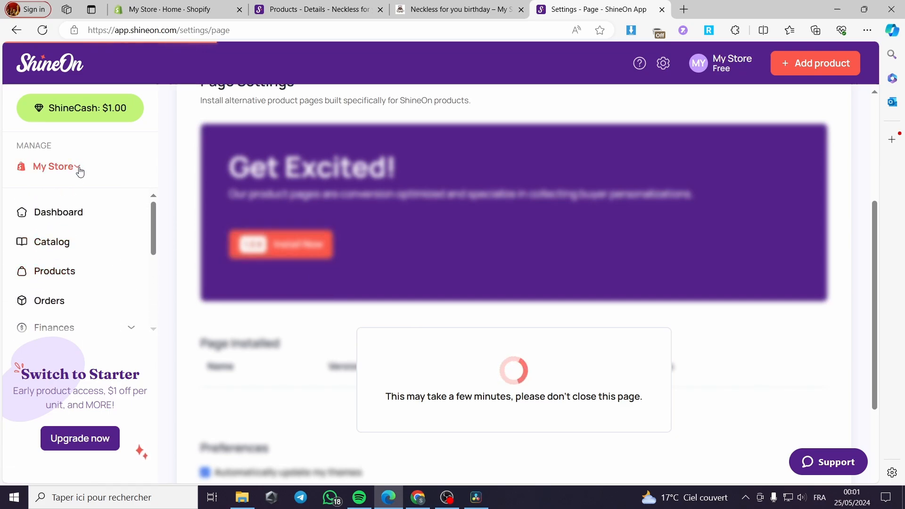
{"action": "left_click", "coordinate": [55, 166]}
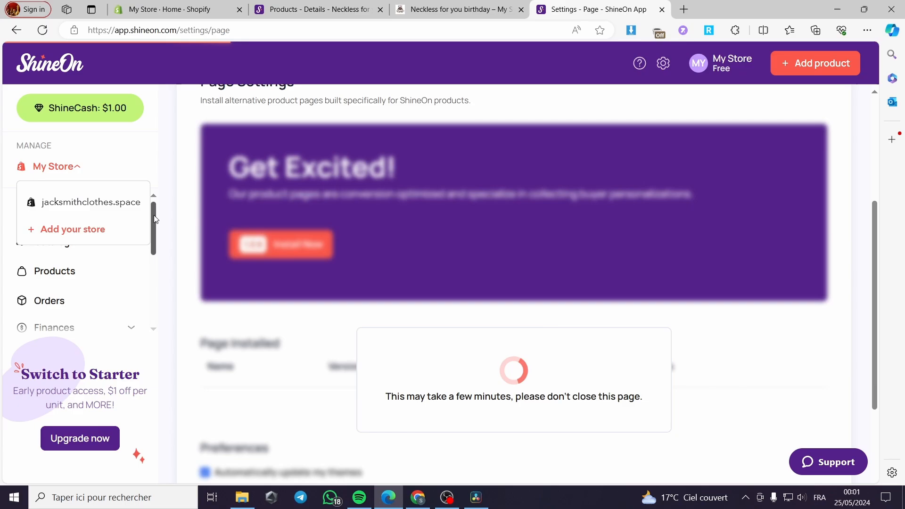
{"action": "left_click", "coordinate": [56, 166]}
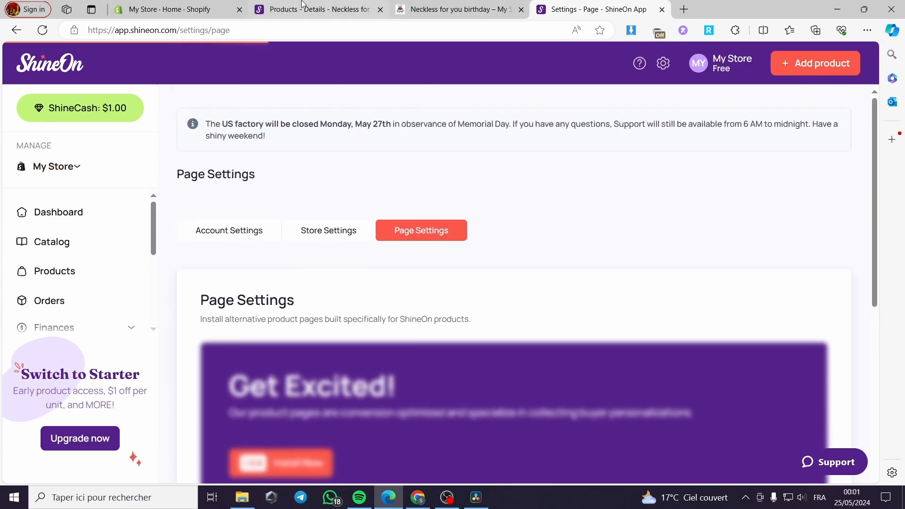
Return to the necklace's ShineOn details tab and open Account Settings from the sidebar
{"action": "left_click", "coordinate": [312, 10]}
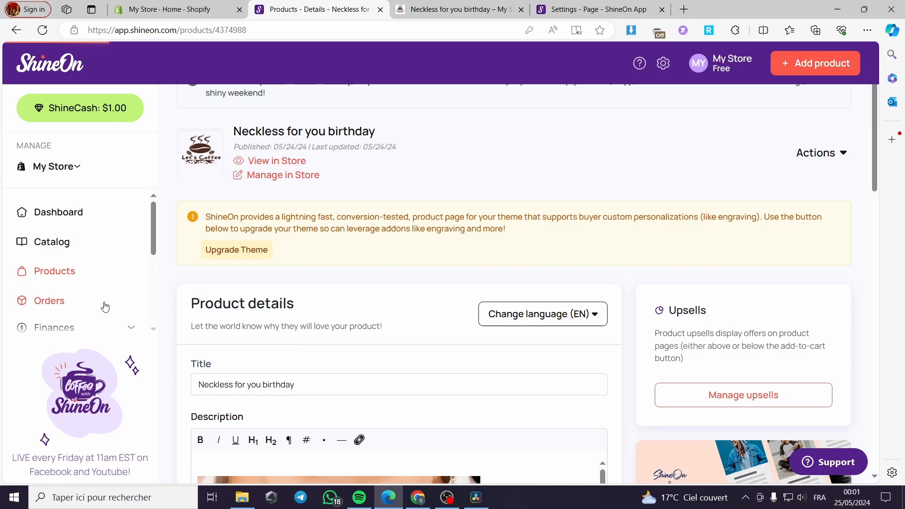
{"action": "scroll", "scroll_direction": "down", "scroll_amount": 3}
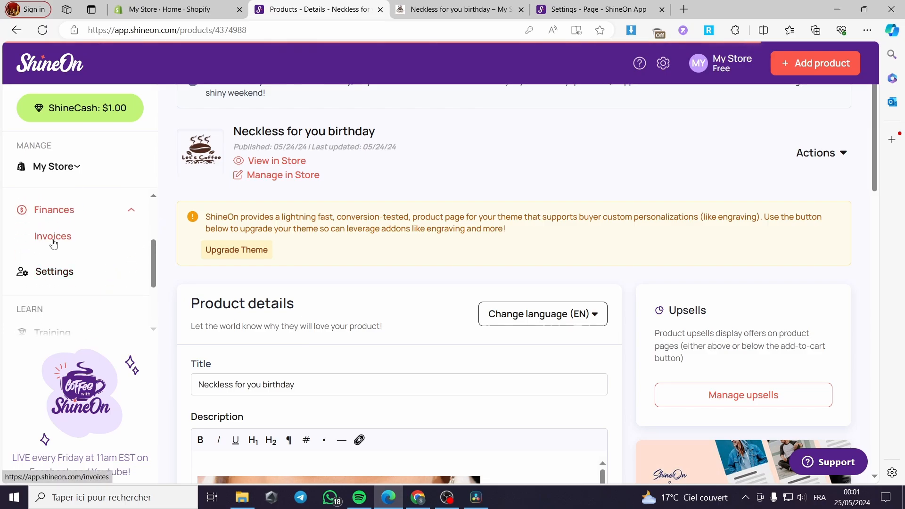
{"action": "left_click", "coordinate": [52, 235]}
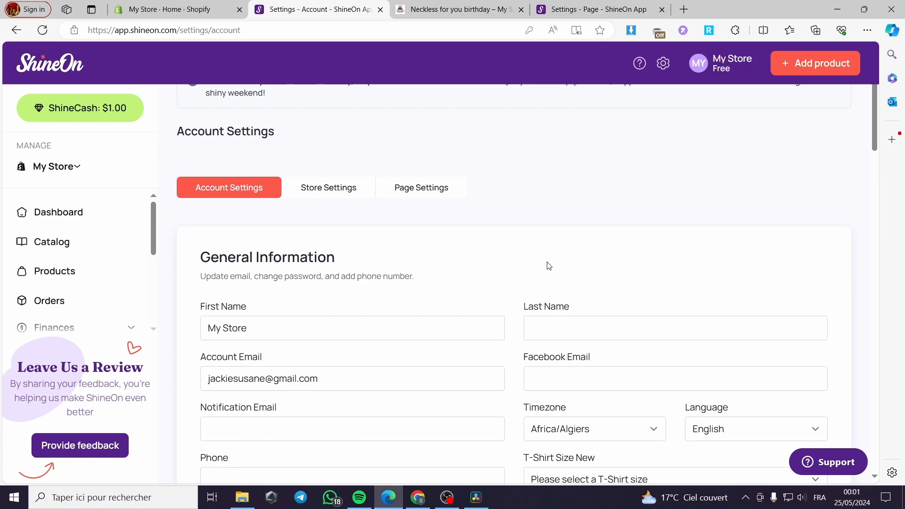
Cancel the Add card form and switch on Automatic Processing for orders awaiting payment
{"action": "scroll", "scroll_direction": "down", "scroll_amount": 3}
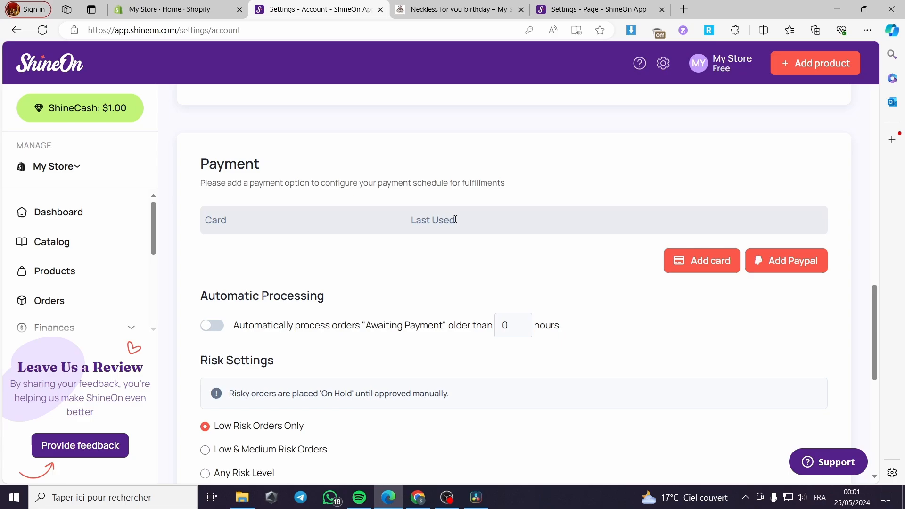
{"action": "left_click", "coordinate": [701, 260]}
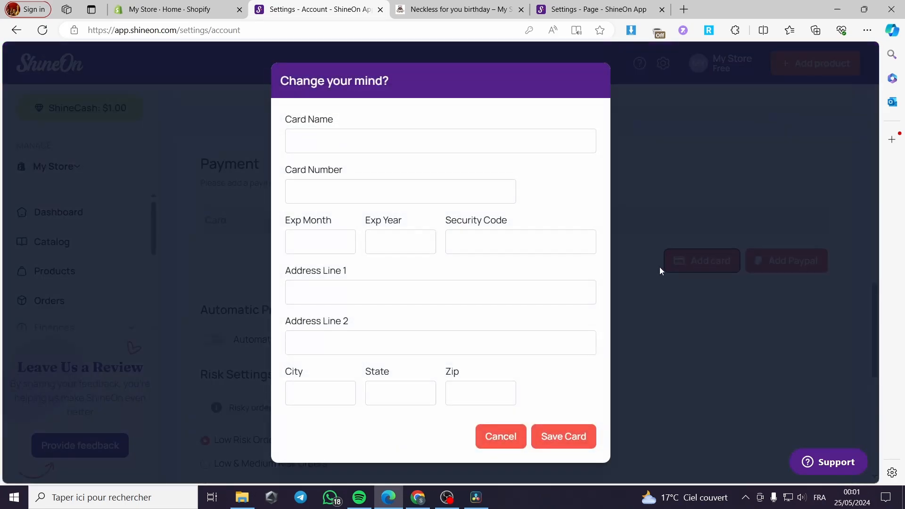
{"action": "left_click", "coordinate": [499, 435]}
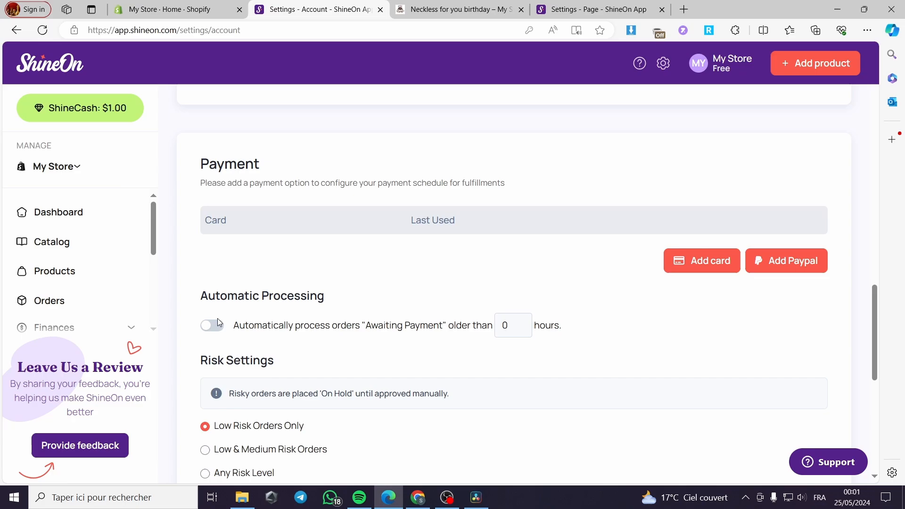
{"action": "mouse_move", "coordinate": [245, 322]}
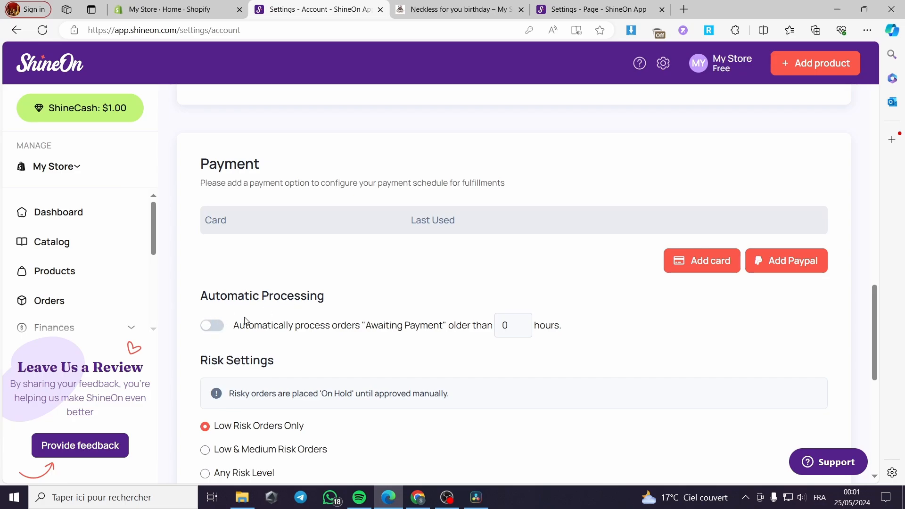
{"action": "left_click", "coordinate": [212, 325]}
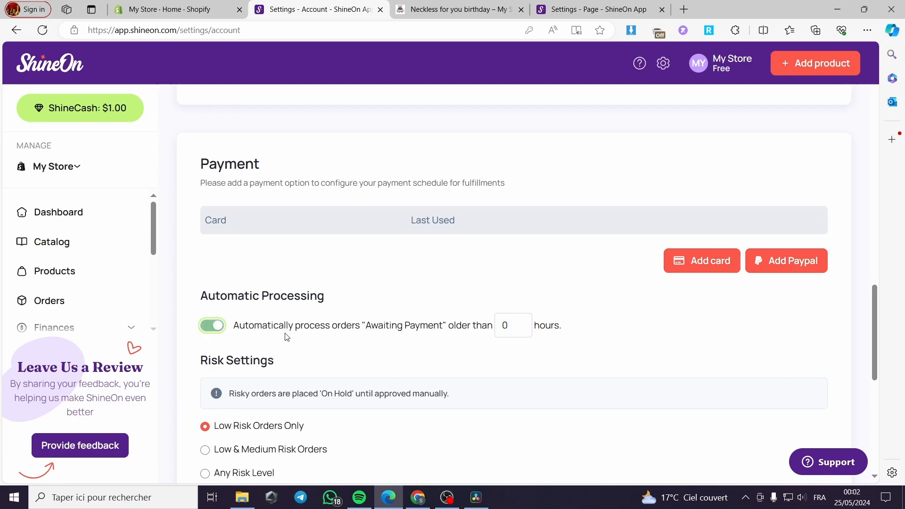
{"action": "mouse_move", "coordinate": [408, 313]}
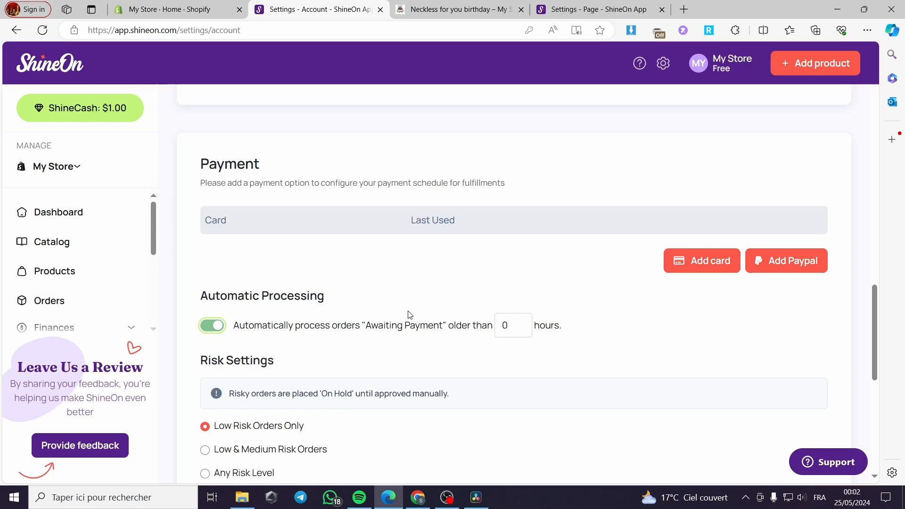
{"action": "mouse_move", "coordinate": [330, 310]}
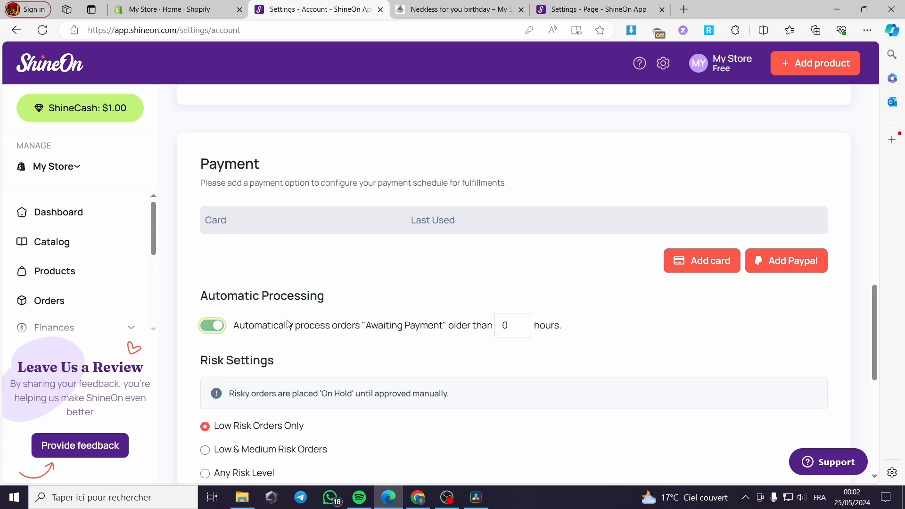
{"action": "mouse_move", "coordinate": [370, 315]}
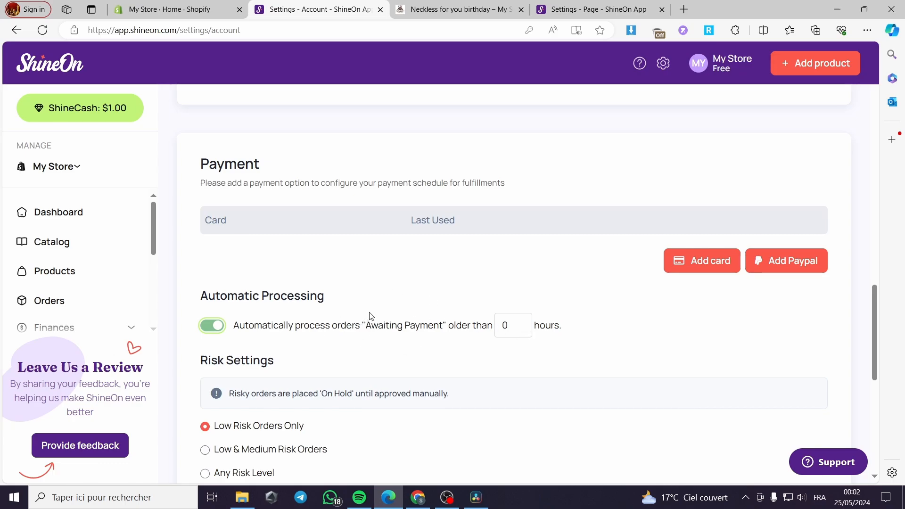
{"action": "mouse_move", "coordinate": [373, 309]}
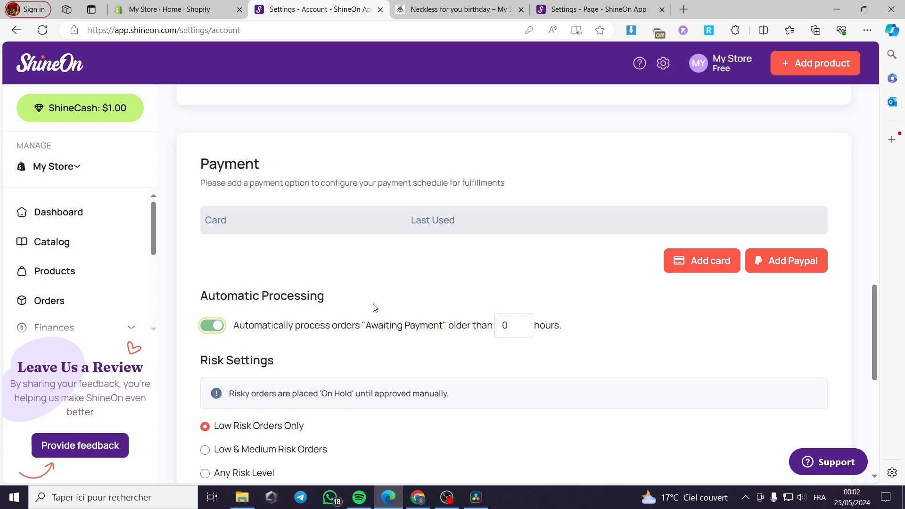
{"action": "mouse_move", "coordinate": [379, 279]}
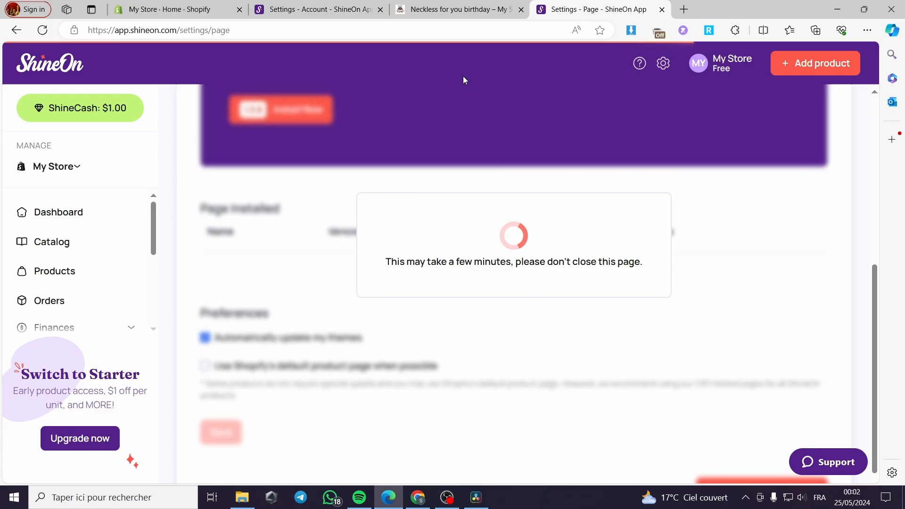
Check the Settings tabs with the page install still processing, then go to the Shopify store admin
{"action": "left_click", "coordinate": [317, 9]}
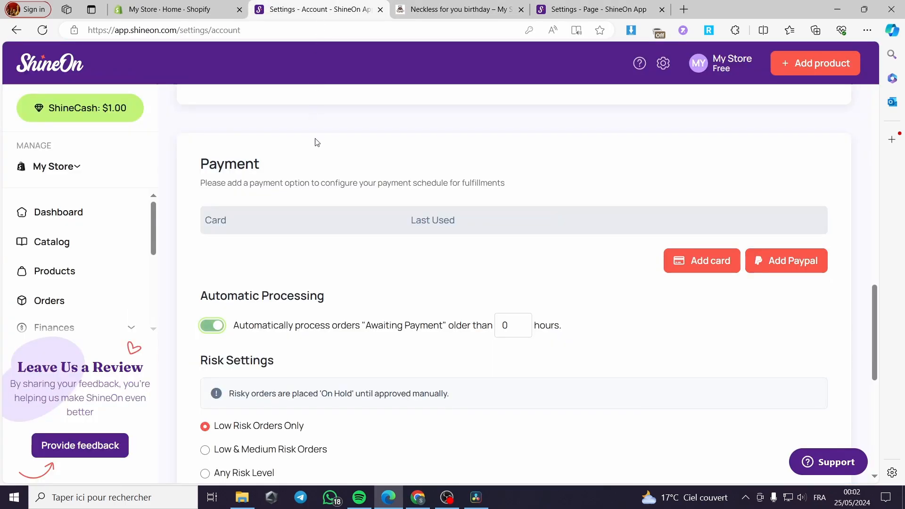
{"action": "mouse_move", "coordinate": [336, 168]}
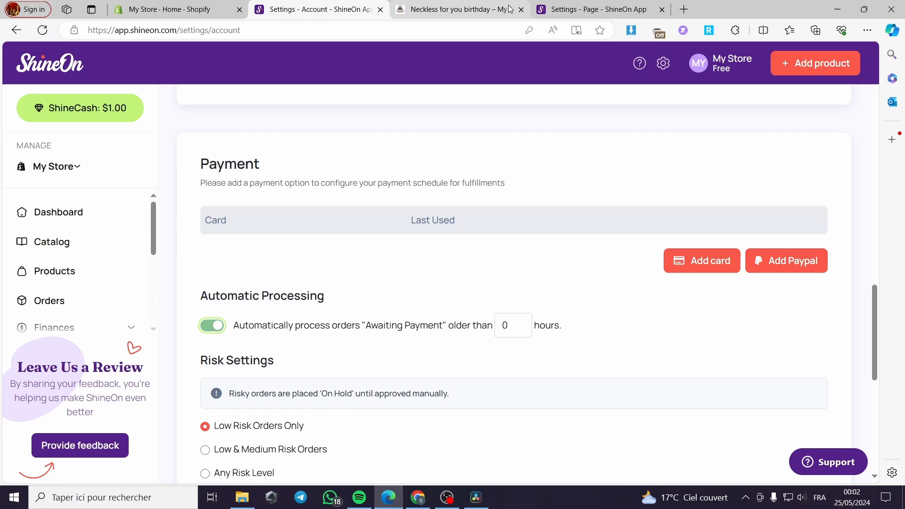
{"action": "left_click", "coordinate": [595, 9]}
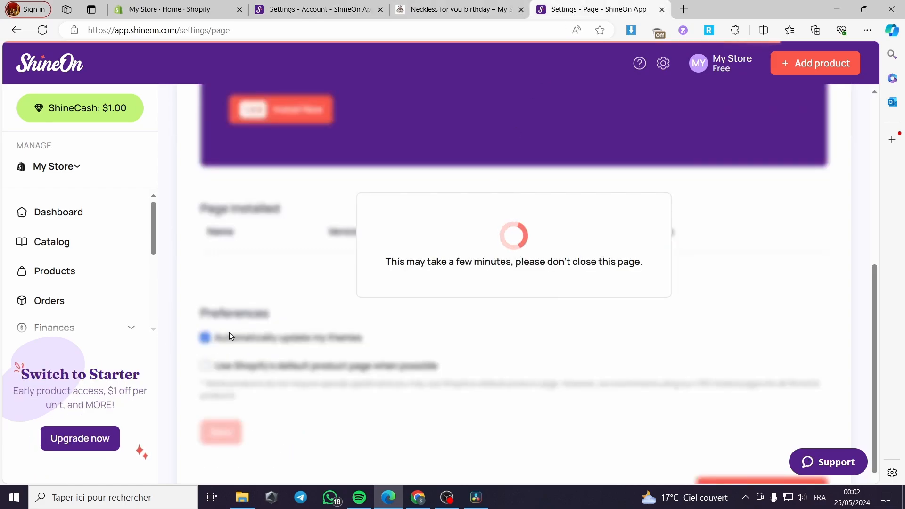
{"action": "scroll", "scroll_direction": "down", "scroll_amount": 3}
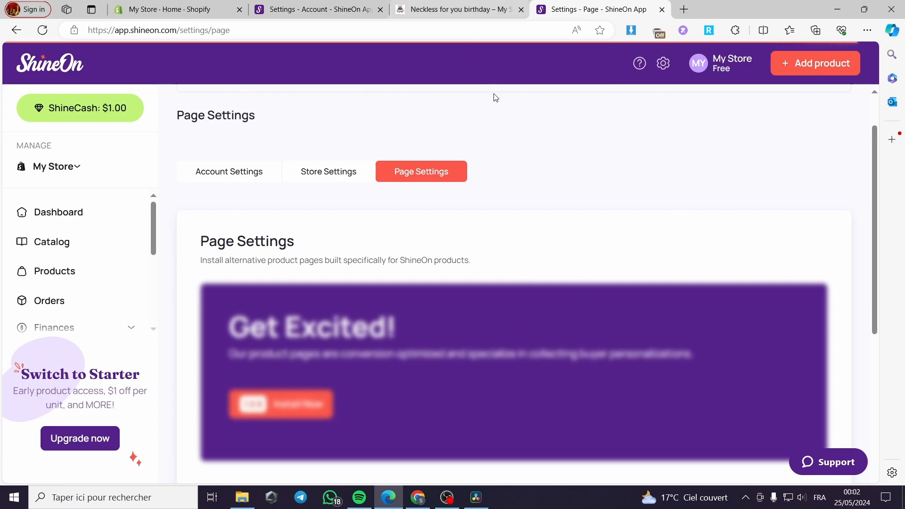
{"action": "left_click", "coordinate": [280, 403]}
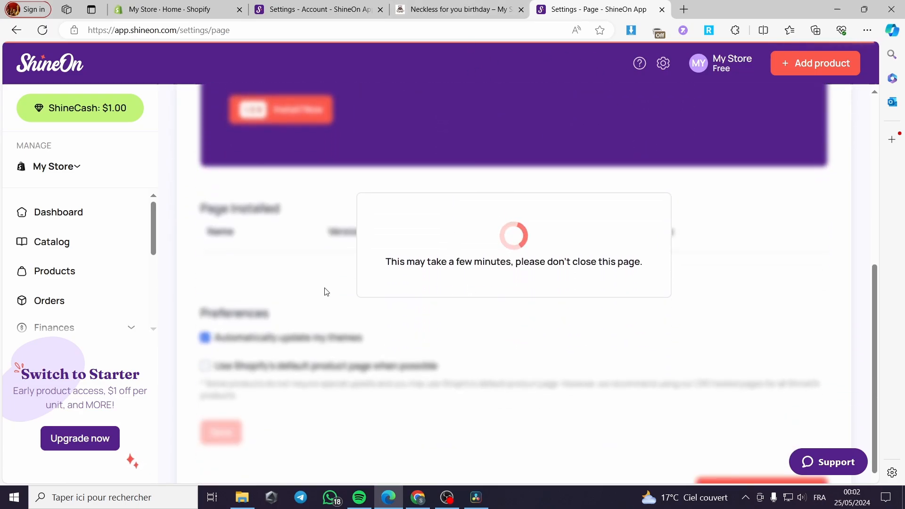
{"action": "left_click", "coordinate": [174, 10]}
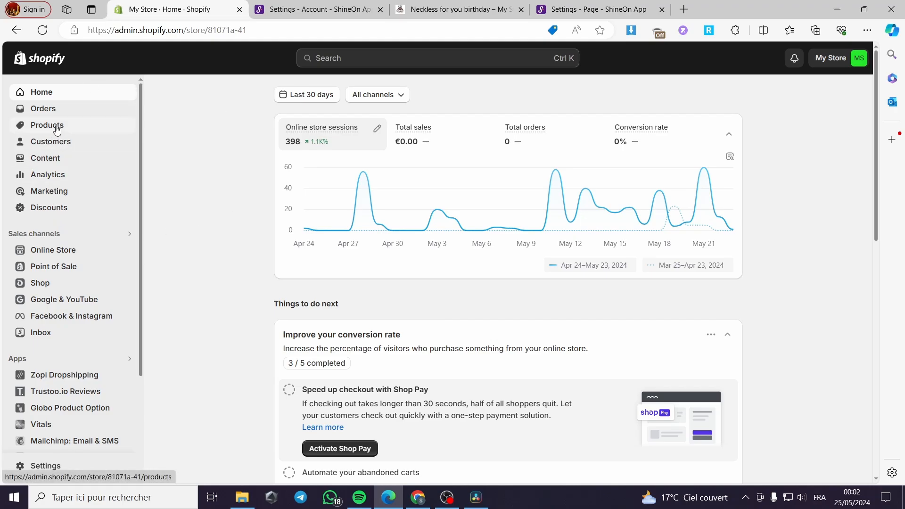
Show the Shopify Products list with the ShineOn Fulfillment necklace among nine active products
{"action": "left_click", "coordinate": [47, 125]}
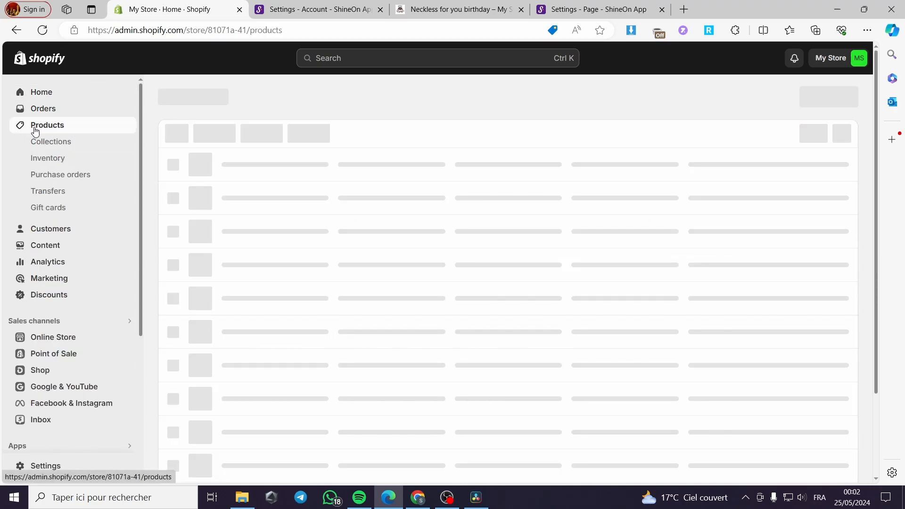
{"action": "left_click", "coordinate": [48, 124]}
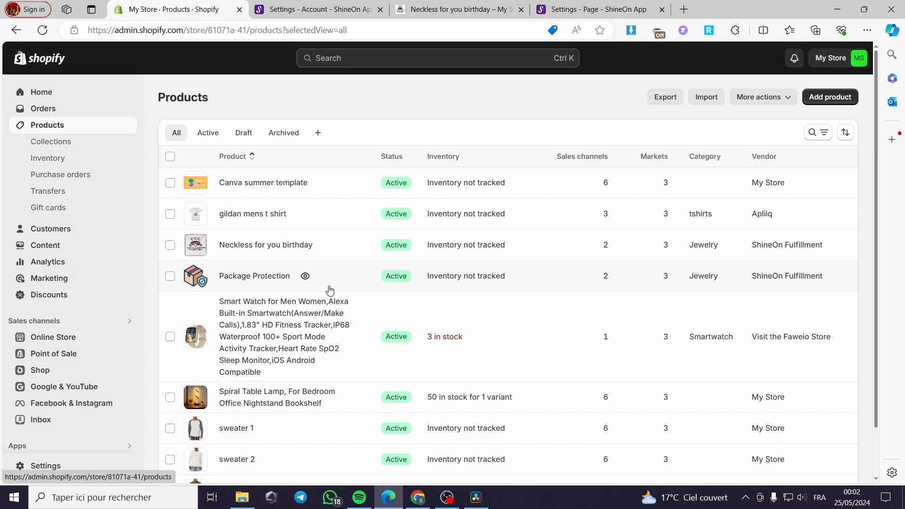
{"action": "scroll", "scroll_direction": "down", "scroll_amount": 3}
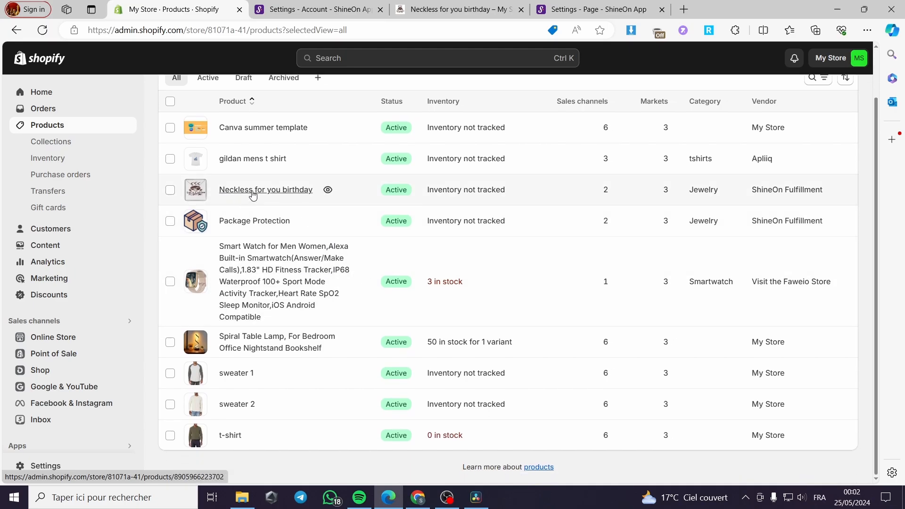
{"action": "mouse_move", "coordinate": [269, 193]}
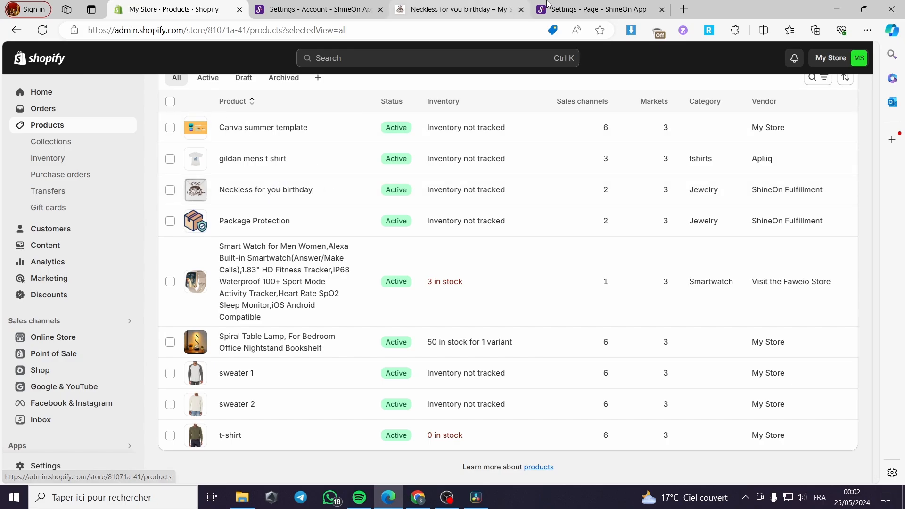
{"action": "mouse_move", "coordinate": [265, 189]}
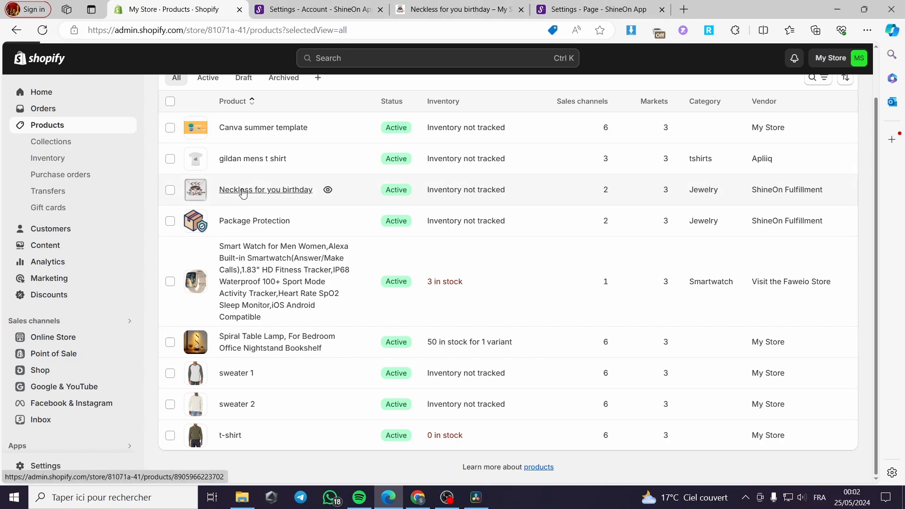
Inspect the Neckless for you birthday product's description, media, ShineOn vendor and variants, then return to ShineOn
{"action": "left_click", "coordinate": [266, 189]}
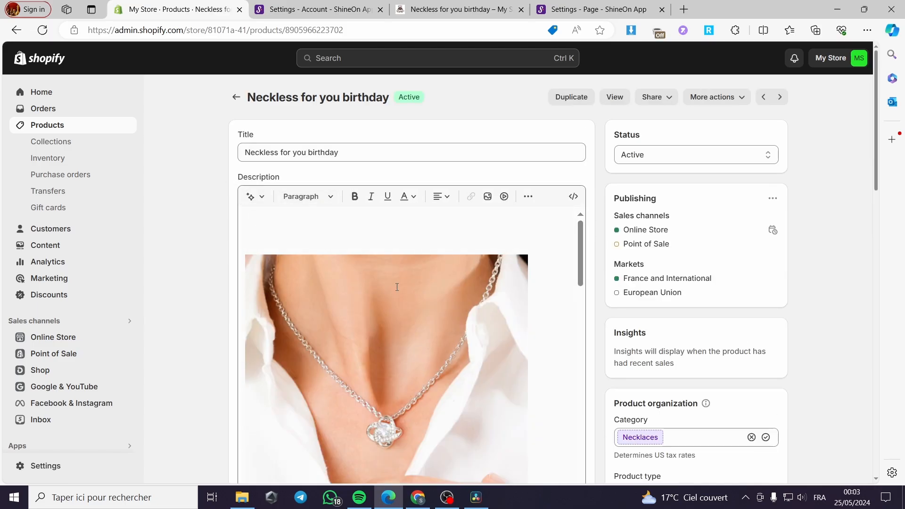
{"action": "scroll", "scroll_direction": "down", "scroll_amount": 3}
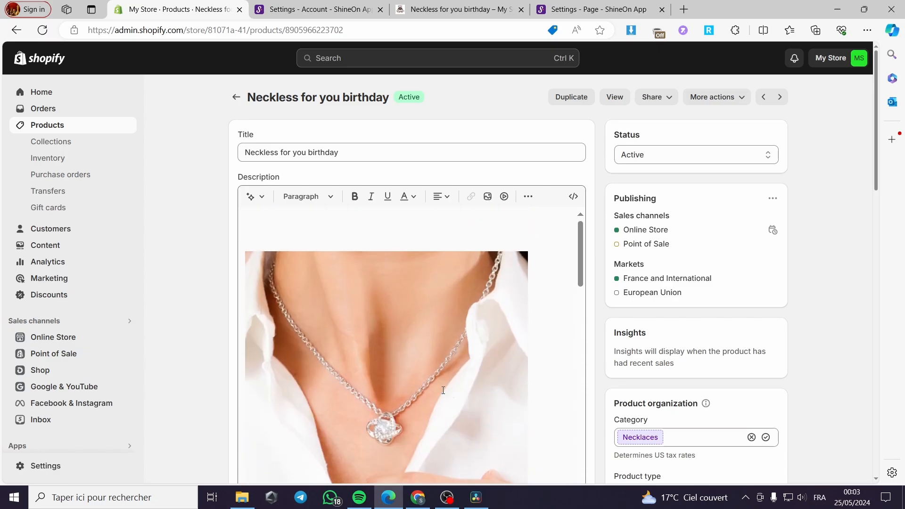
{"action": "scroll", "scroll_direction": "down", "scroll_amount": 3}
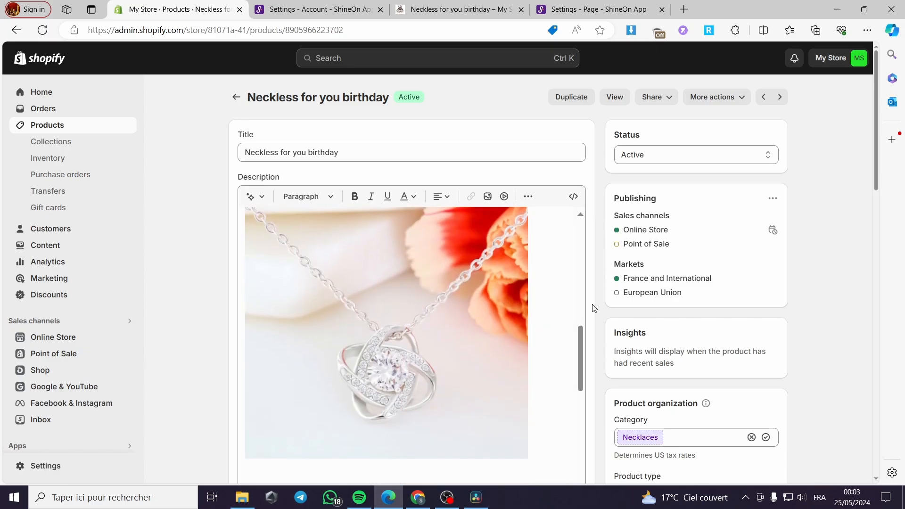
{"action": "scroll", "scroll_direction": "down", "scroll_amount": 3}
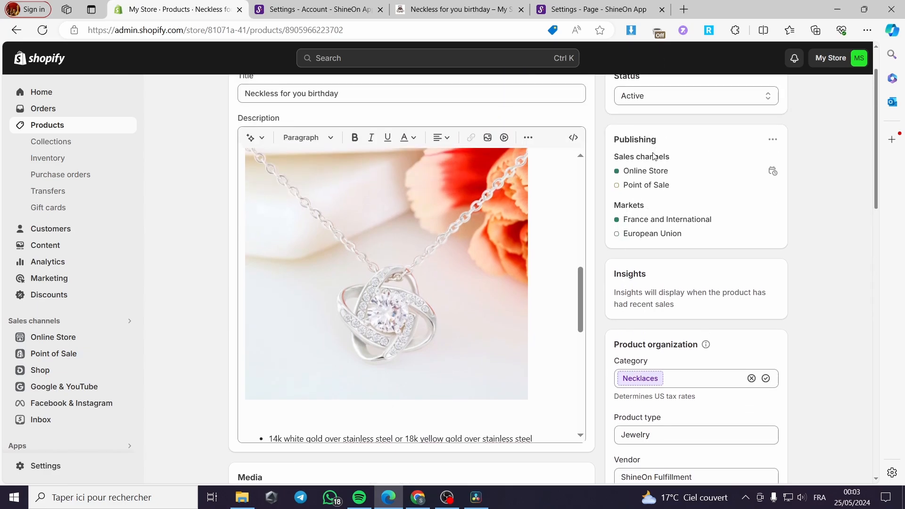
{"action": "scroll", "scroll_direction": "down", "scroll_amount": 3}
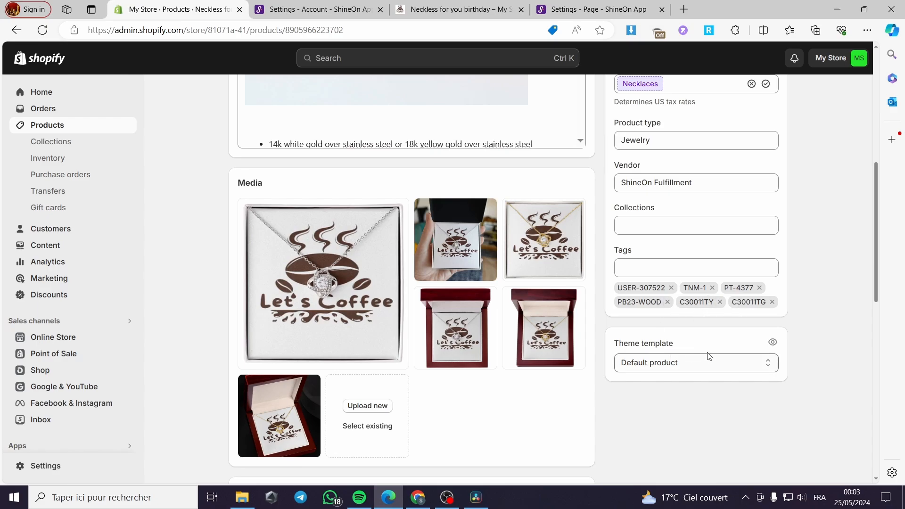
{"action": "scroll", "scroll_direction": "down", "scroll_amount": 3}
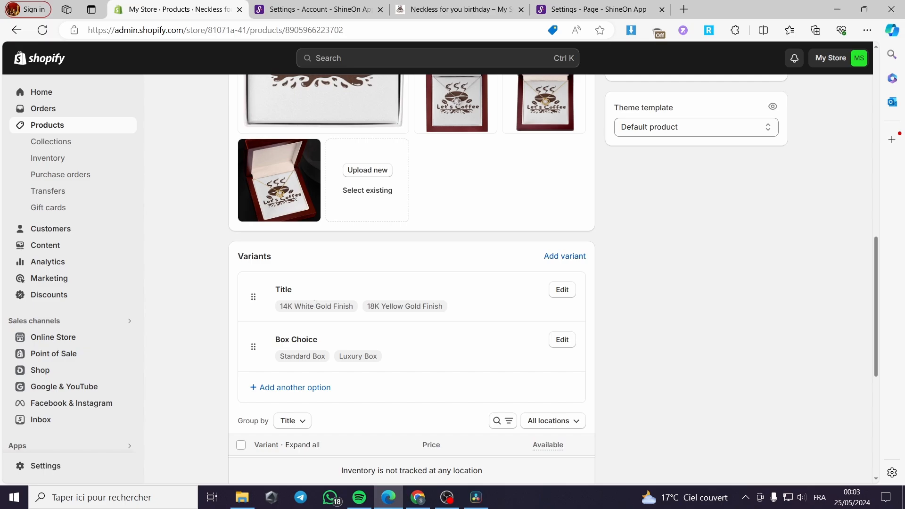
{"action": "mouse_move", "coordinate": [407, 365]}
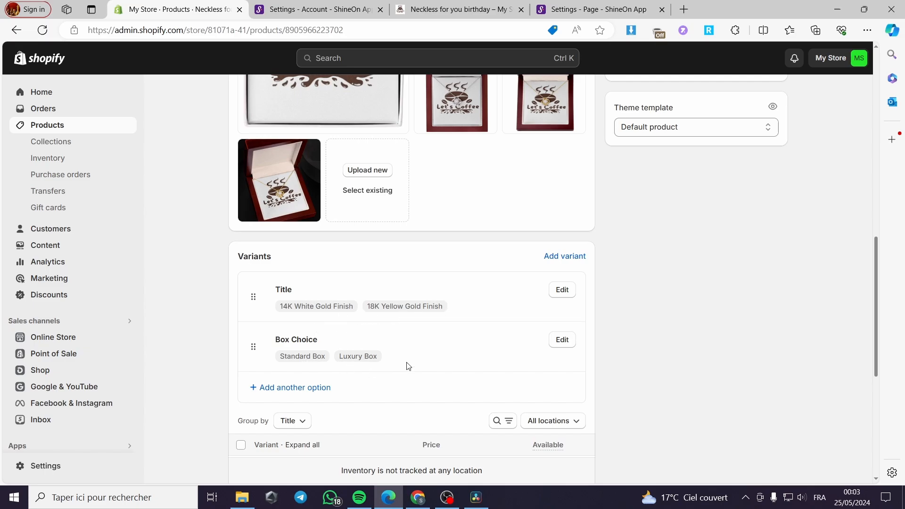
{"action": "left_click", "coordinate": [316, 9]}
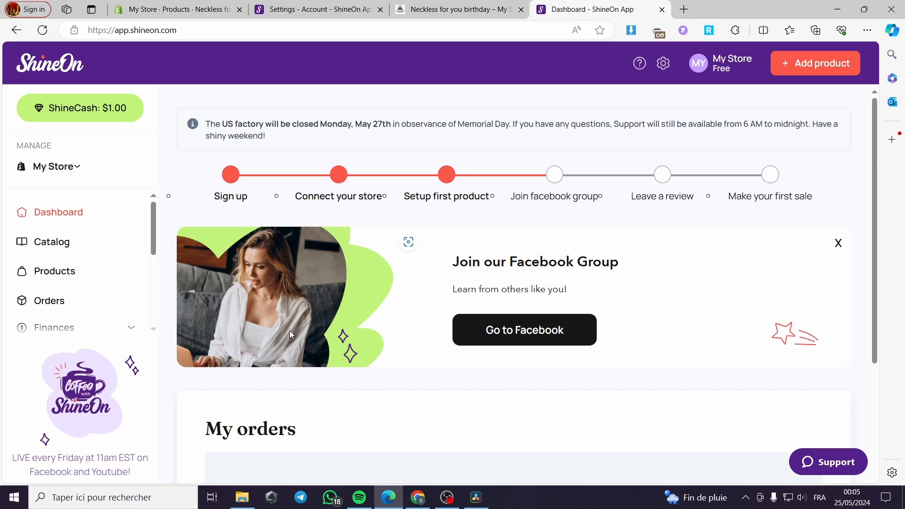
{"action": "mouse_move", "coordinate": [470, 284]}
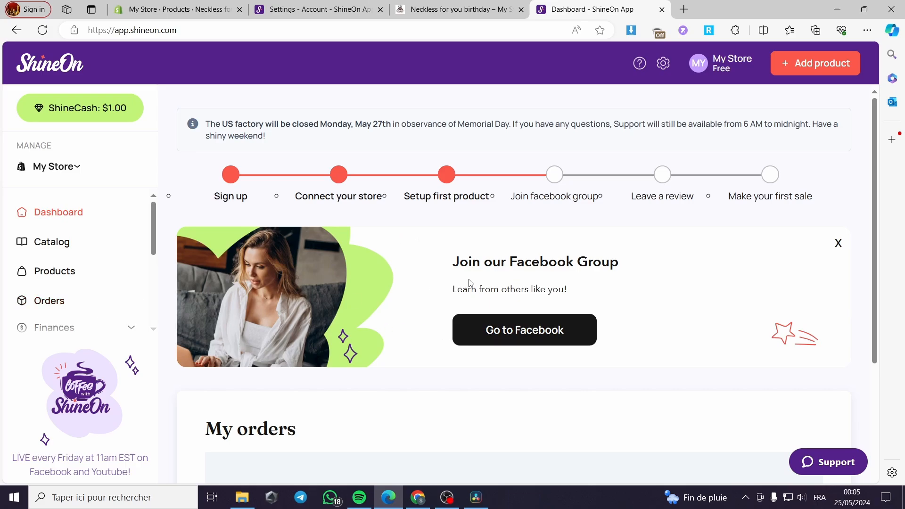
Review the dashboard's empty My orders section and go to the Catalog
{"action": "scroll", "scroll_direction": "down", "scroll_amount": 3}
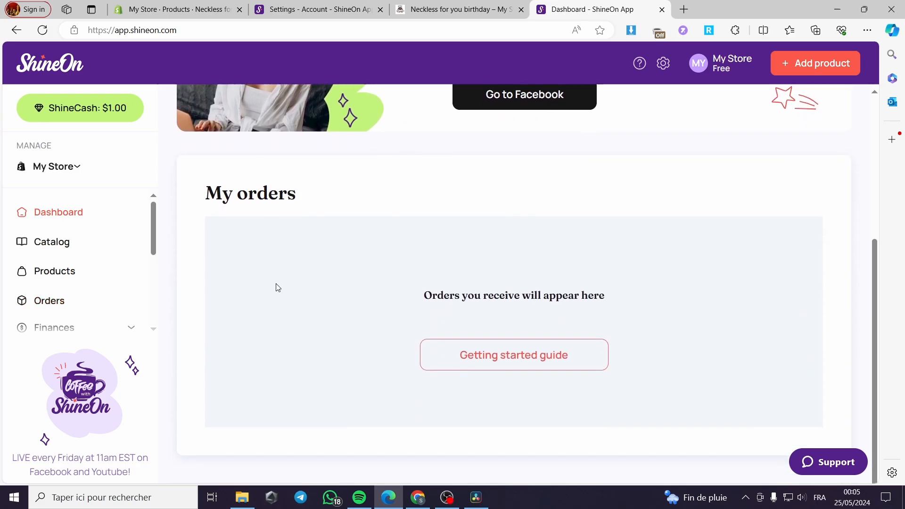
{"action": "mouse_move", "coordinate": [363, 232]}
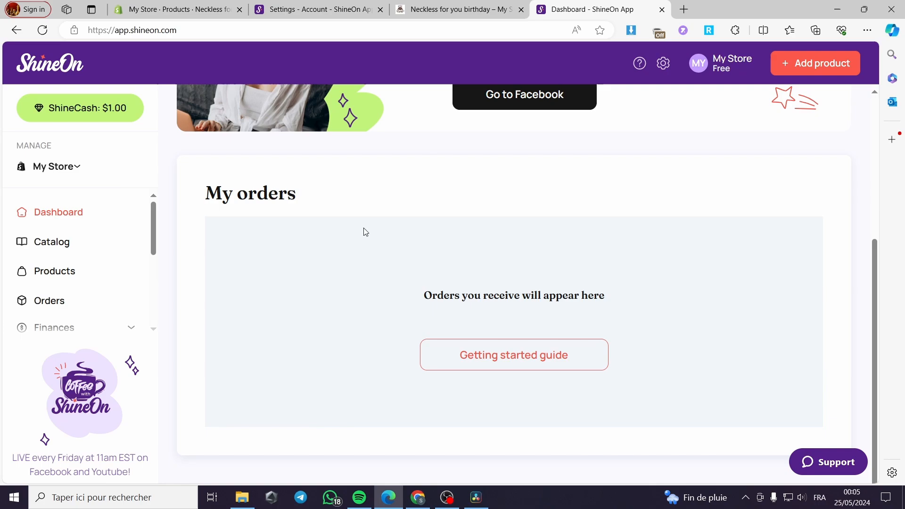
{"action": "mouse_move", "coordinate": [367, 224]}
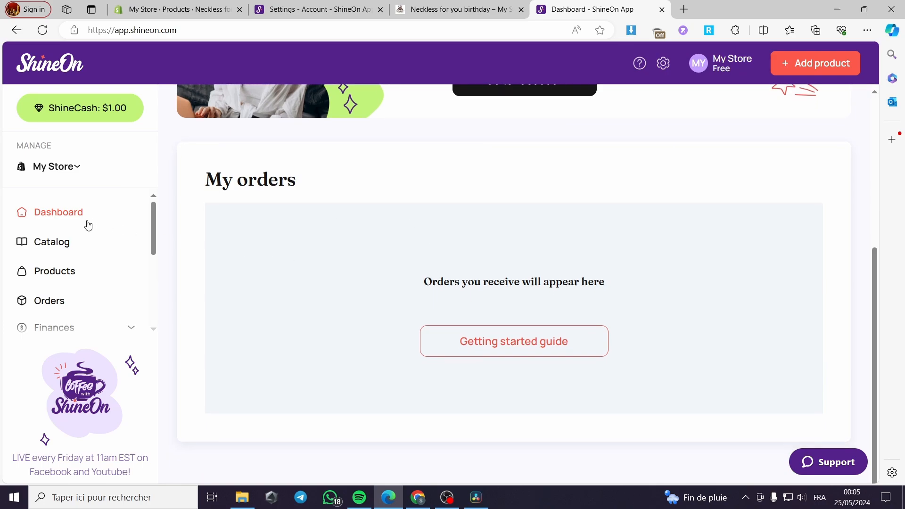
{"action": "left_click", "coordinate": [51, 241]}
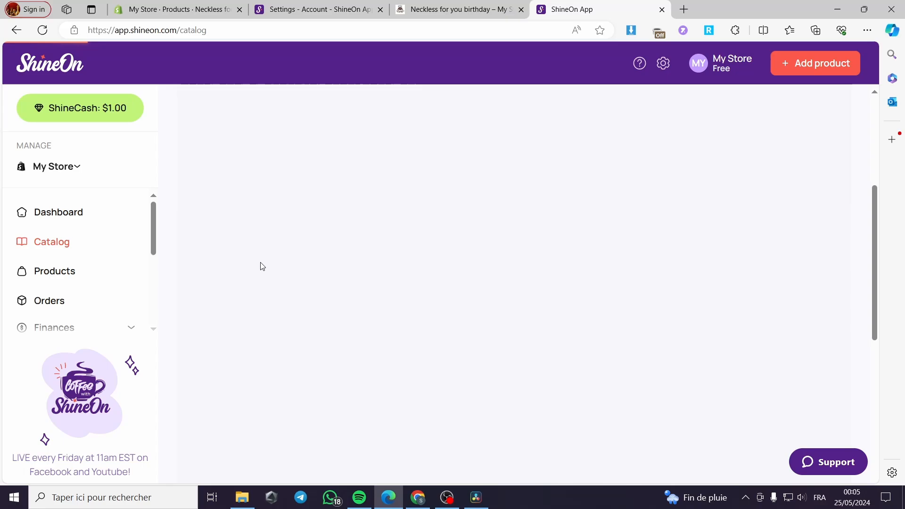
{"action": "mouse_move", "coordinate": [617, 203]}
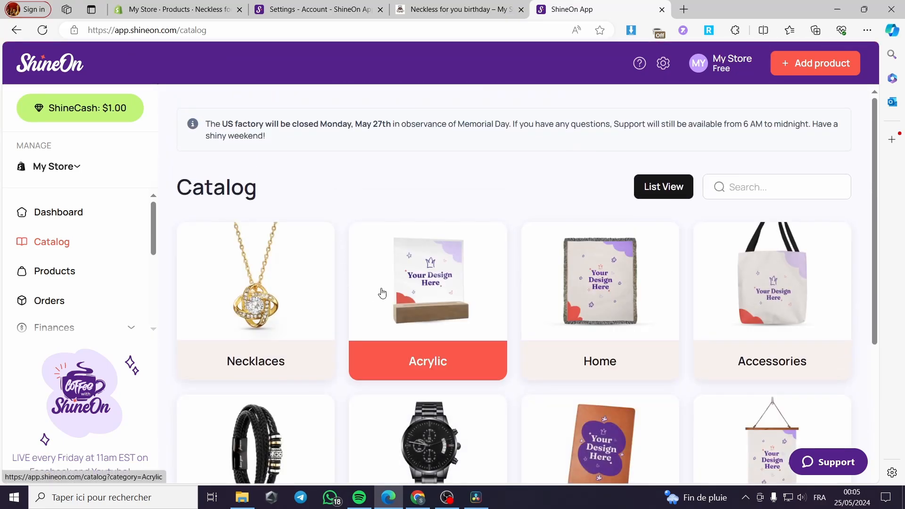
Browse the catalog category cards and open the Watches category
{"action": "scroll", "scroll_direction": "down", "scroll_amount": 3}
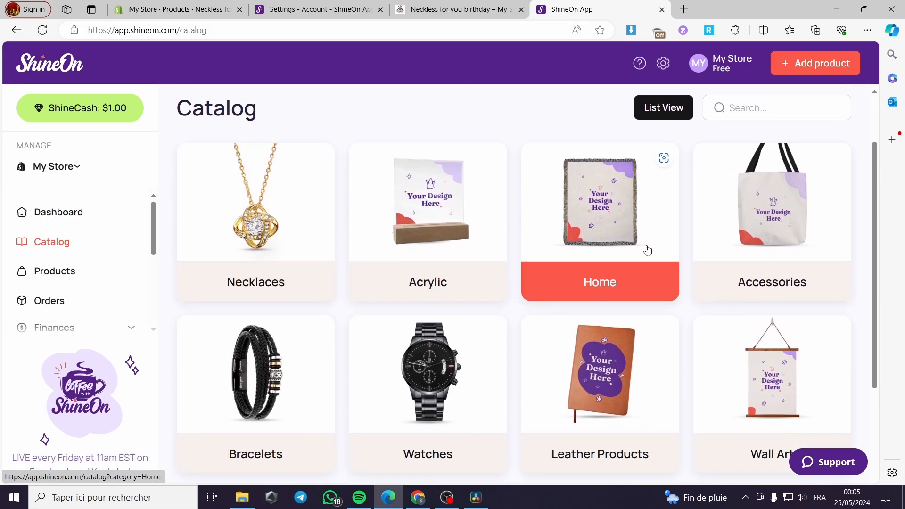
{"action": "scroll", "scroll_direction": "down", "scroll_amount": 3}
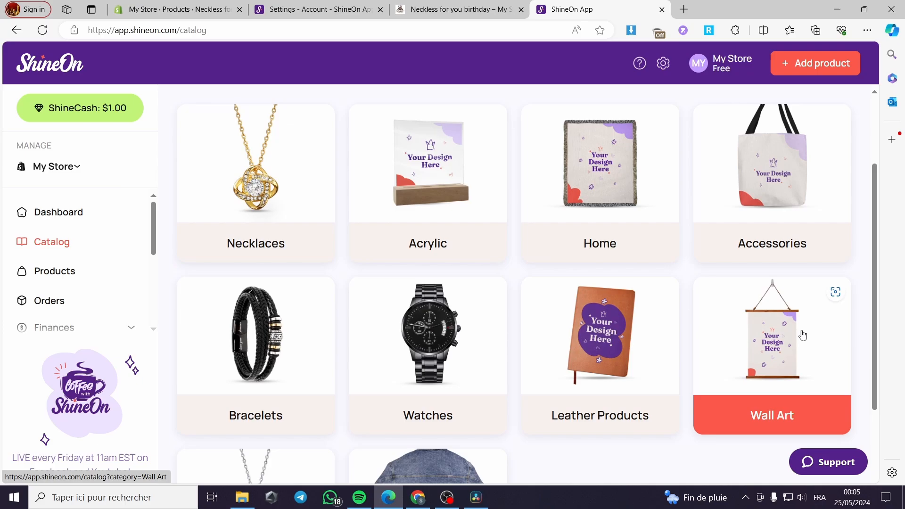
{"action": "scroll", "scroll_direction": "down", "scroll_amount": 3}
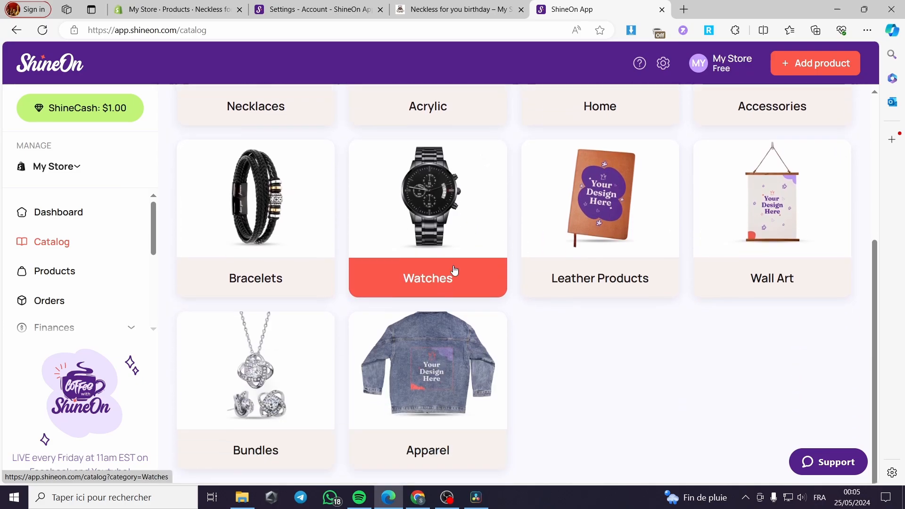
{"action": "scroll", "scroll_direction": "down", "scroll_amount": 3}
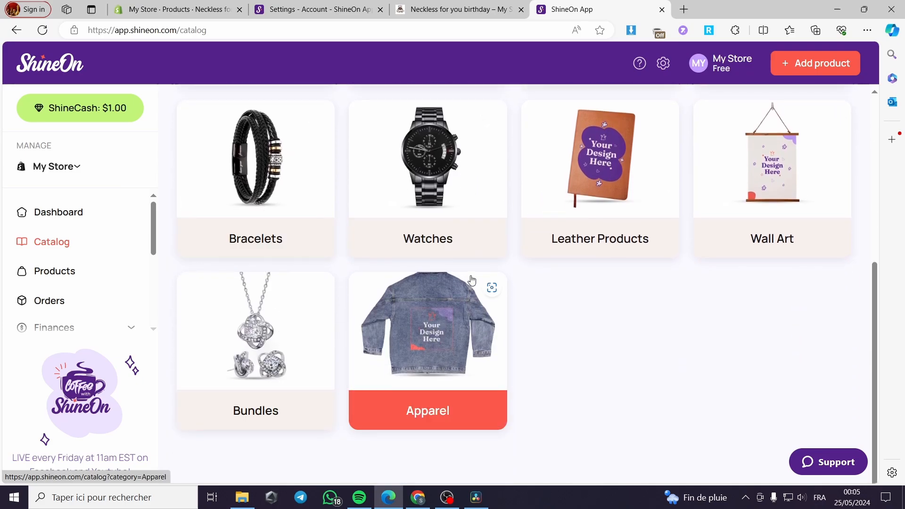
{"action": "left_click", "coordinate": [428, 160]}
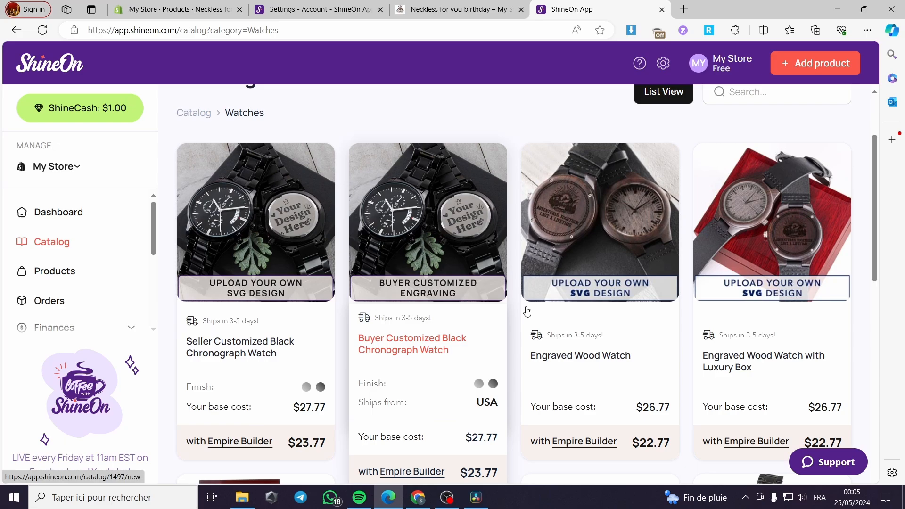
Browse the remaining watch listings and their base costs, then go to the store's Orders page
{"action": "scroll", "scroll_direction": "down", "scroll_amount": 3}
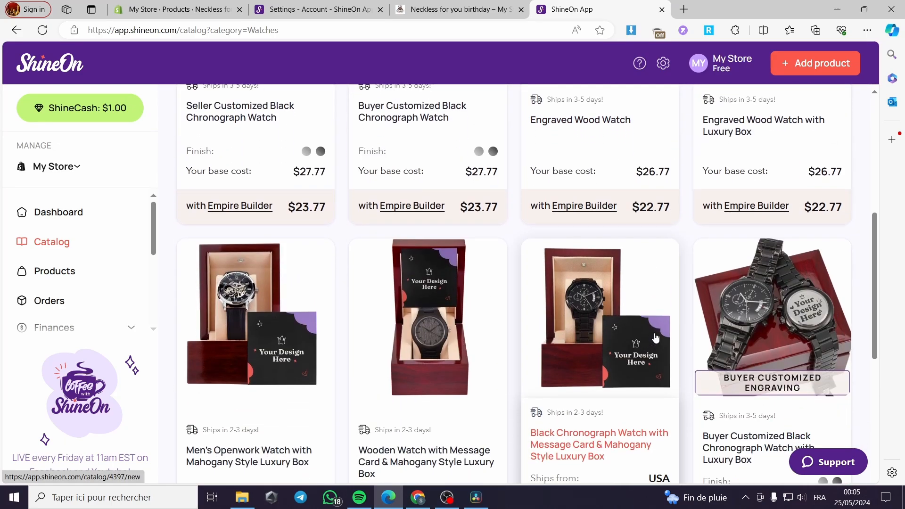
{"action": "scroll", "scroll_direction": "down", "scroll_amount": 3}
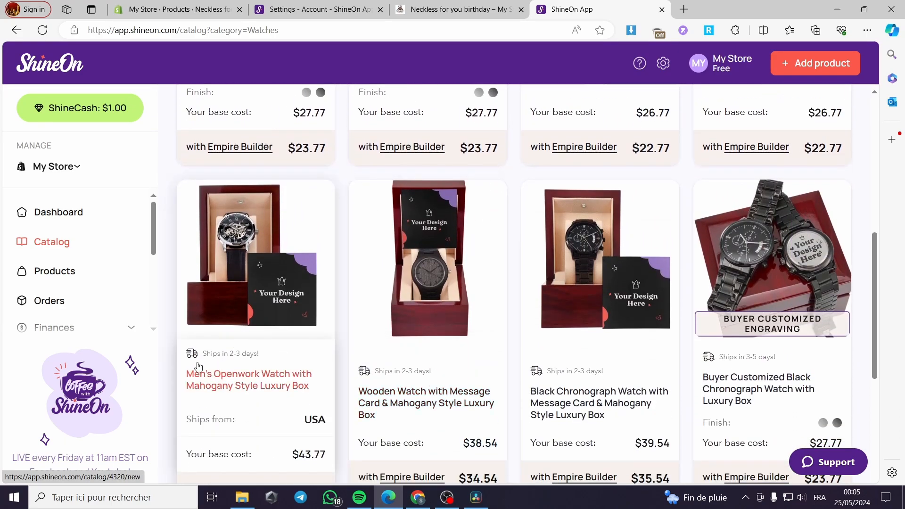
{"action": "scroll", "scroll_direction": "down", "scroll_amount": 3}
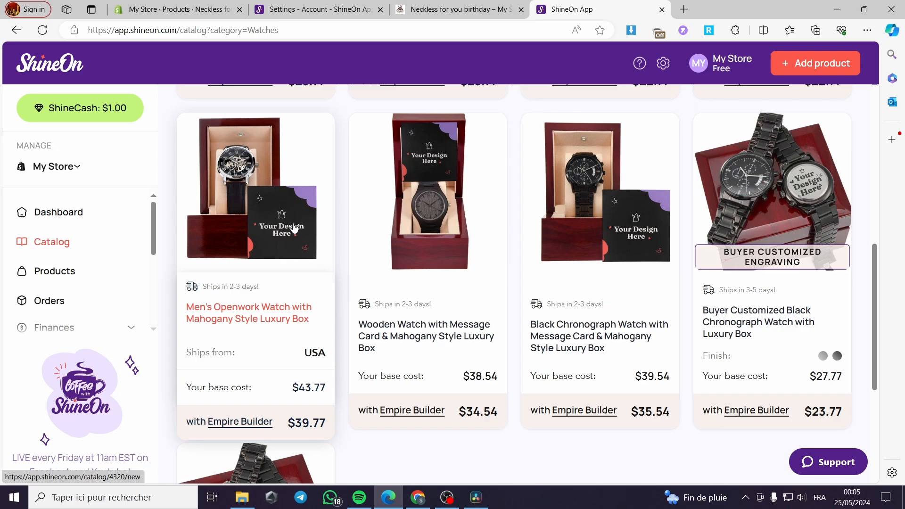
{"action": "mouse_move", "coordinate": [280, 214]}
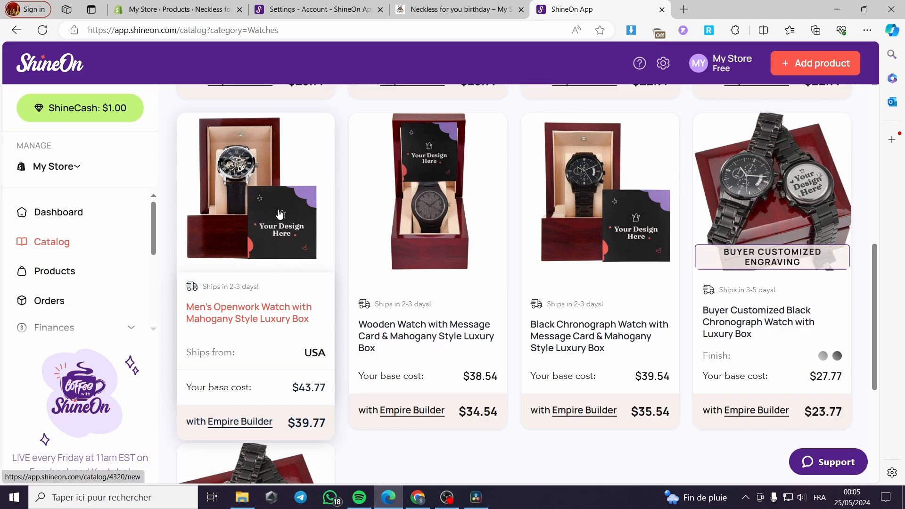
{"action": "mouse_move", "coordinate": [250, 202]}
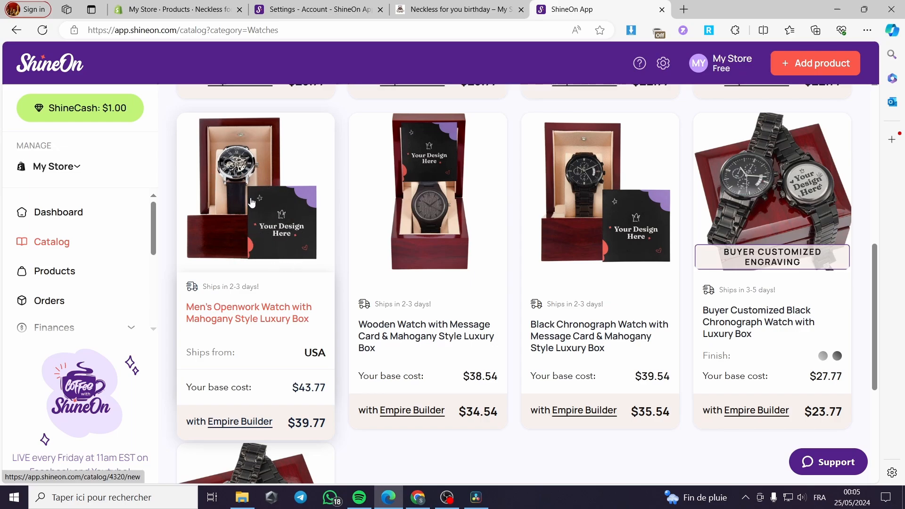
{"action": "mouse_move", "coordinate": [263, 253]}
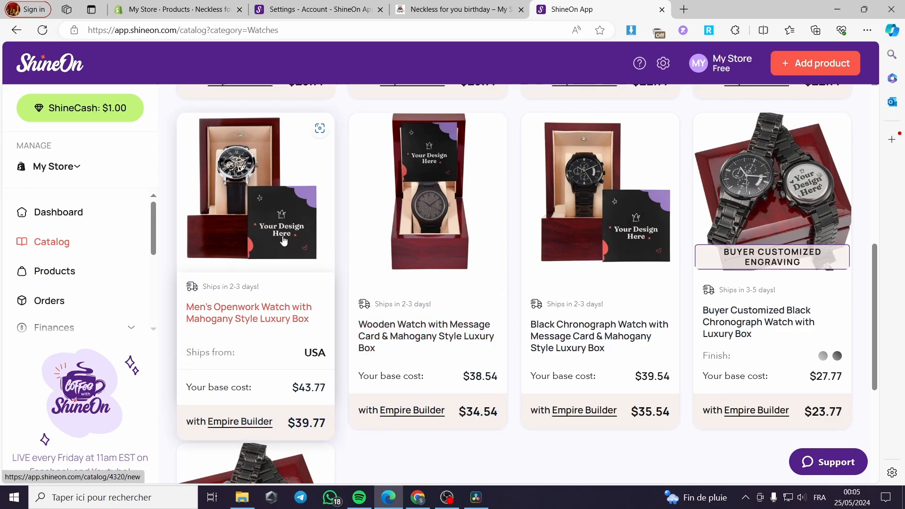
{"action": "scroll", "scroll_direction": "down", "scroll_amount": 3}
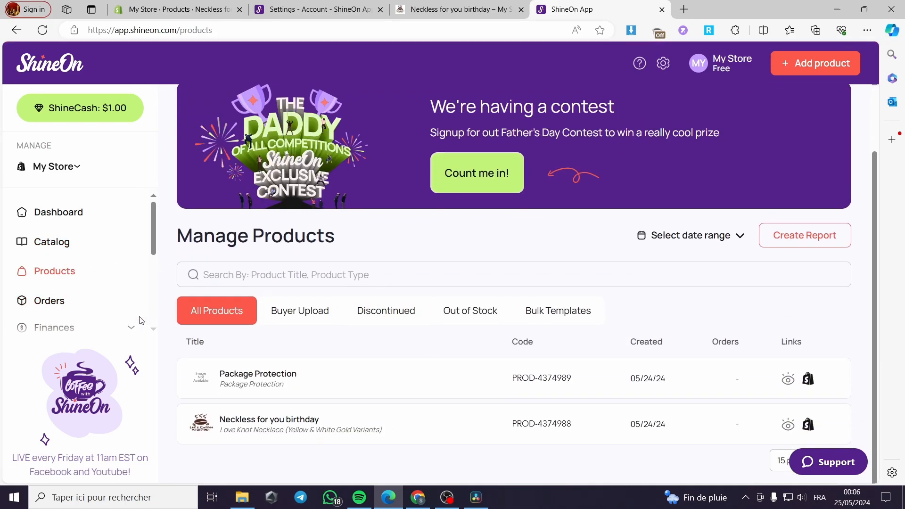
{"action": "mouse_move", "coordinate": [816, 48]}
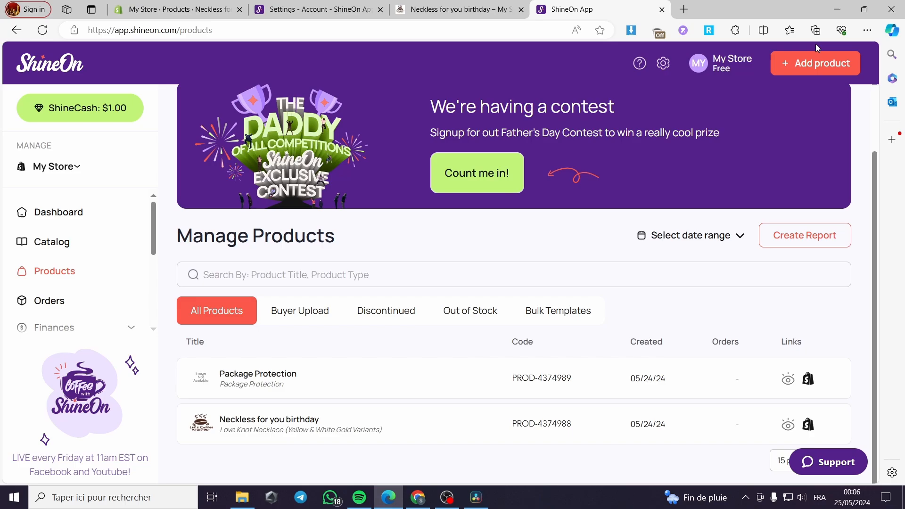
{"action": "left_click", "coordinate": [49, 300]}
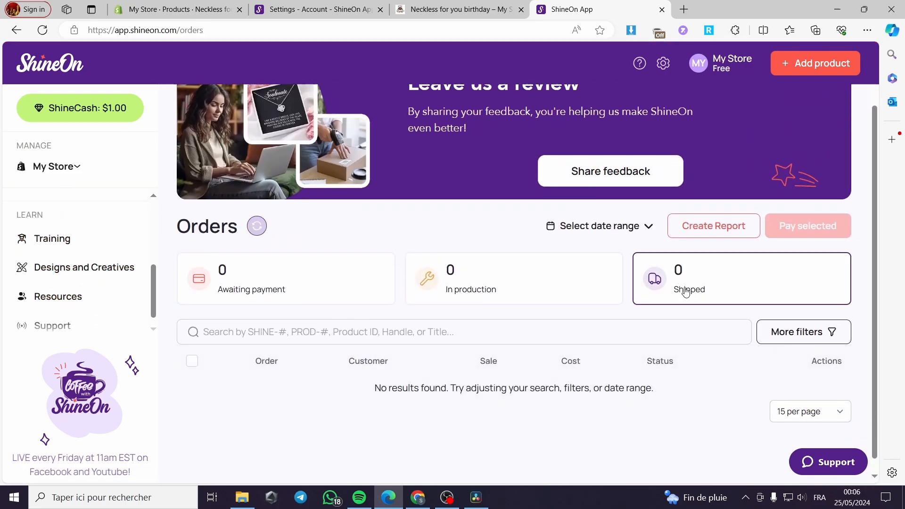
{"action": "mouse_move", "coordinate": [699, 297]}
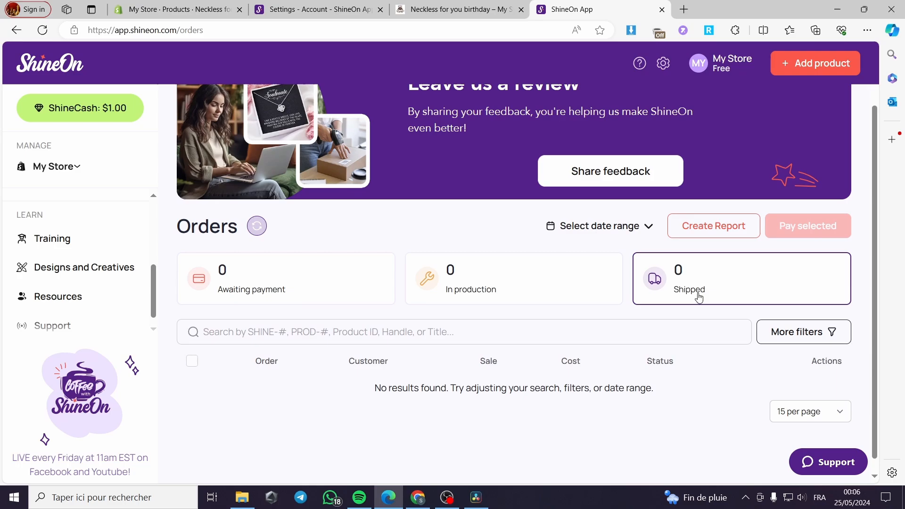
{"action": "mouse_move", "coordinate": [291, 305]}
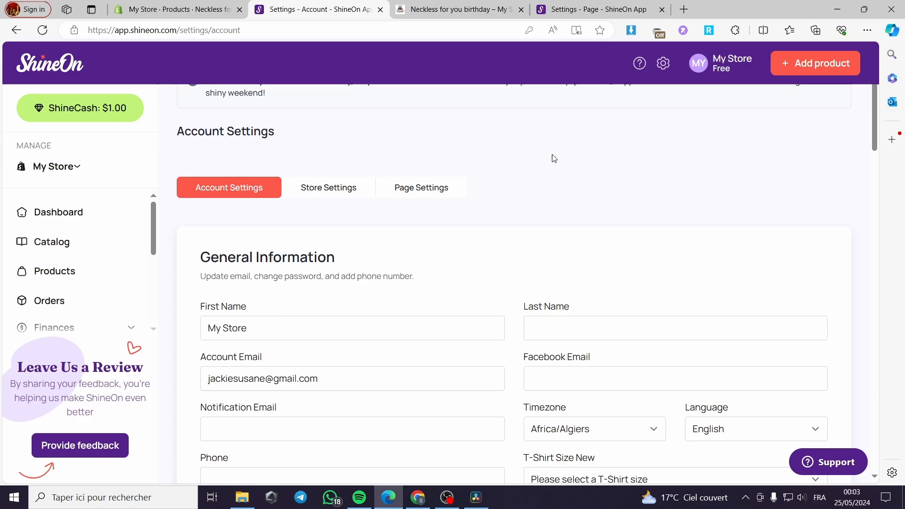
{"action": "mouse_move", "coordinate": [547, 164]}
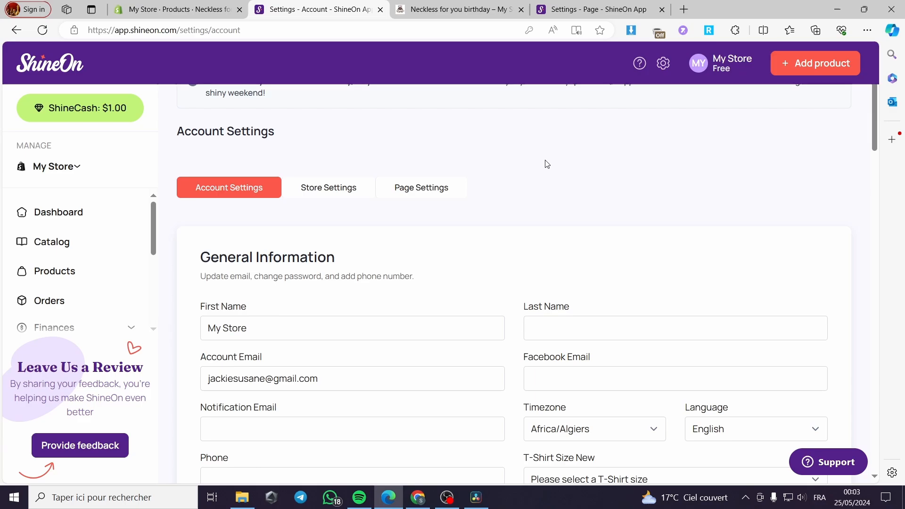